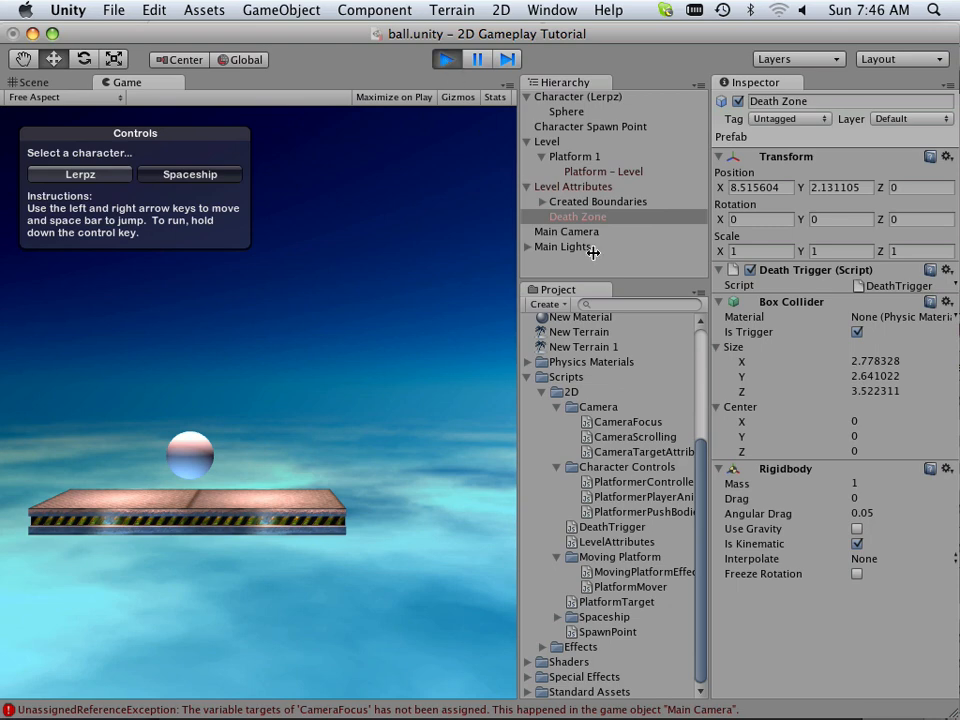
mouse_move(580, 132)
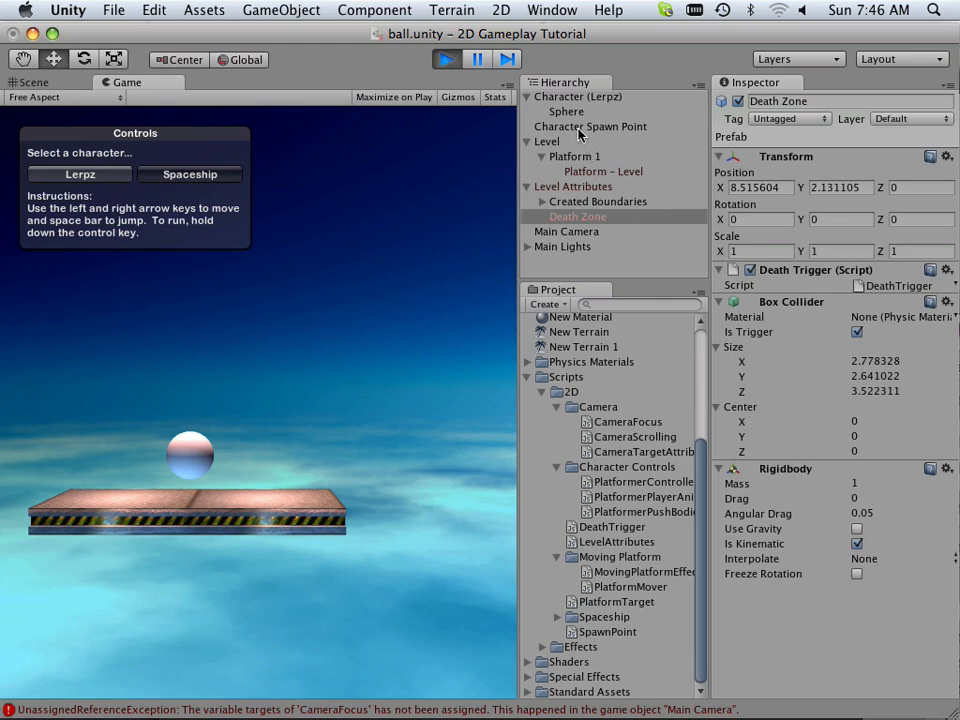
Step: Inspect Character Spawn Point, Level Attributes and Death Zone, then stop play mode
left_click(590, 126)
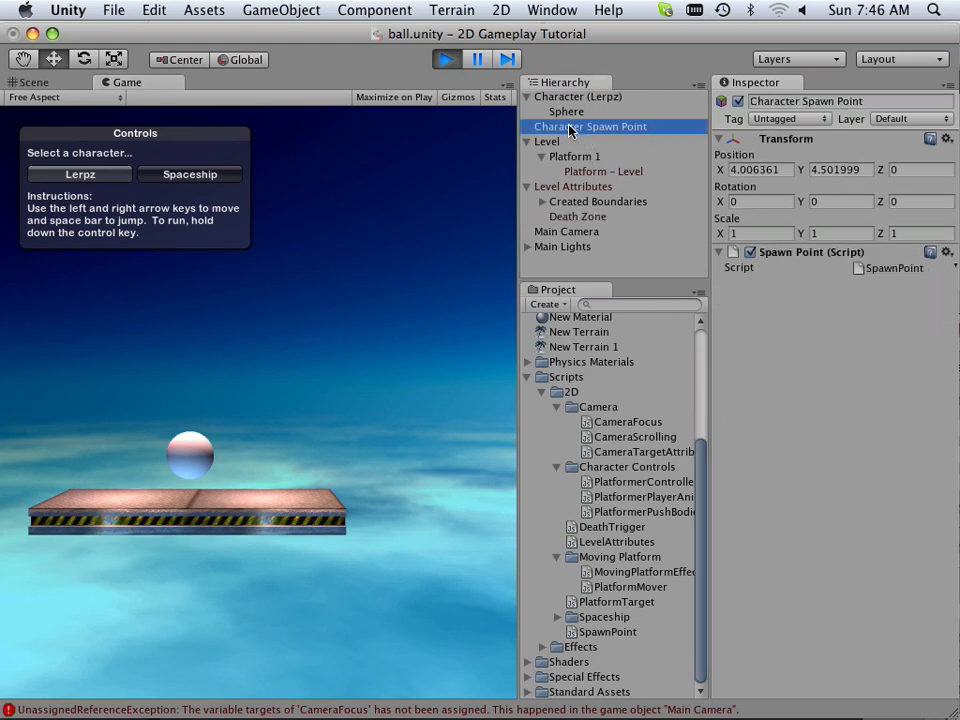
mouse_move(564, 150)
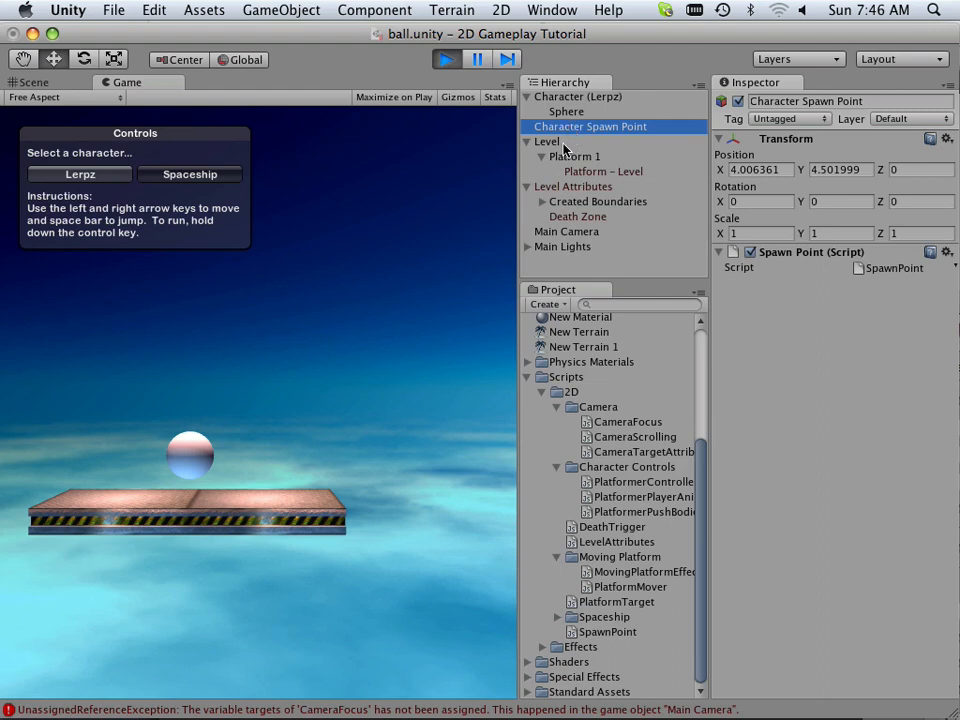
left_click(574, 188)
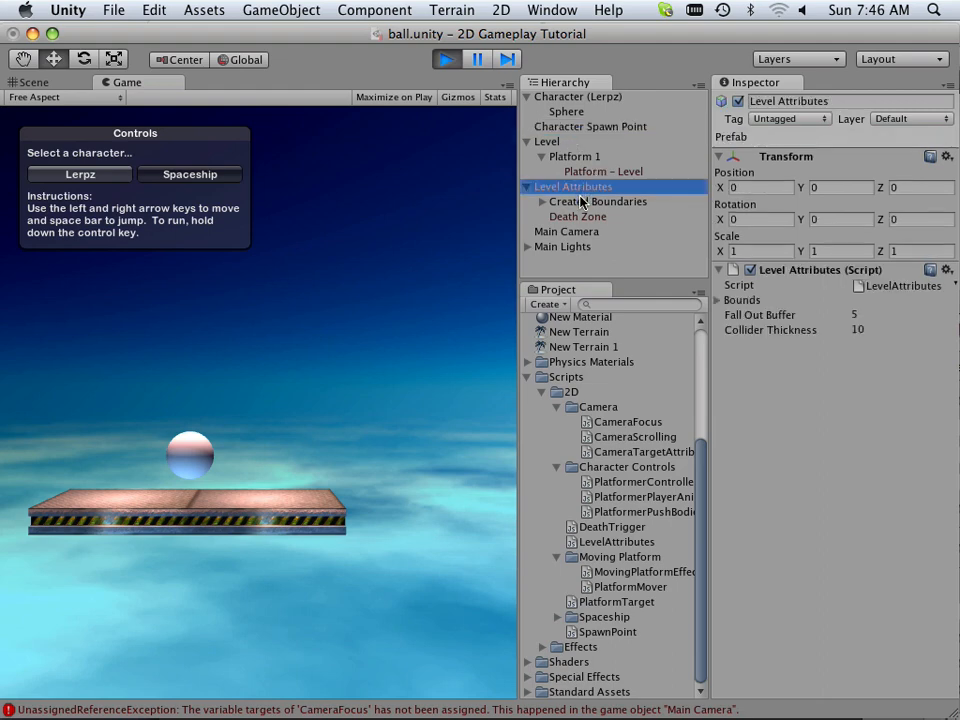
left_click(576, 216)
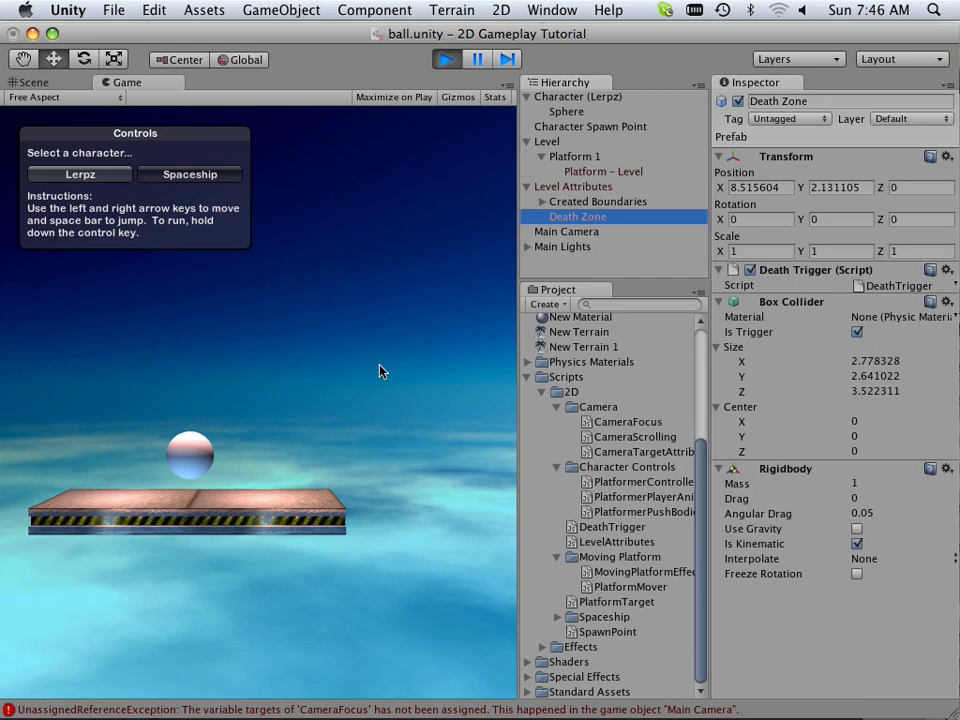
left_click(584, 186)
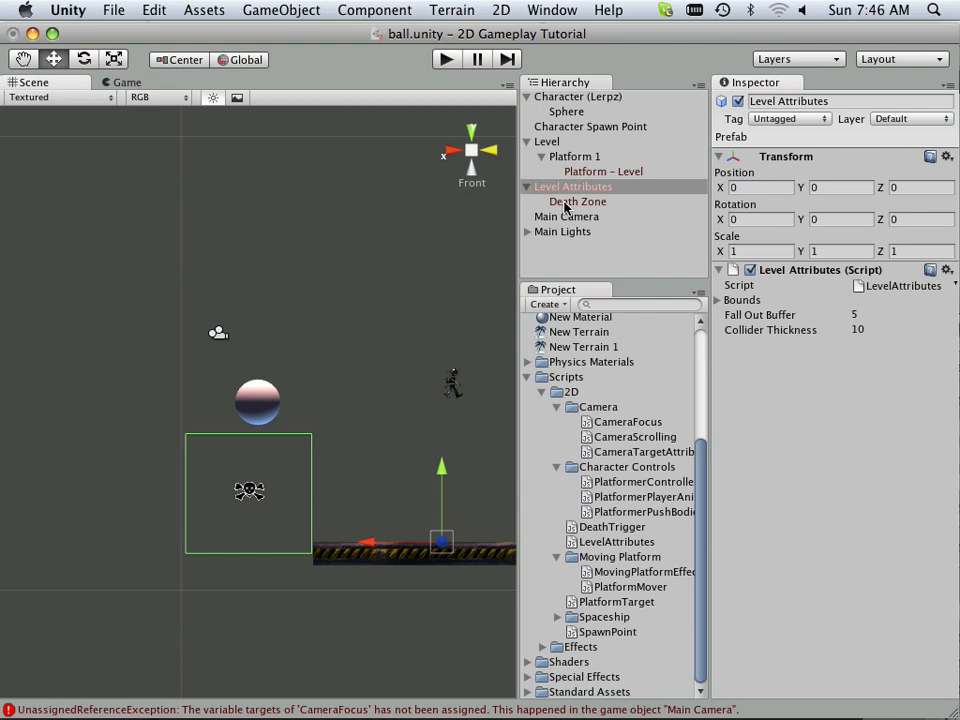
left_click(576, 200)
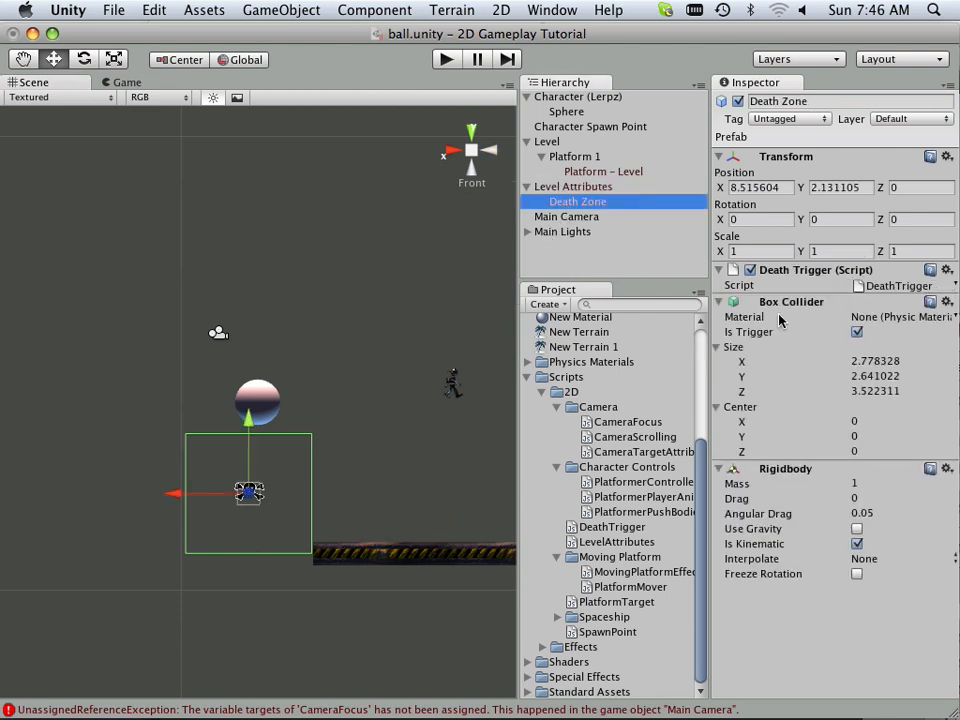
mouse_move(808, 538)
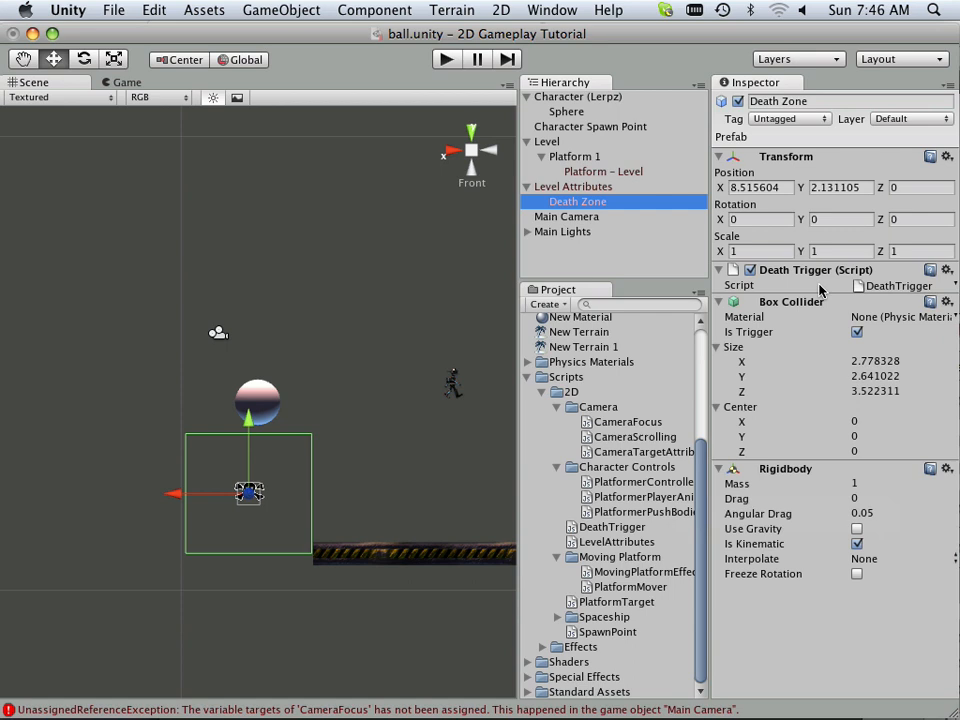
mouse_move(788, 344)
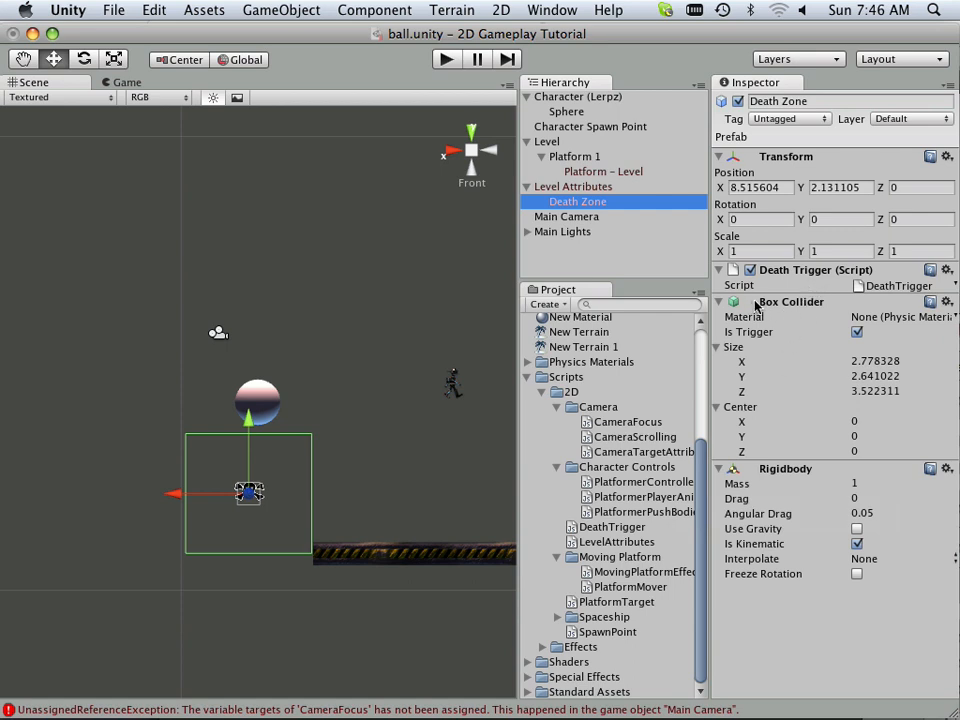
mouse_move(810, 476)
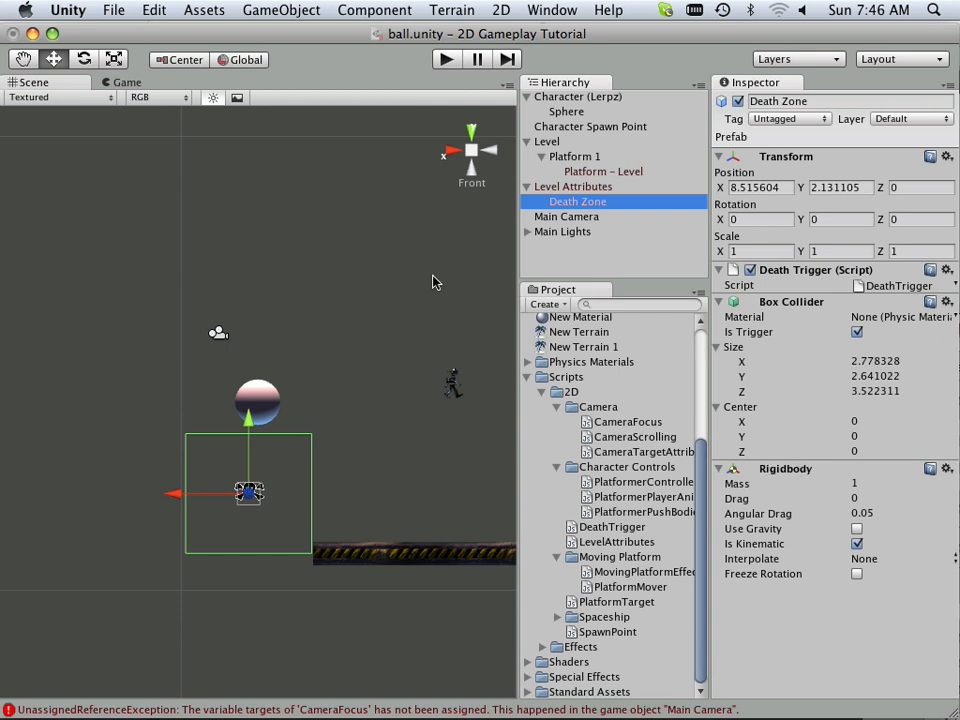
Step: Open the pushing objects project via File, dismiss the Welcome window and load the side scroller scene
left_click(112, 10)
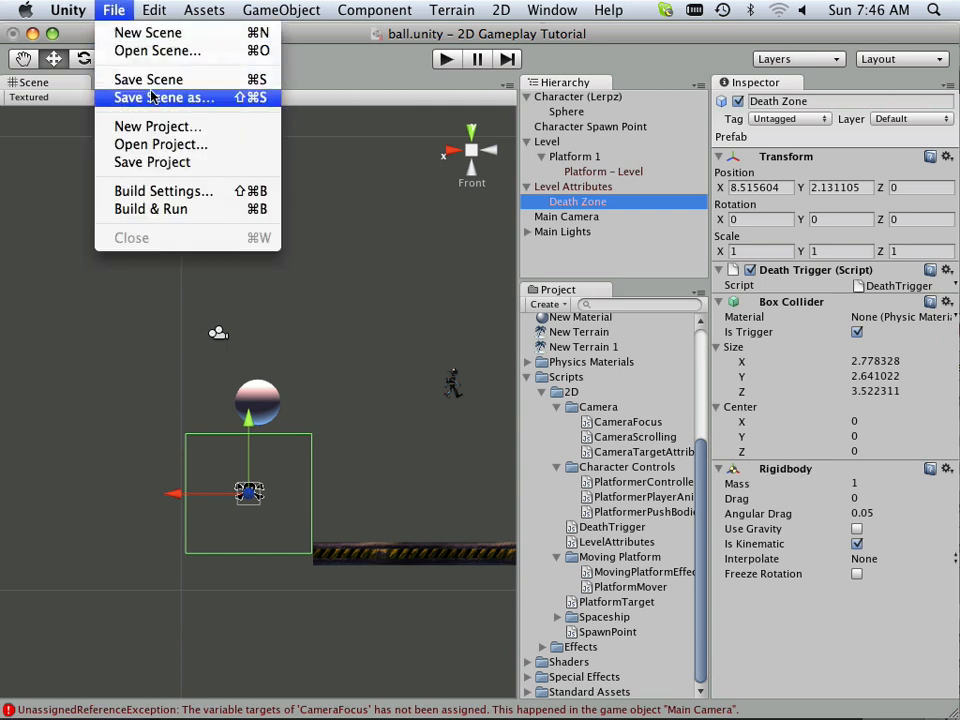
mouse_move(150, 50)
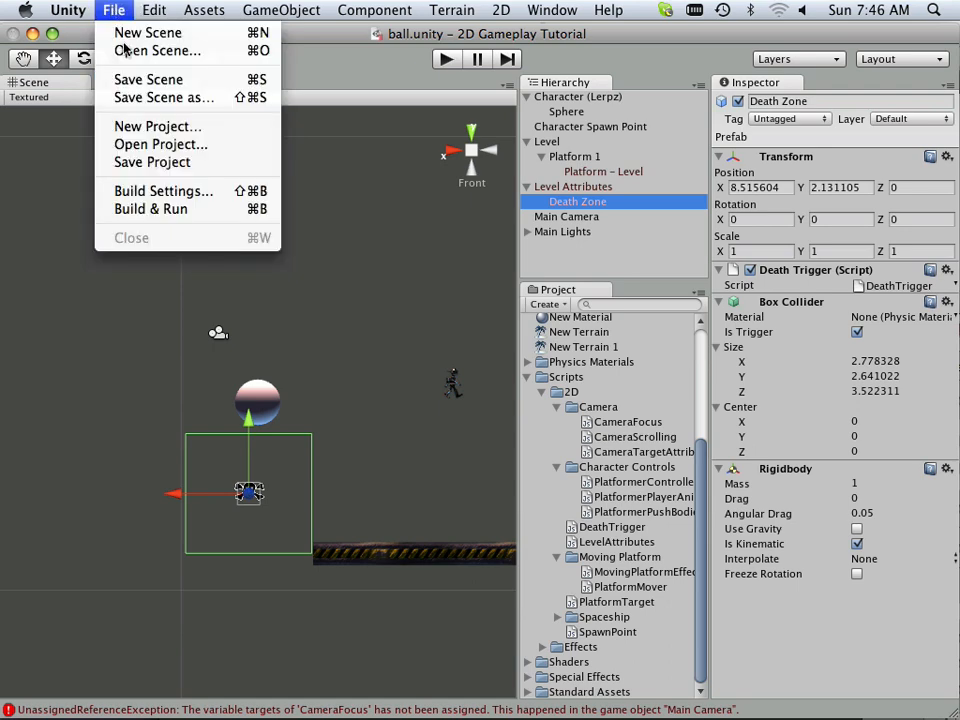
mouse_move(152, 162)
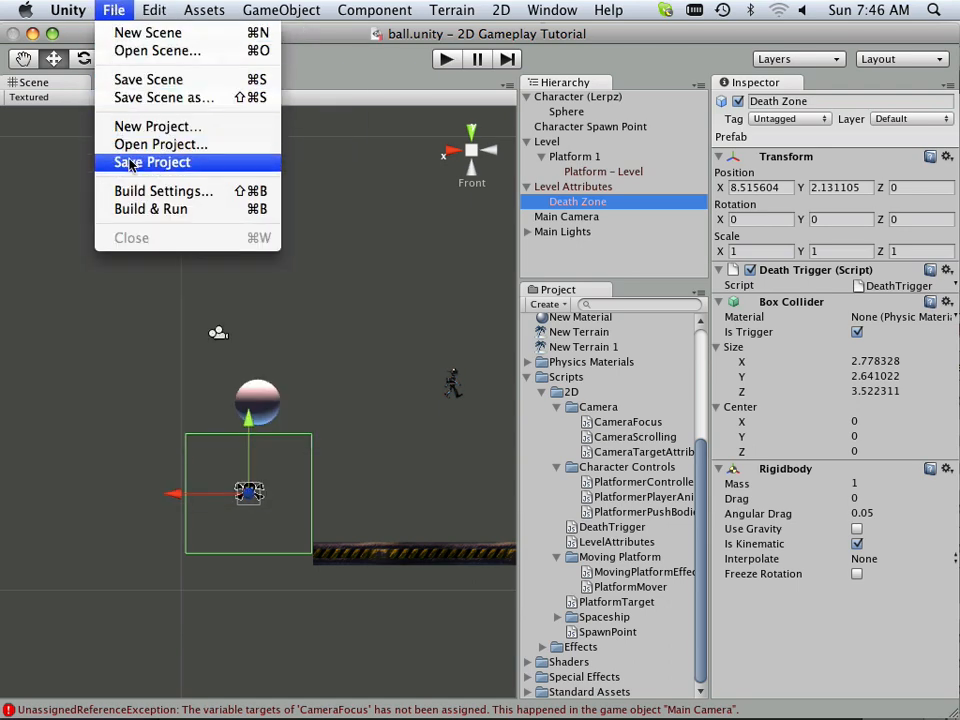
left_click(160, 144)
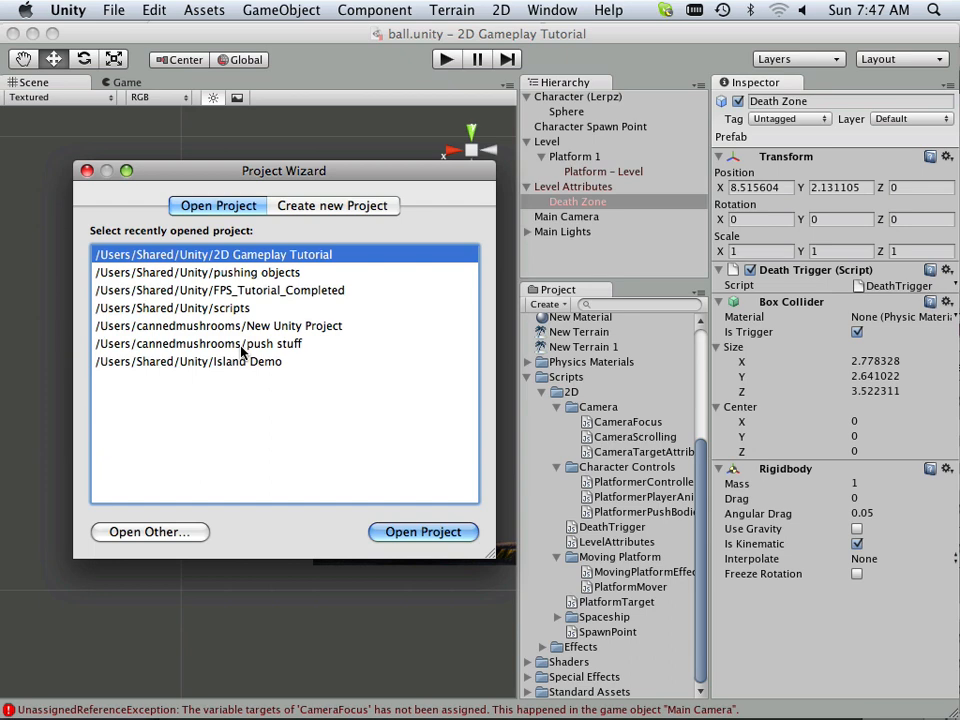
mouse_move(248, 290)
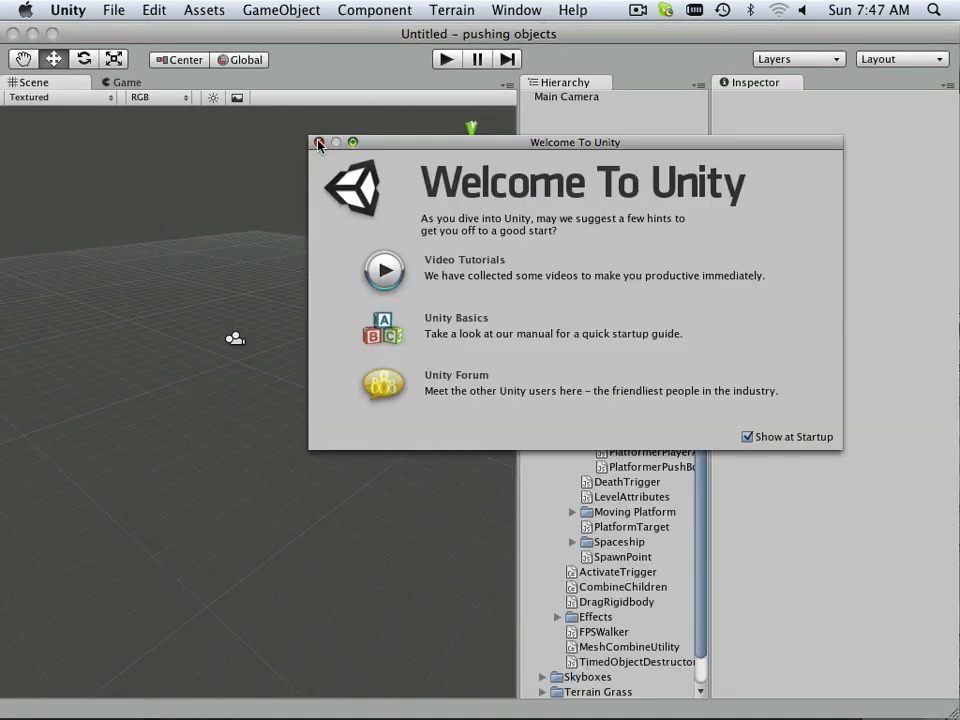
left_click(320, 142)
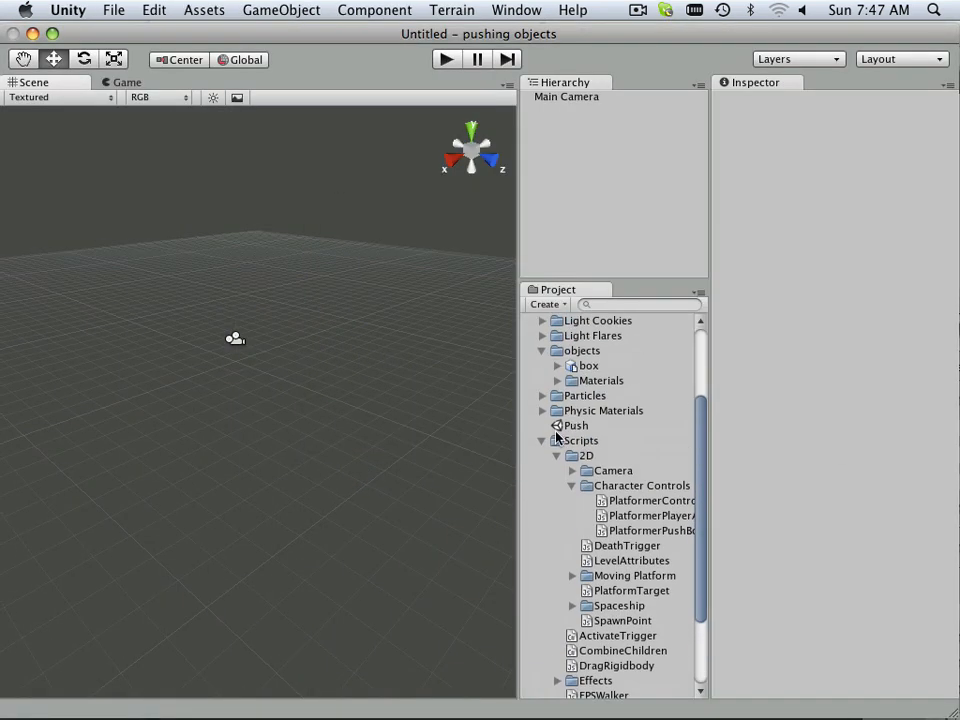
scroll("up", 3)
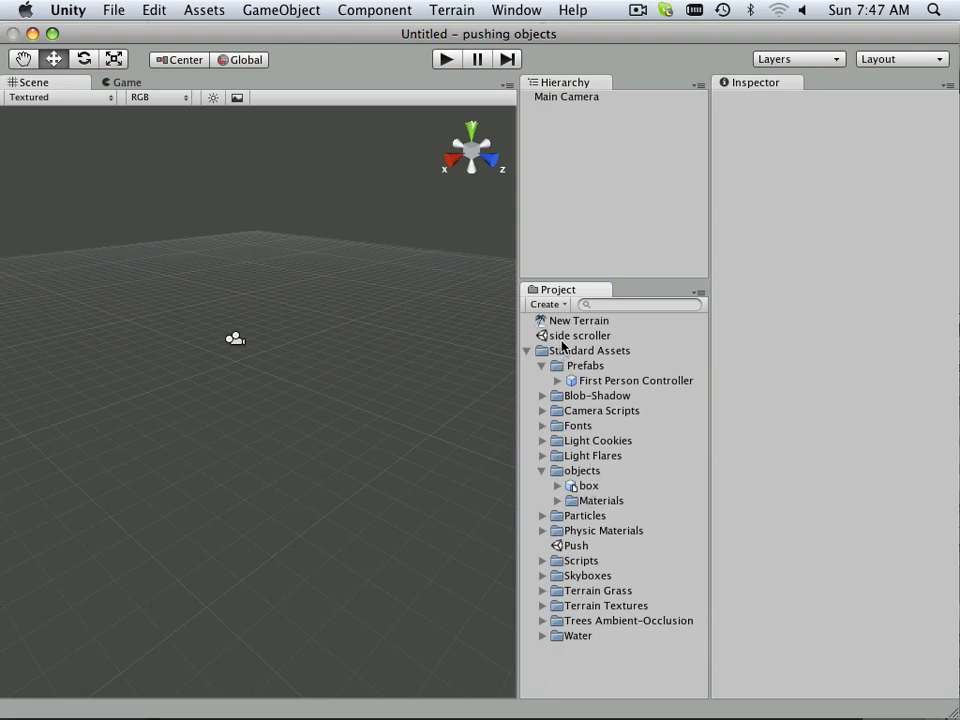
double_click(580, 336)
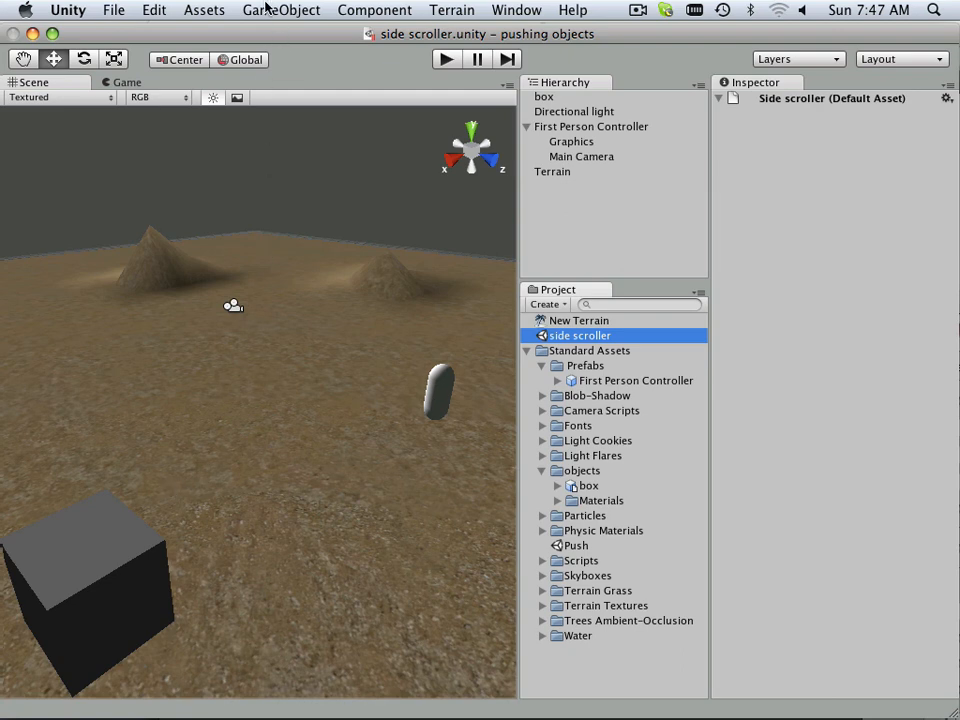
Step: Select the box's Cube so its Transform, Box Collider and Mesh Renderer show in the Inspector
left_click(280, 10)
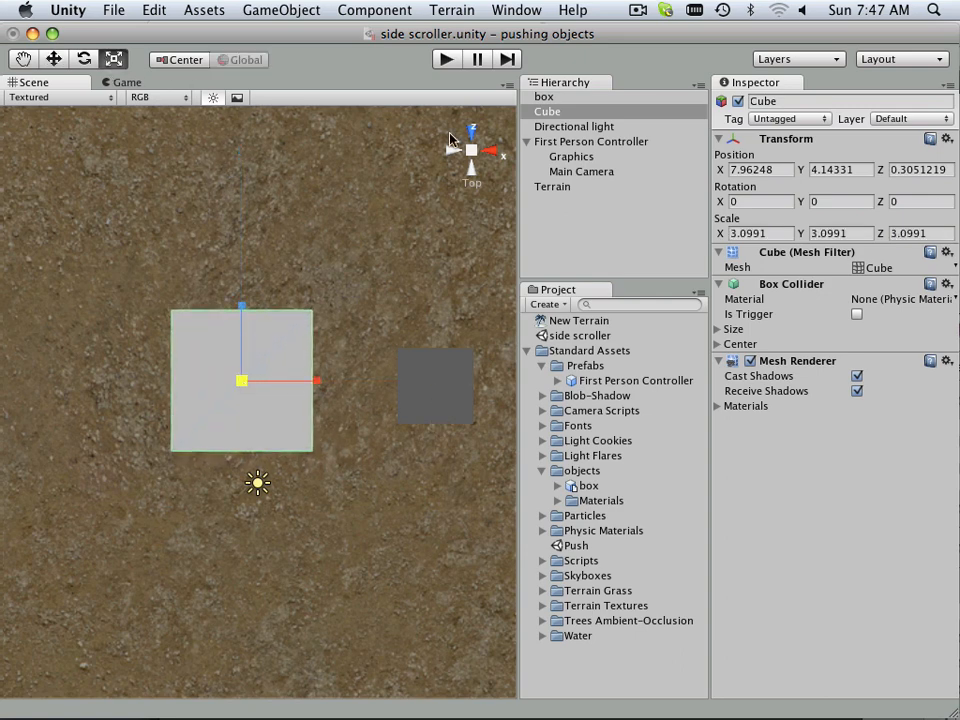
mouse_move(468, 90)
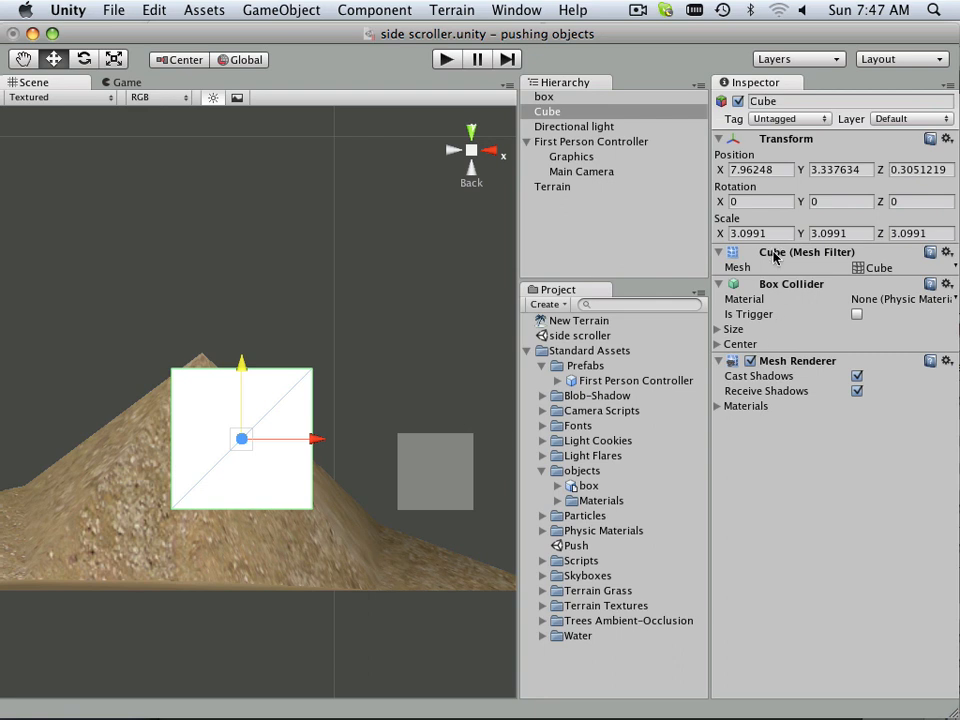
Step: Remove the cube's mesh component and set its Box Collider as a trigger
left_click(948, 252)
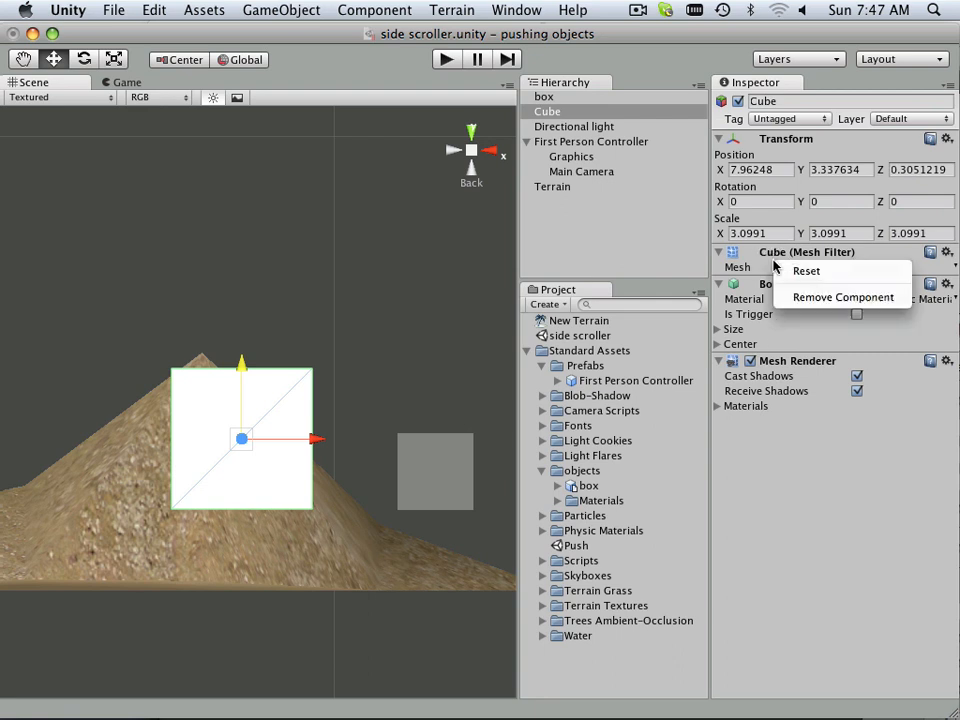
left_click(844, 296)
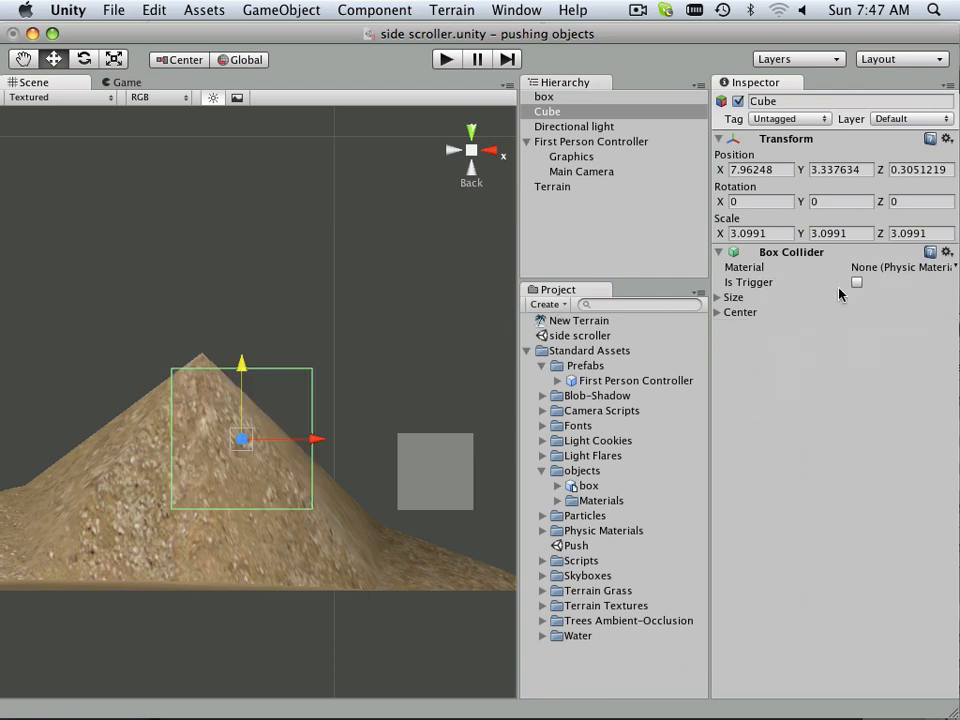
left_click(856, 282)
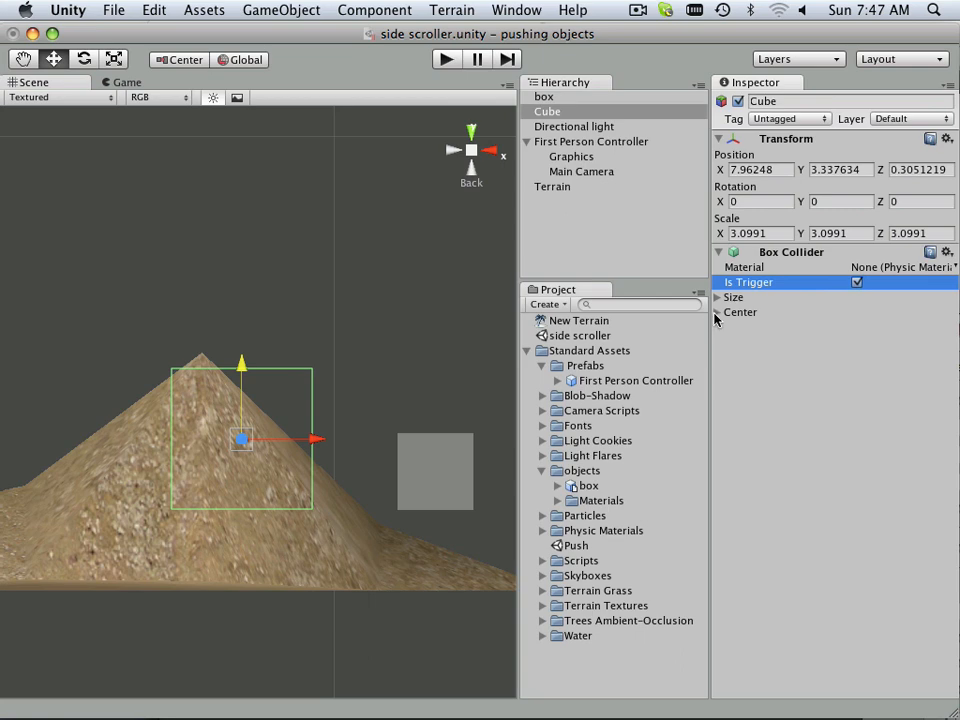
left_click(374, 8)
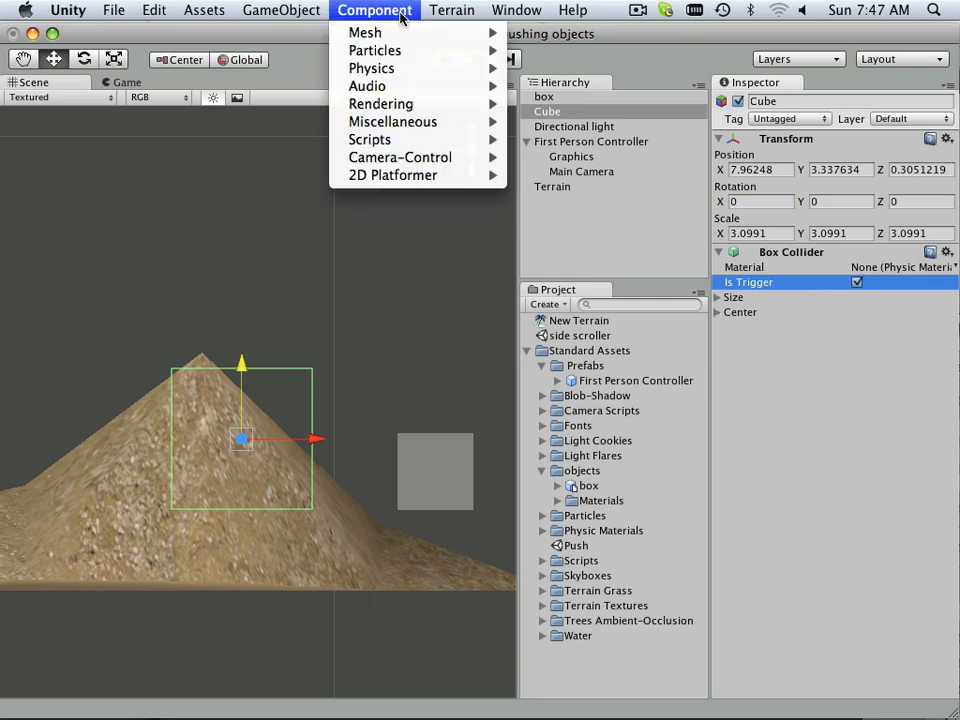
mouse_move(364, 32)
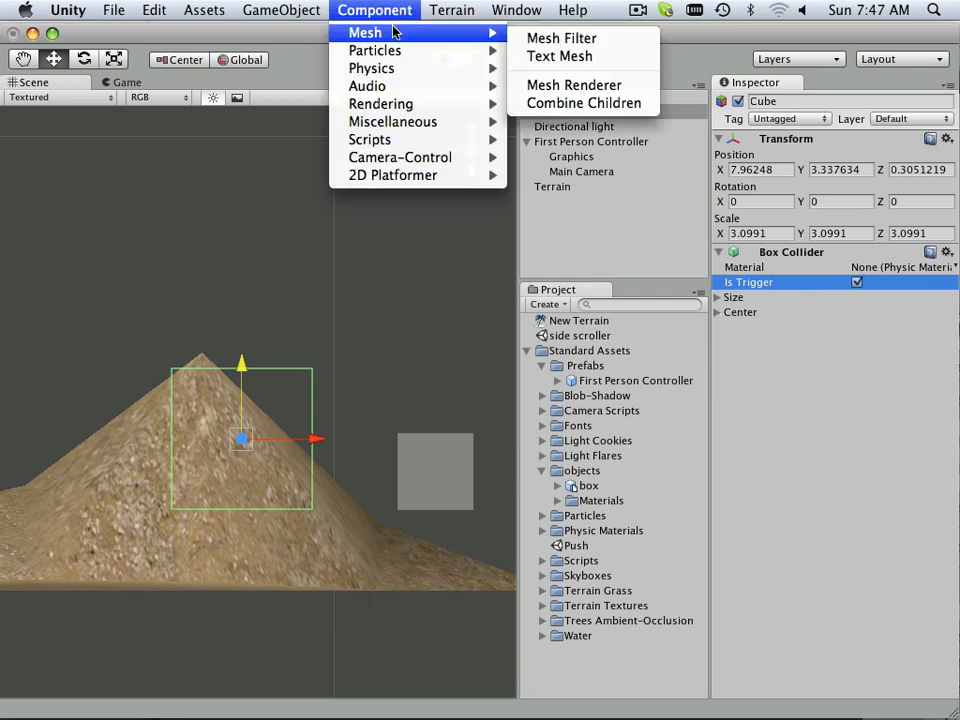
mouse_move(372, 68)
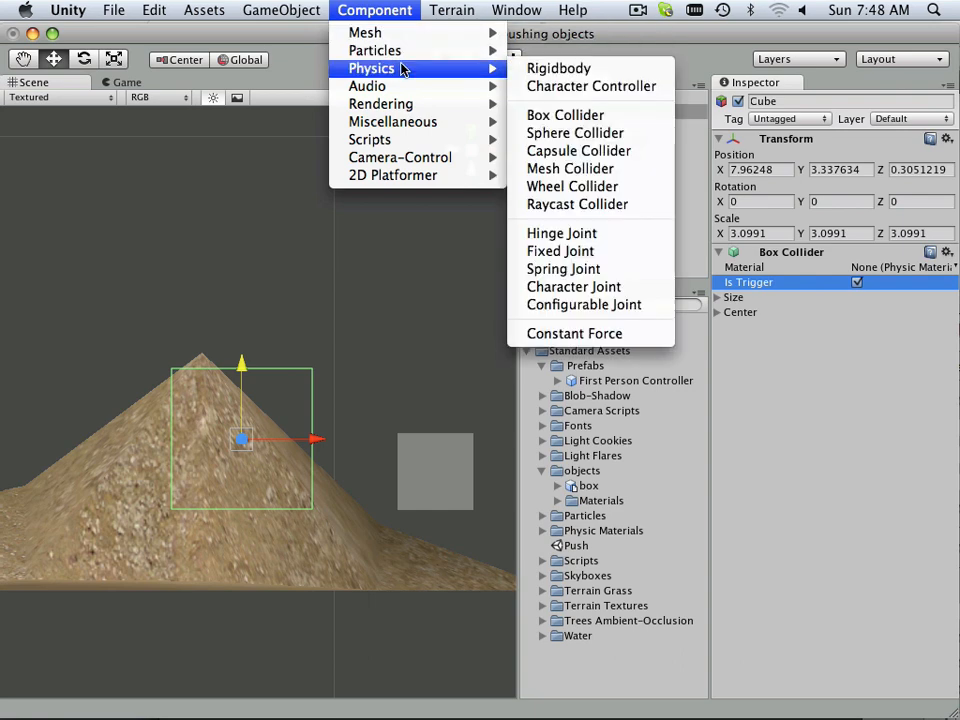
Step: Add a Rigidbody to the trigger cube with Use Gravity turned off
left_click(558, 68)
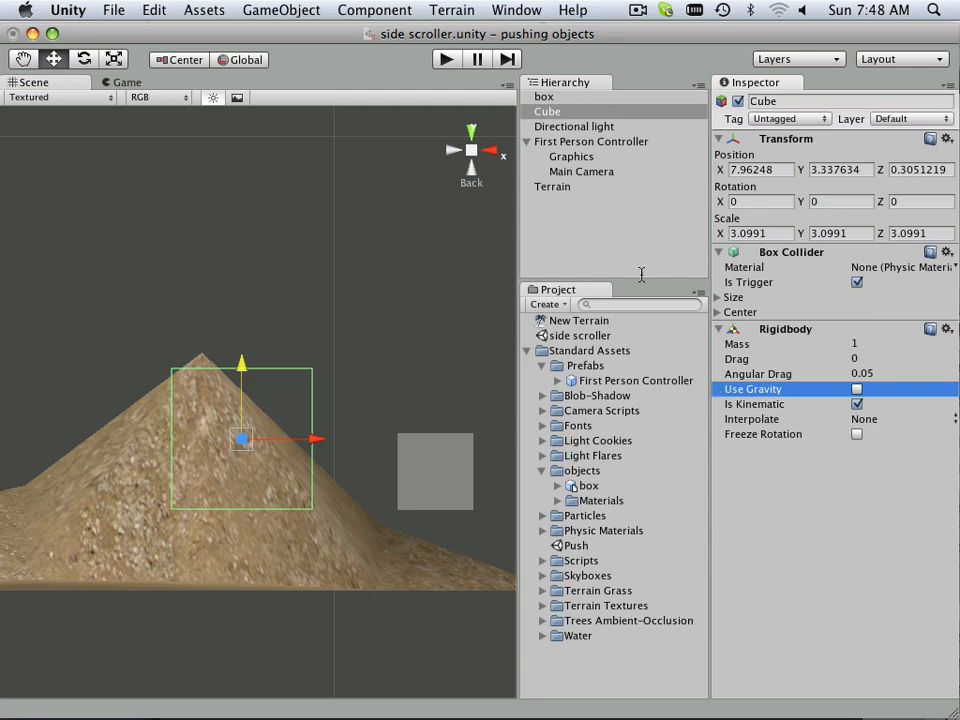
left_click(444, 58)
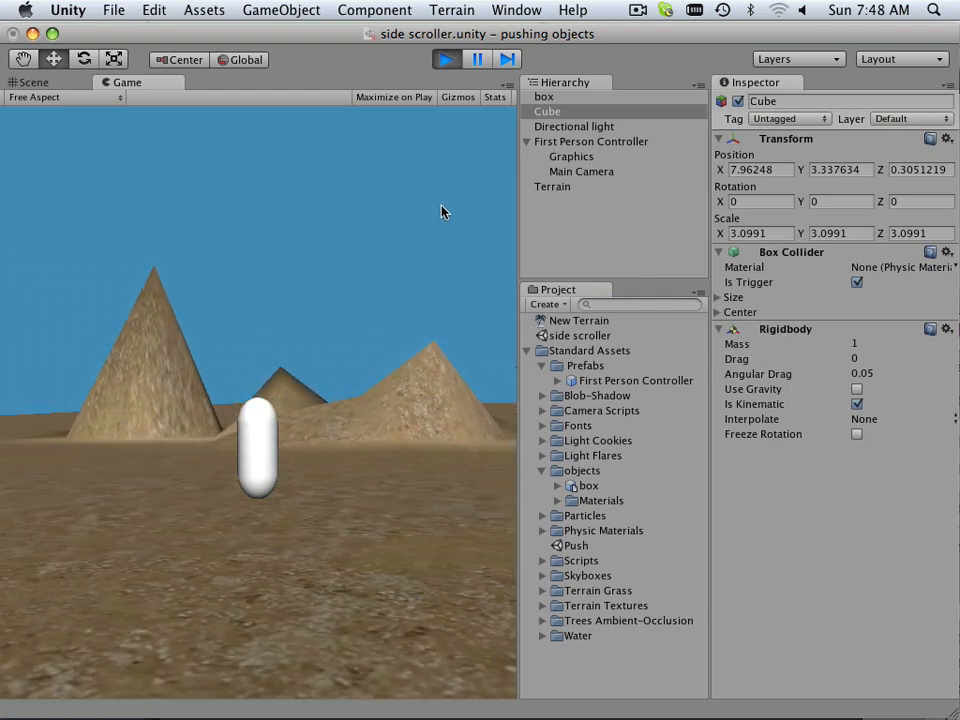
Step: Stop play, lower the trigger cube onto the capsule, then run and stop another play test
left_click(32, 82)
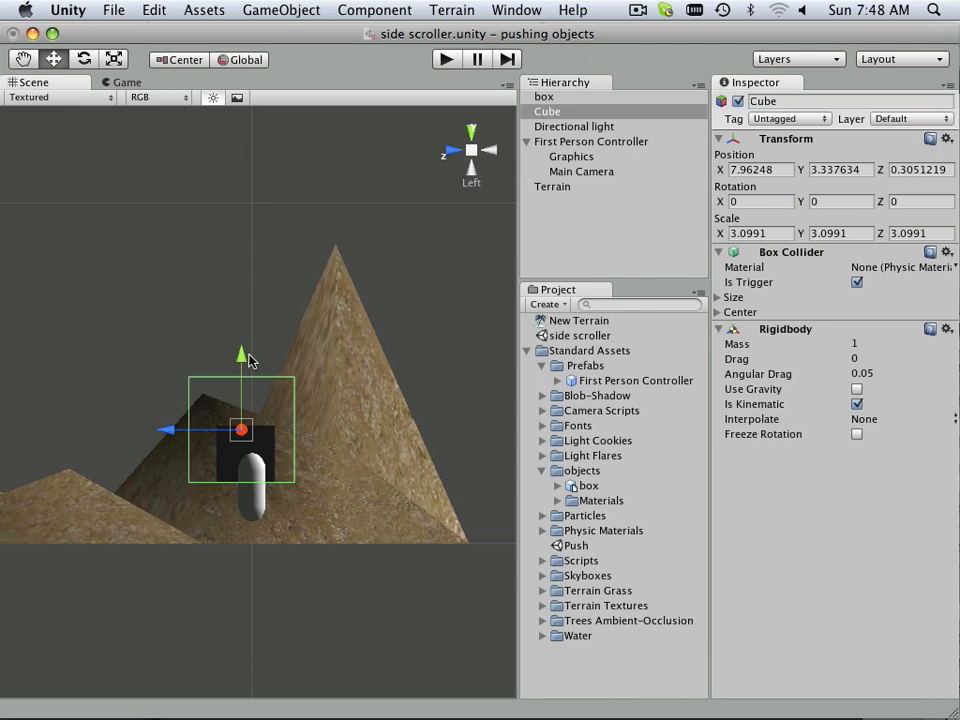
left_click_drag(240, 356, 246, 388)
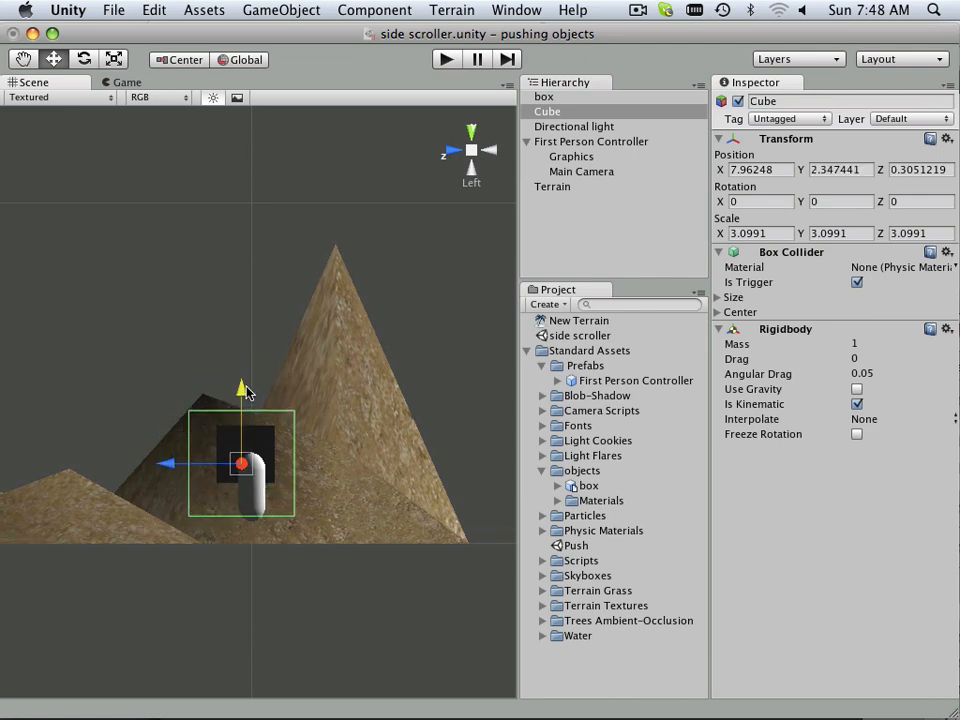
left_click(124, 82)
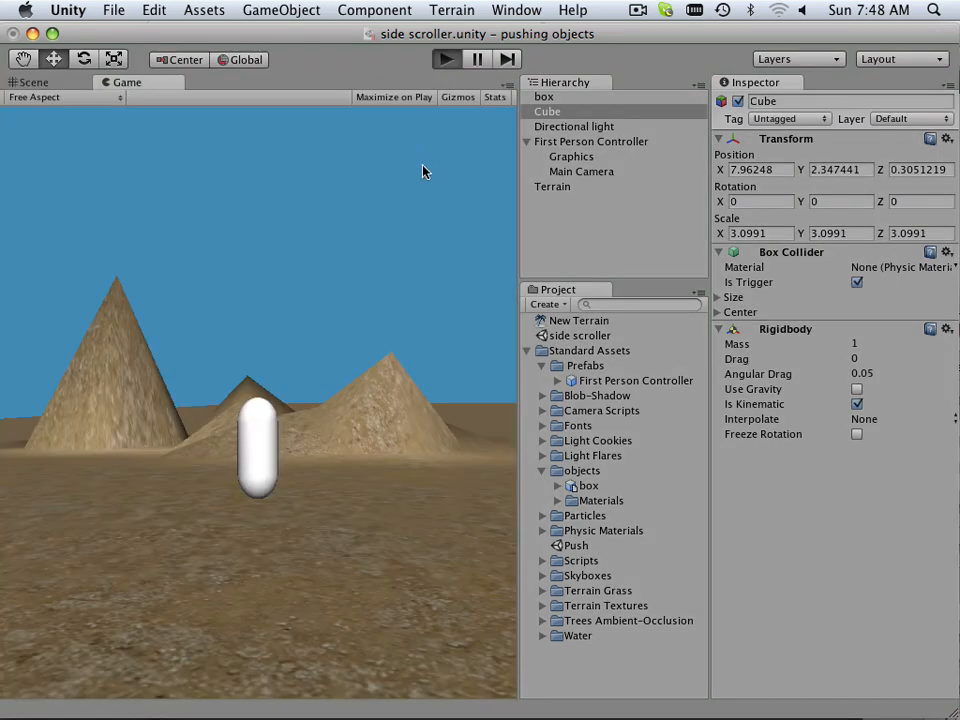
left_click(444, 60)
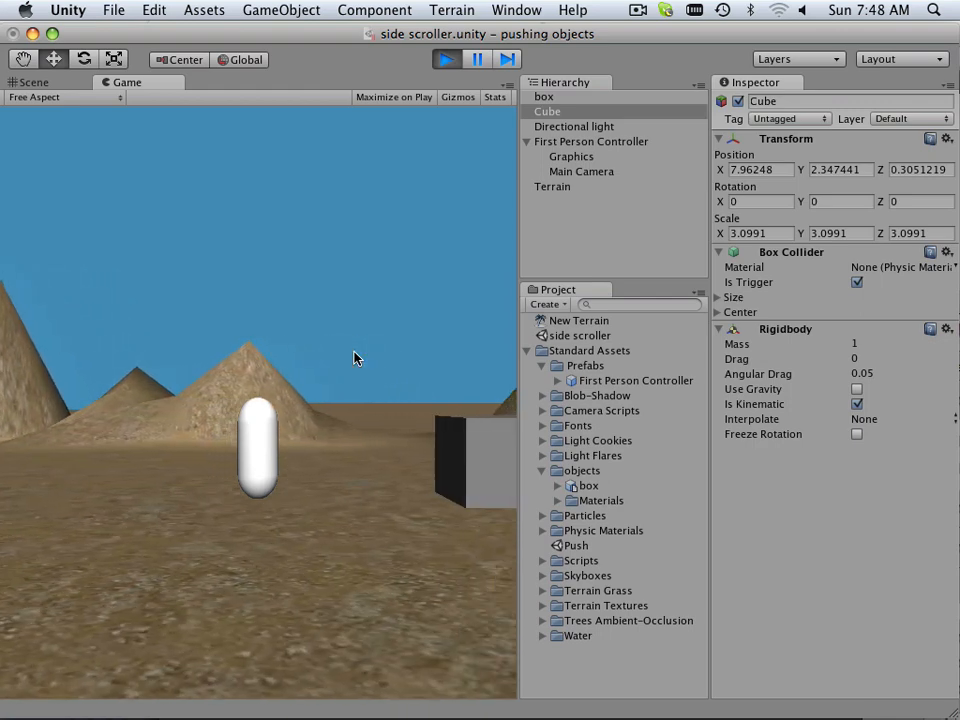
left_click(476, 60)
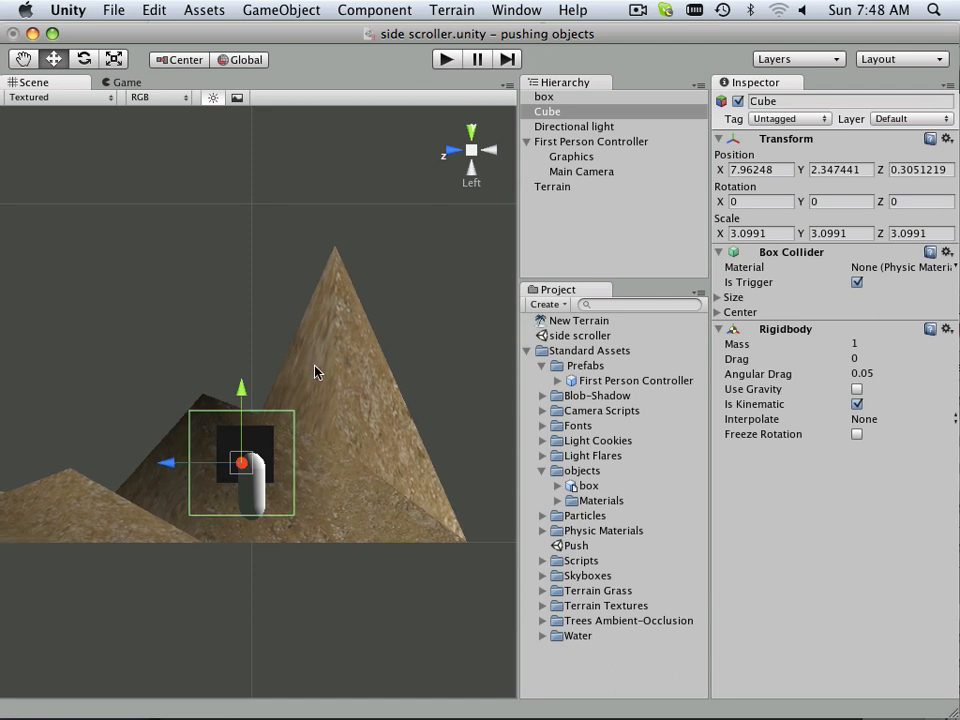
mouse_move(310, 376)
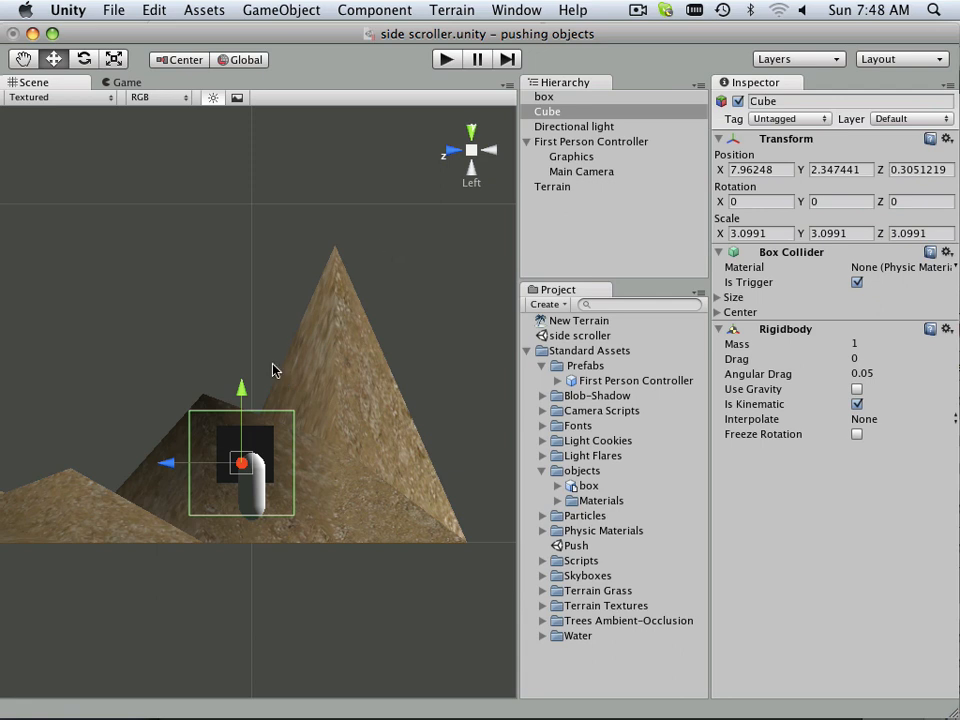
Step: Lower the cube slightly, review its Box Collider centre values and uncheck Is Trigger
left_click_drag(240, 388, 240, 396)
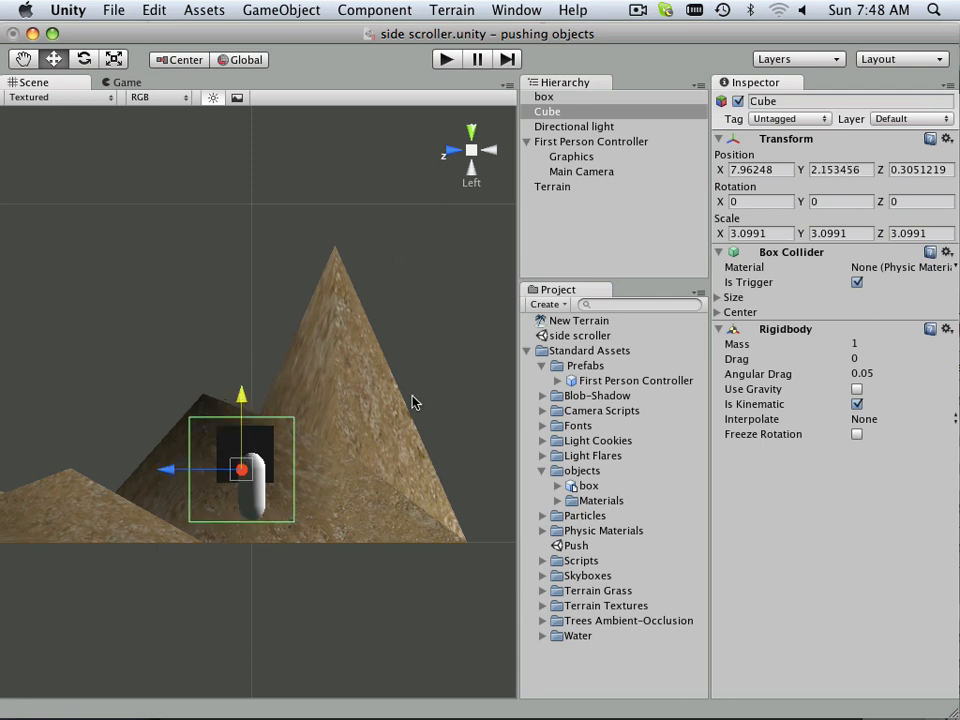
mouse_move(516, 396)
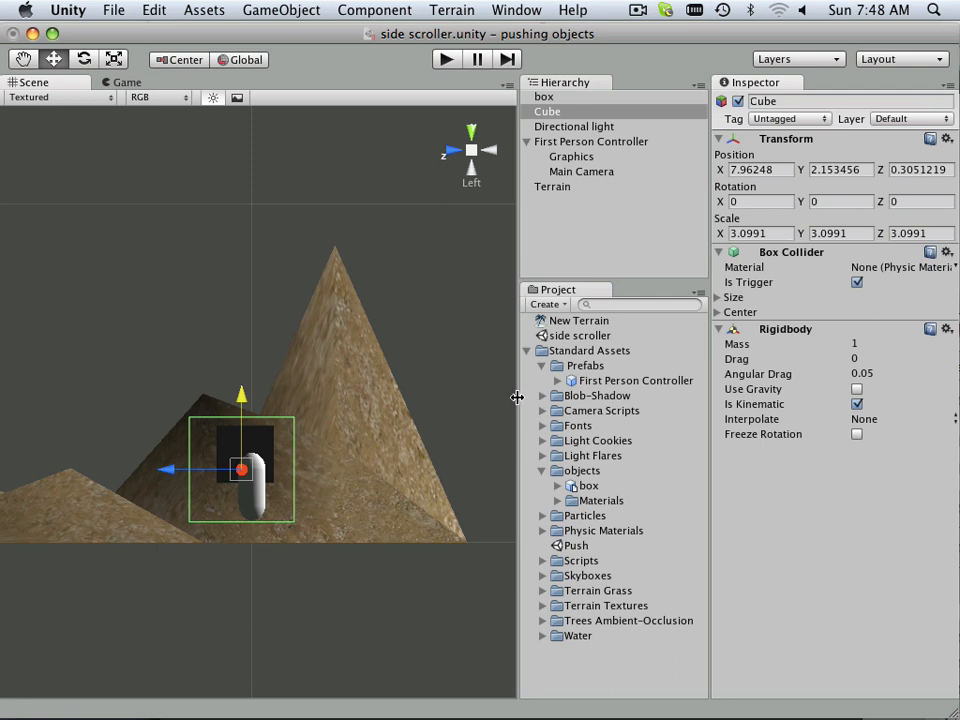
mouse_move(250, 504)
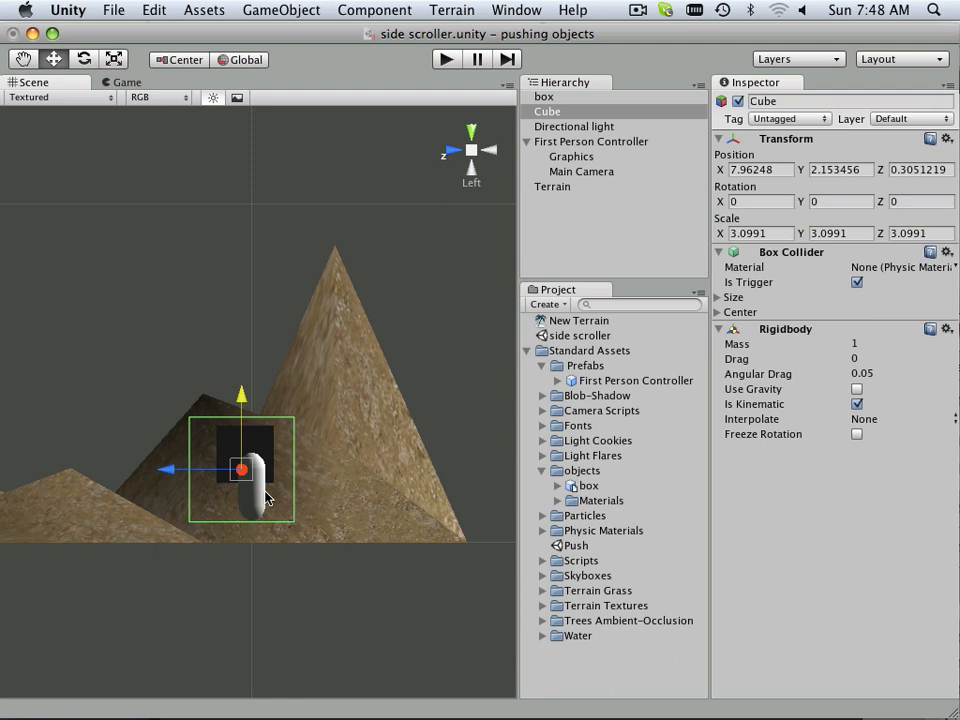
mouse_move(288, 494)
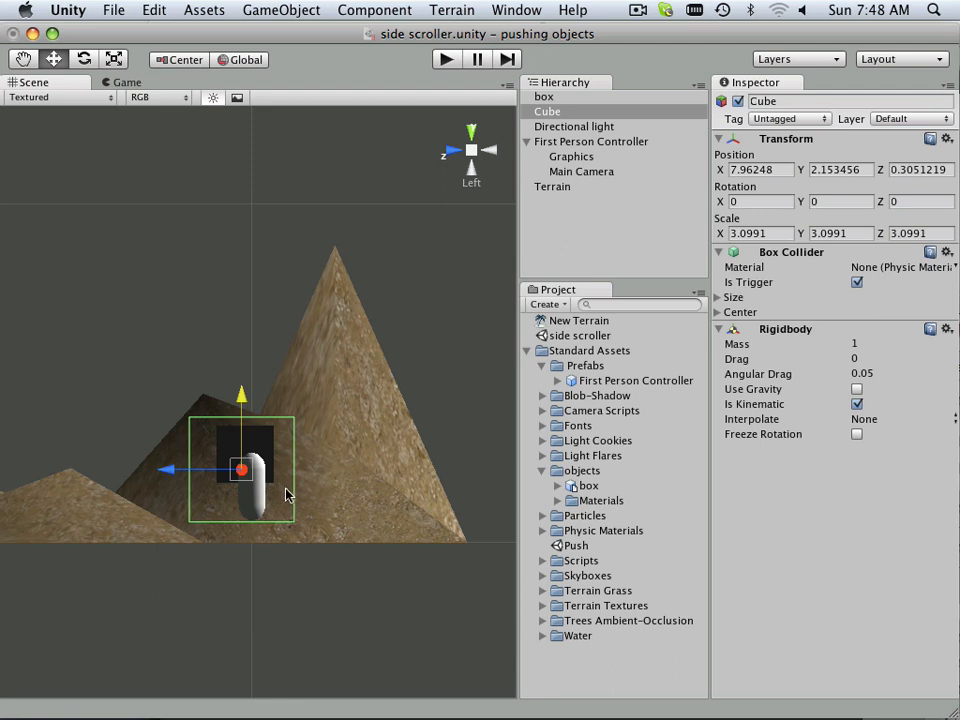
mouse_move(348, 378)
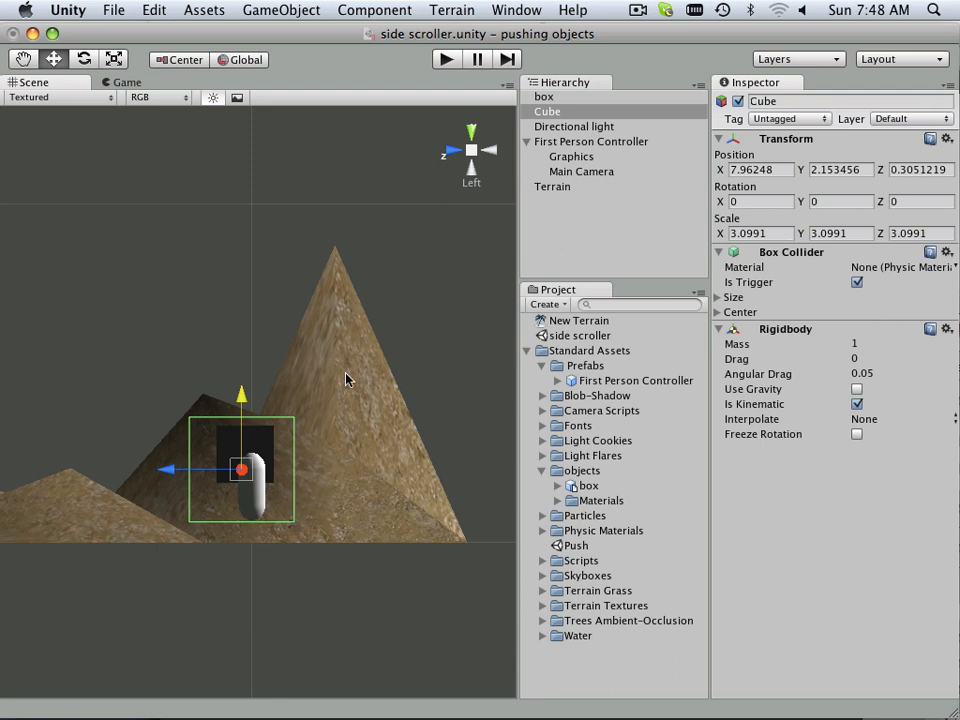
mouse_move(790, 290)
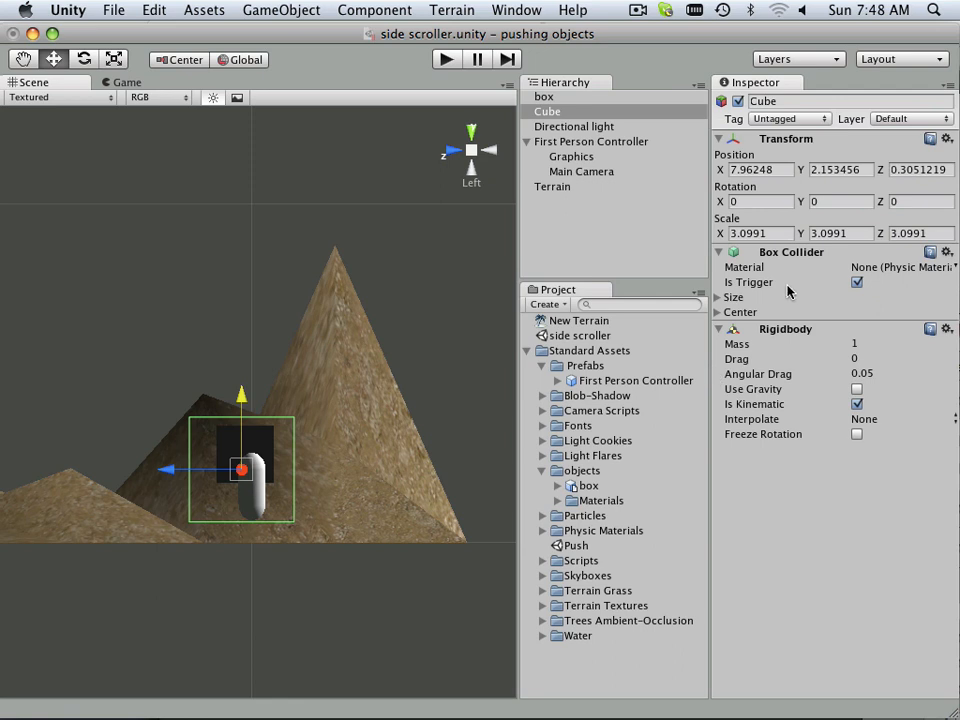
left_click(732, 296)
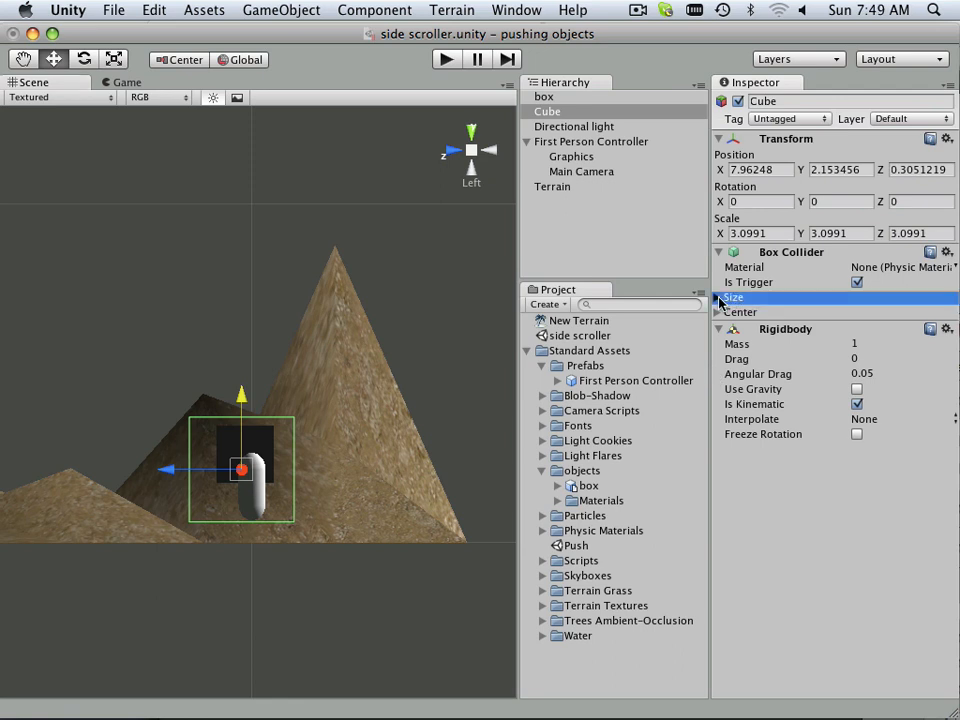
left_click(718, 312)
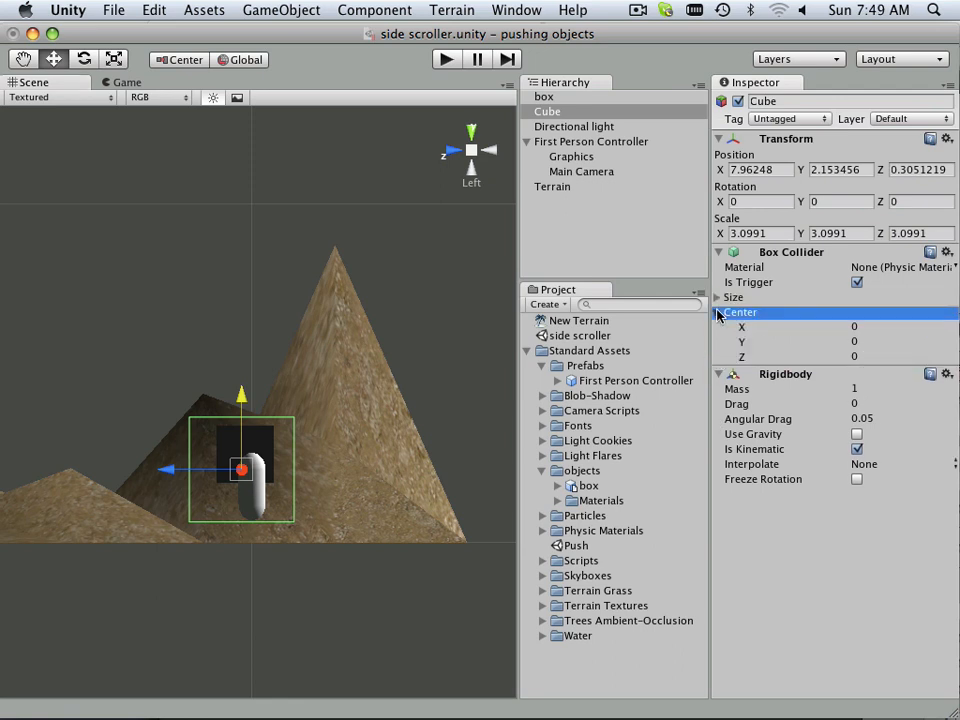
left_click(720, 312)
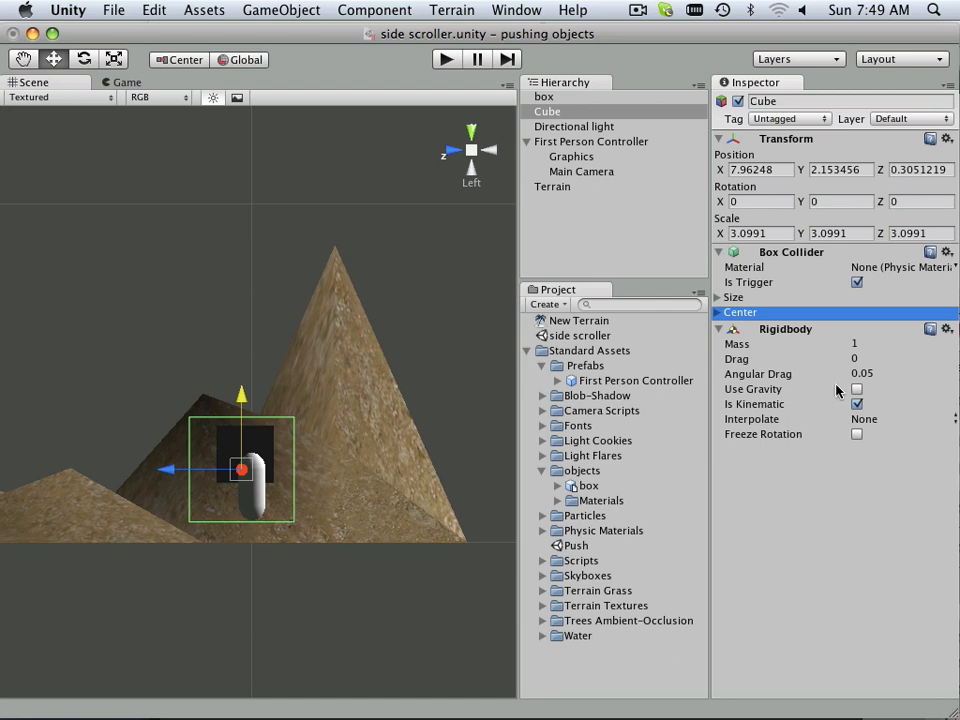
mouse_move(838, 392)
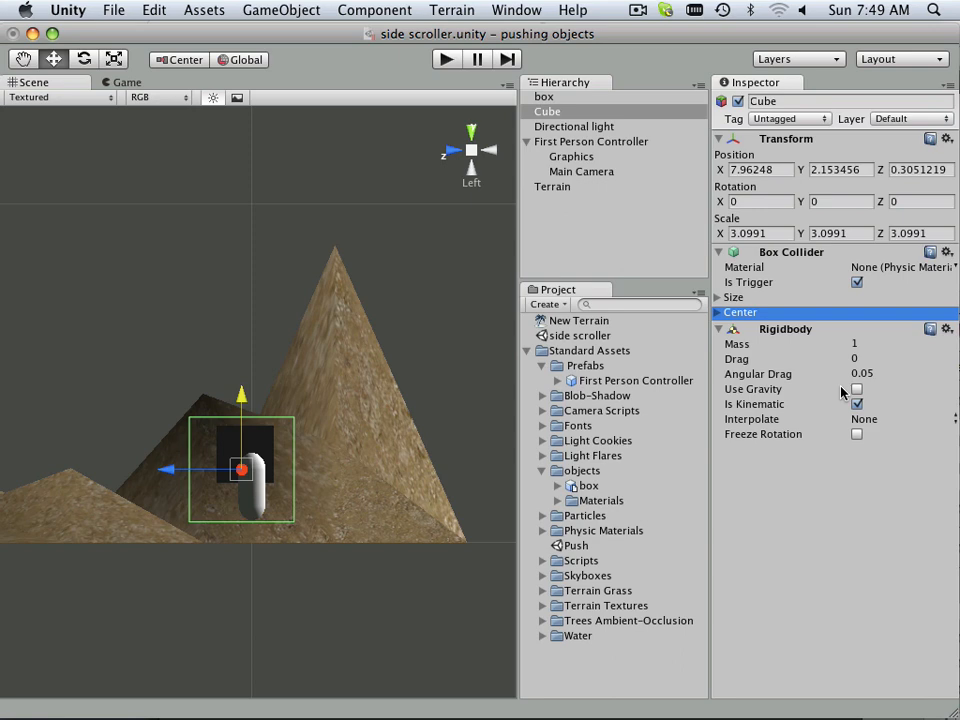
left_click(856, 282)
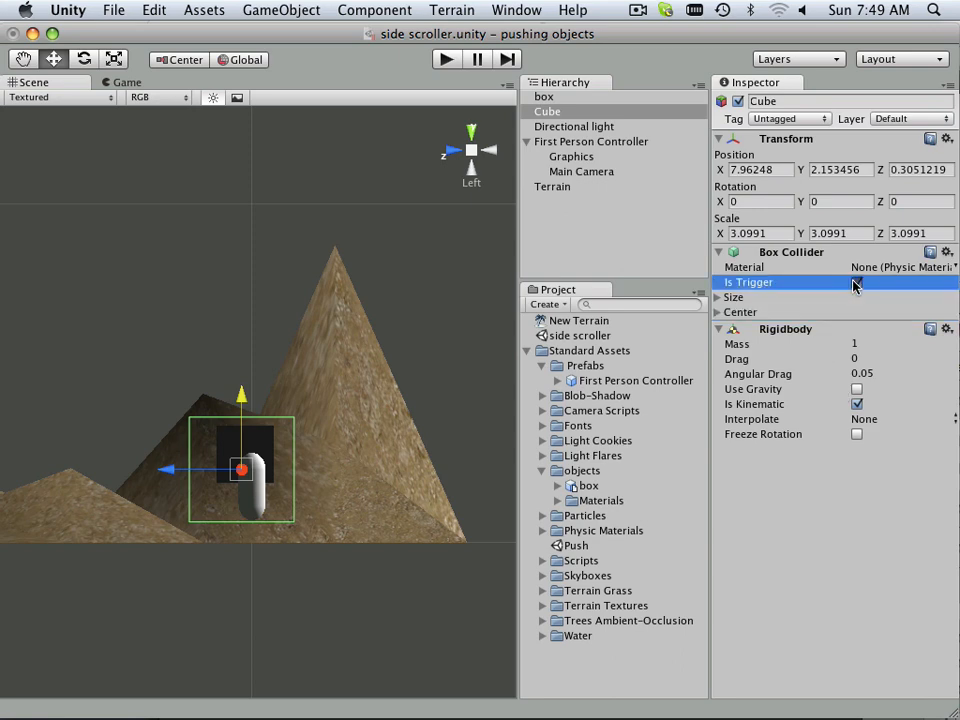
left_click(444, 58)
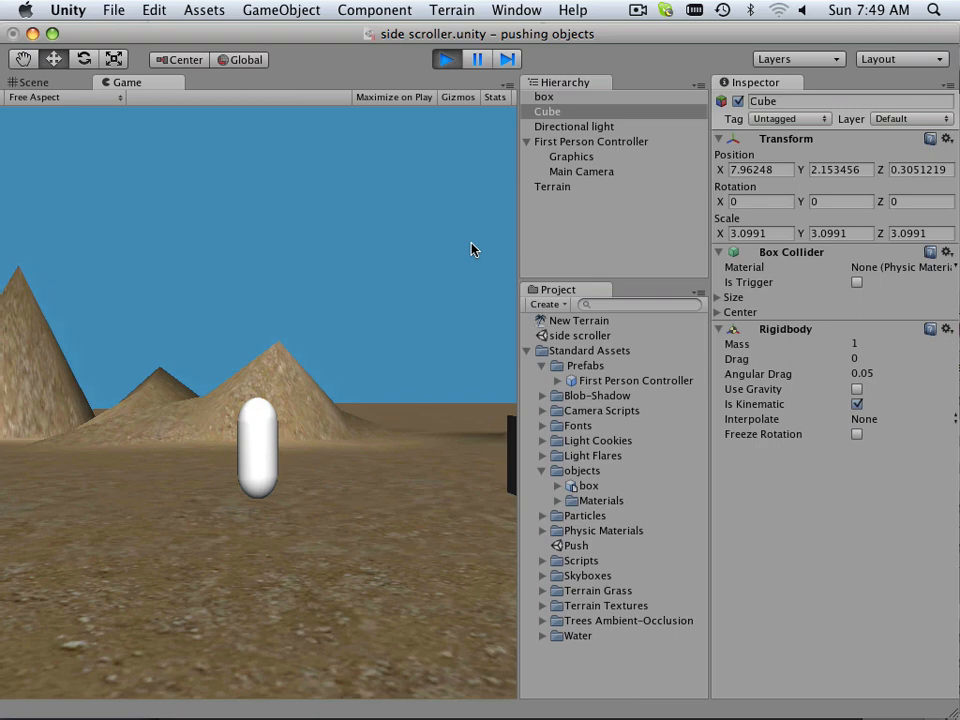
Step: Stop the play test and bring up the File menu
left_click(444, 60)
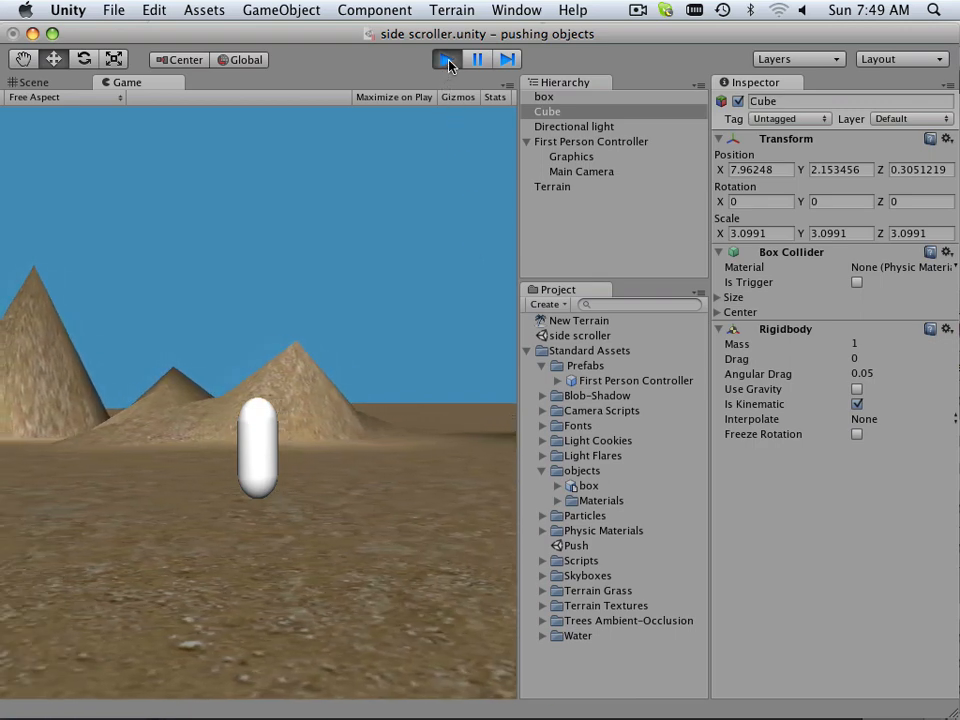
left_click(30, 82)
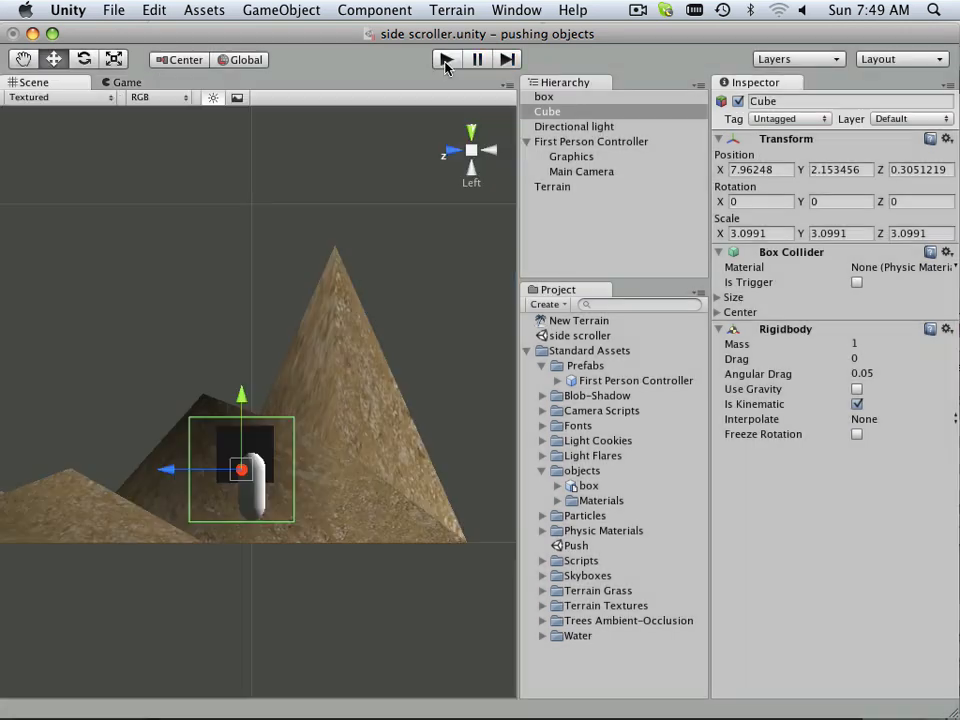
left_click(444, 60)
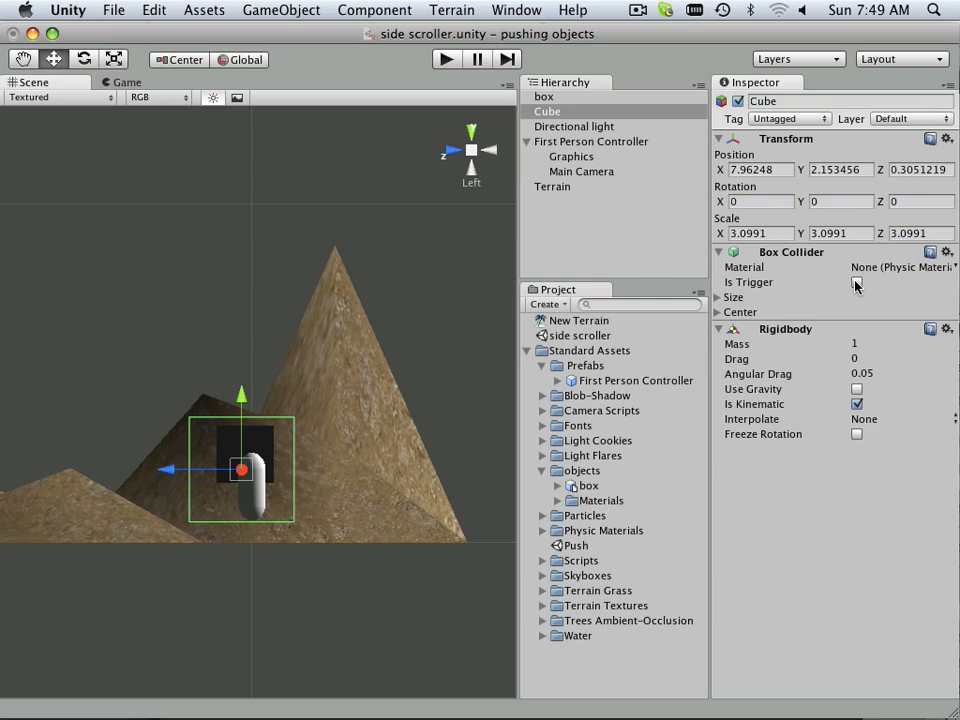
left_click(112, 10)
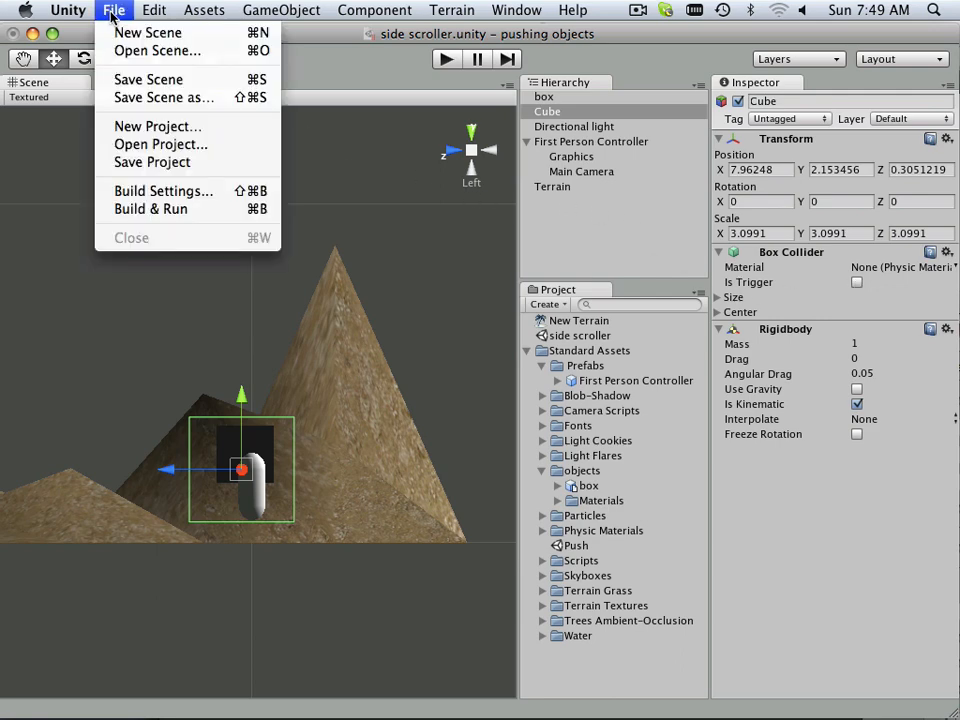
mouse_move(148, 80)
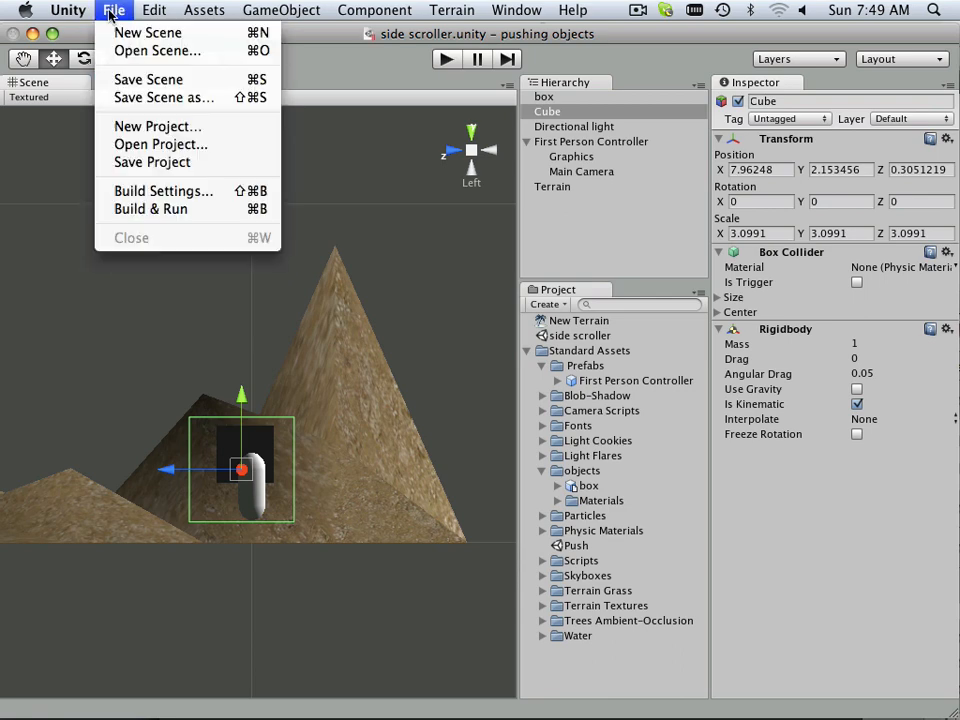
Step: Open the FPS_Tutorial_Completed project and close its Welcome window
left_click(160, 144)
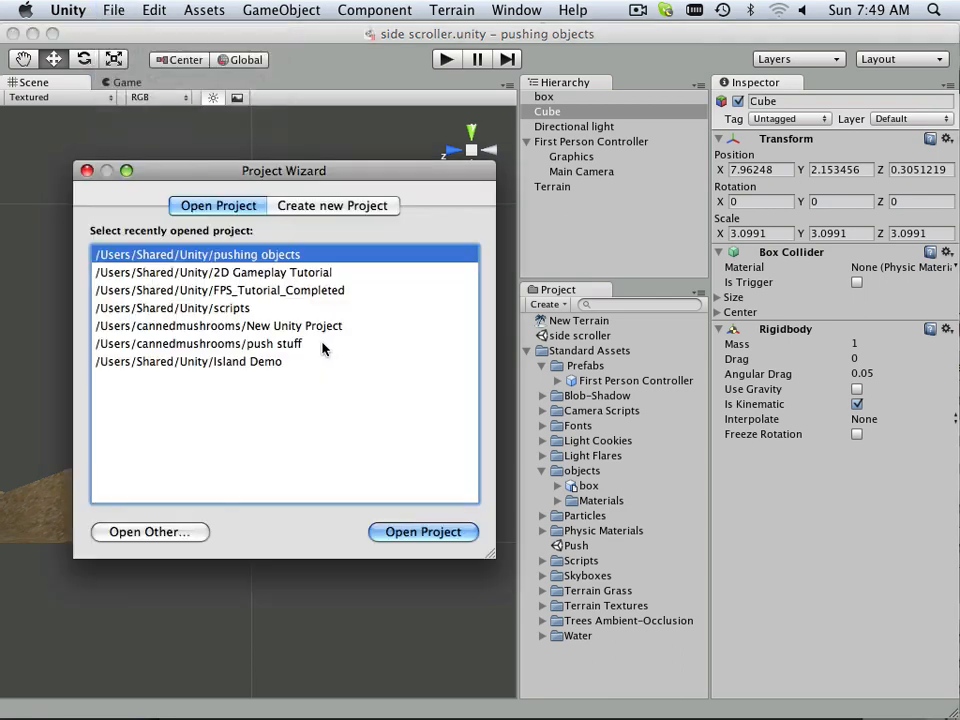
mouse_move(276, 318)
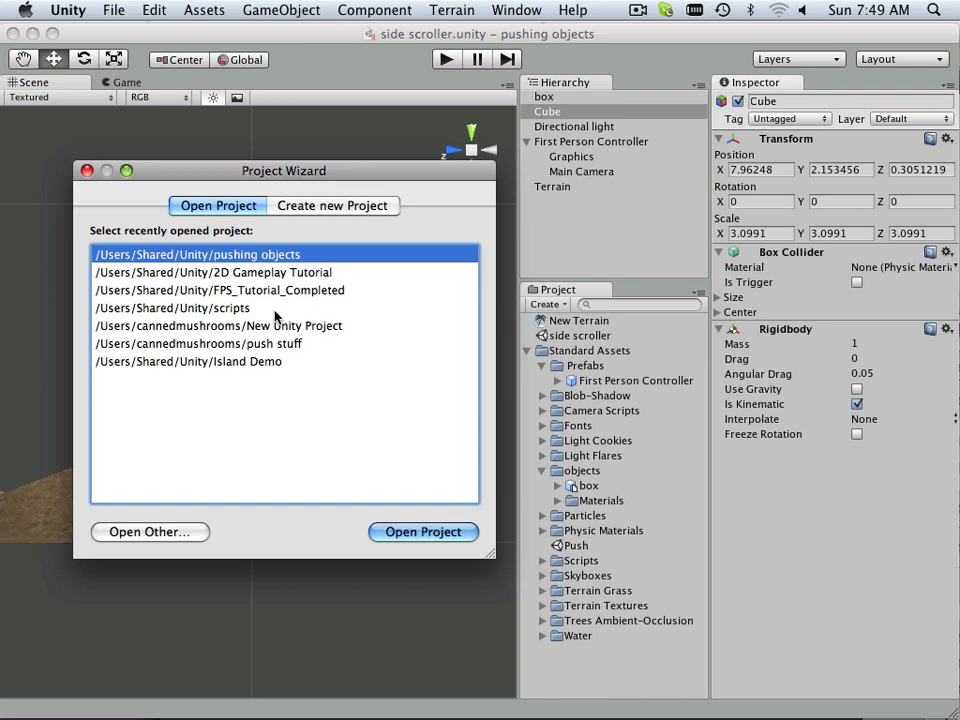
left_click(220, 290)
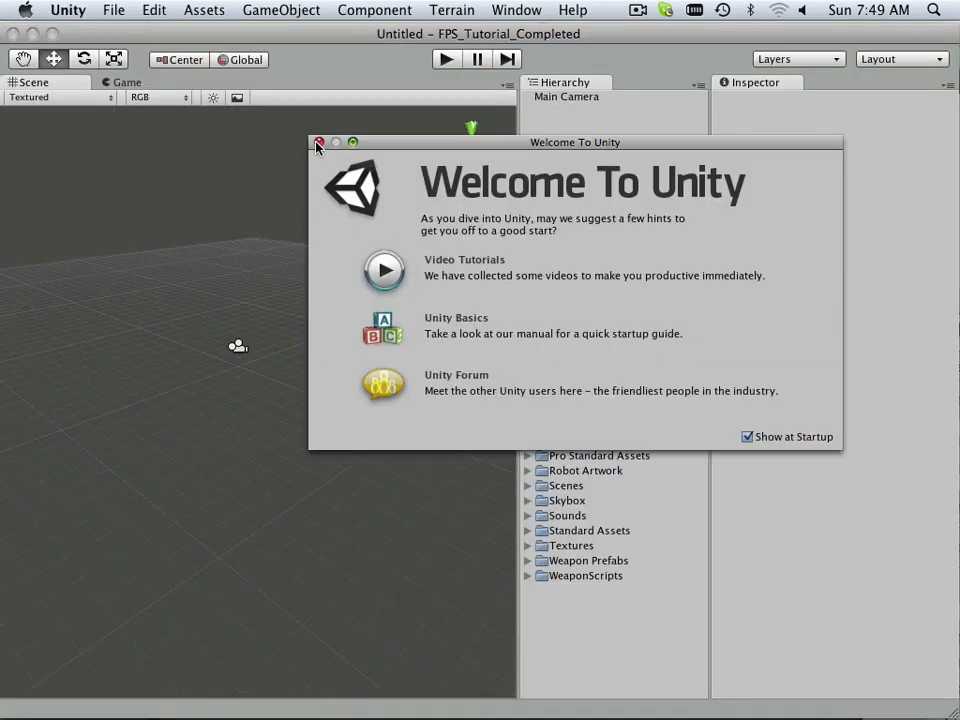
left_click(320, 142)
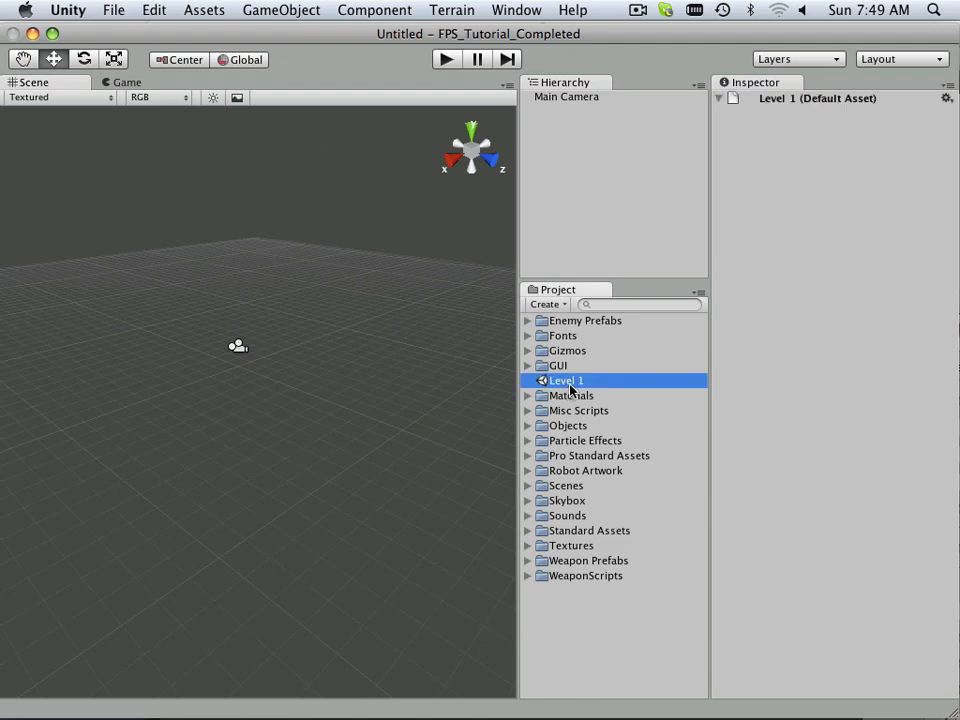
double_click(566, 380)
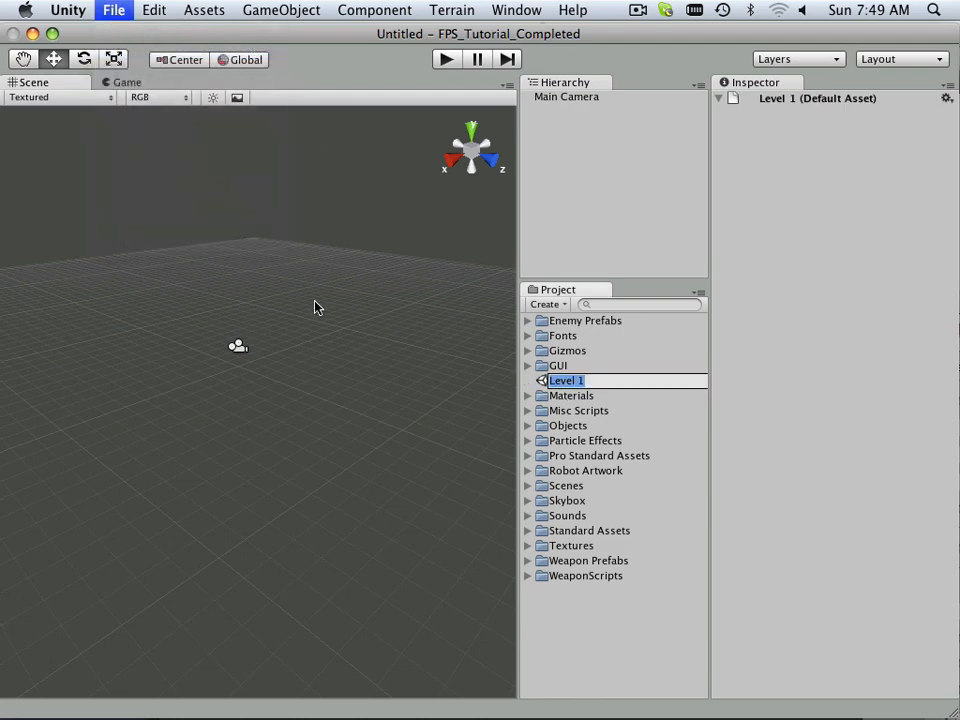
Step: Cancel loading a scene, then open the 2D Gameplay Tutorial project instead
left_click(112, 10)
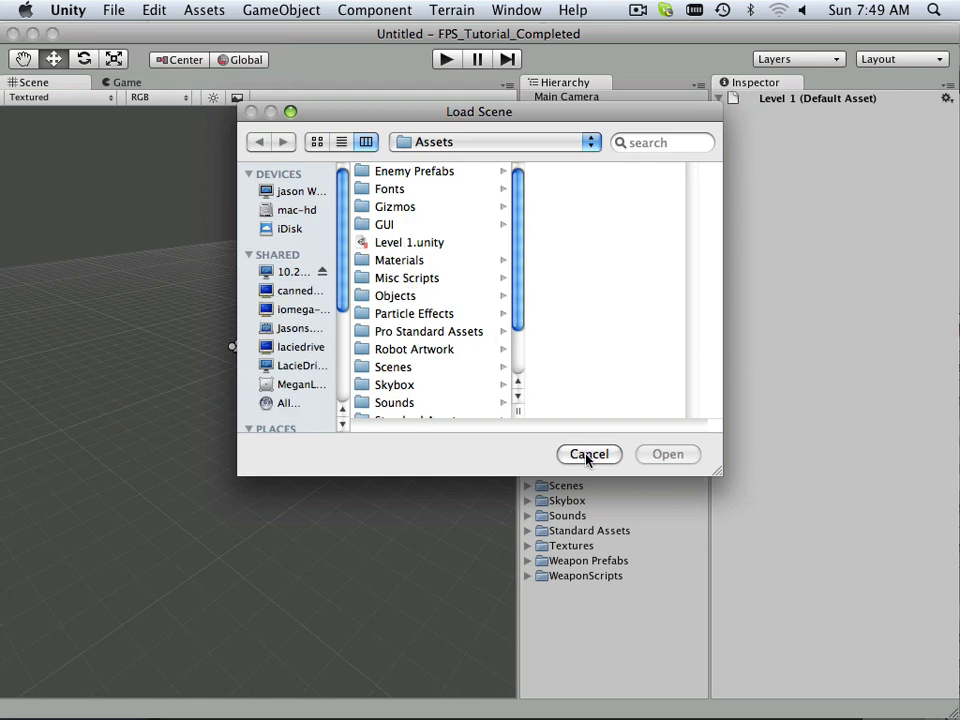
left_click(112, 10)
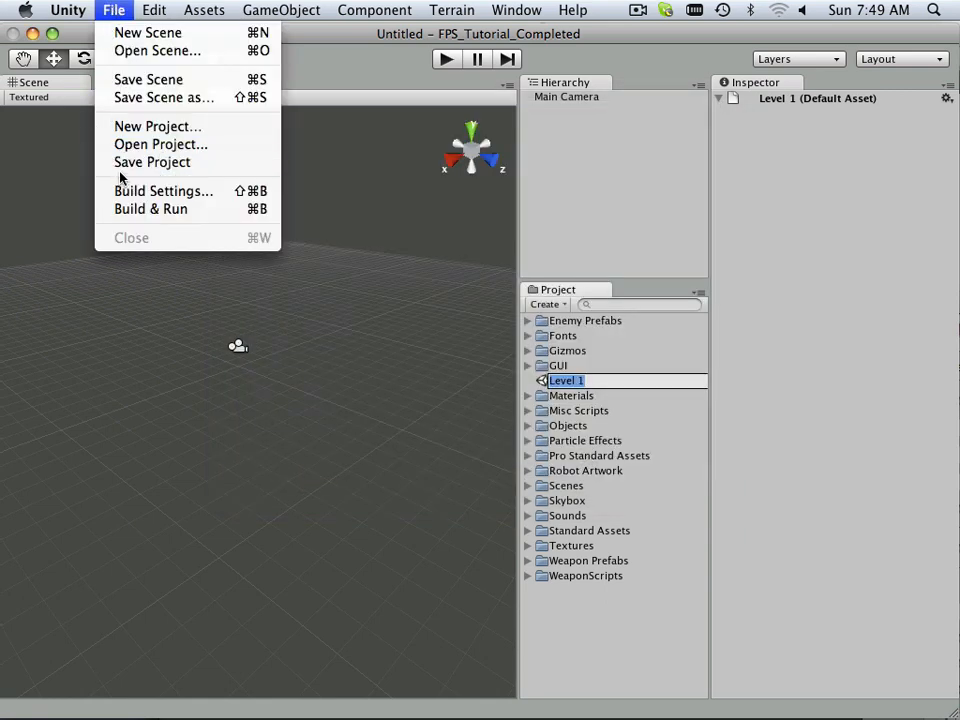
left_click(160, 144)
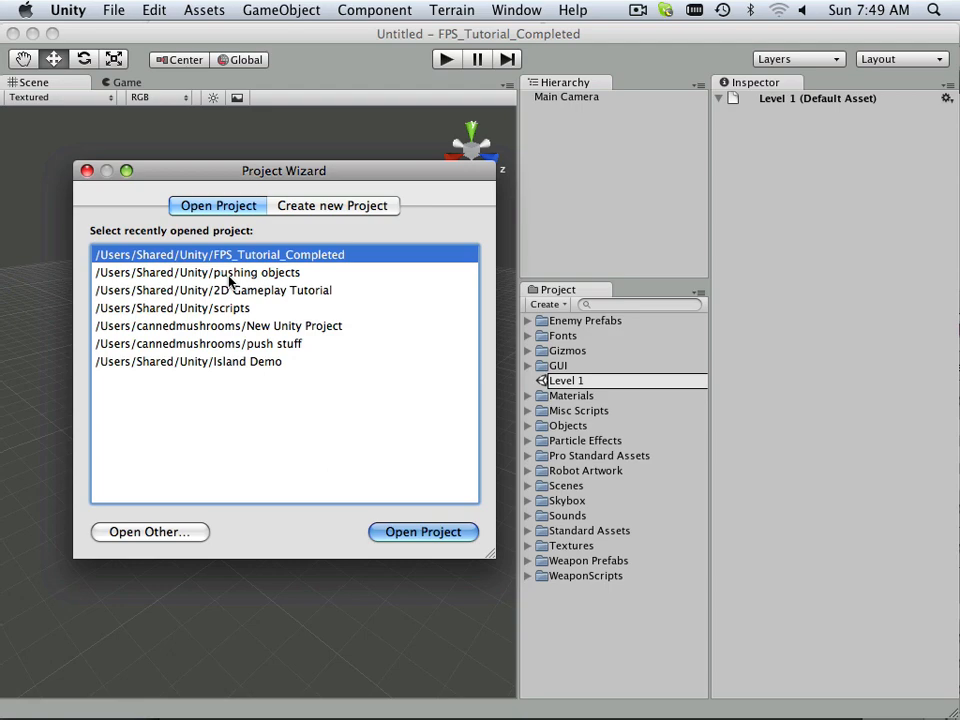
left_click(212, 290)
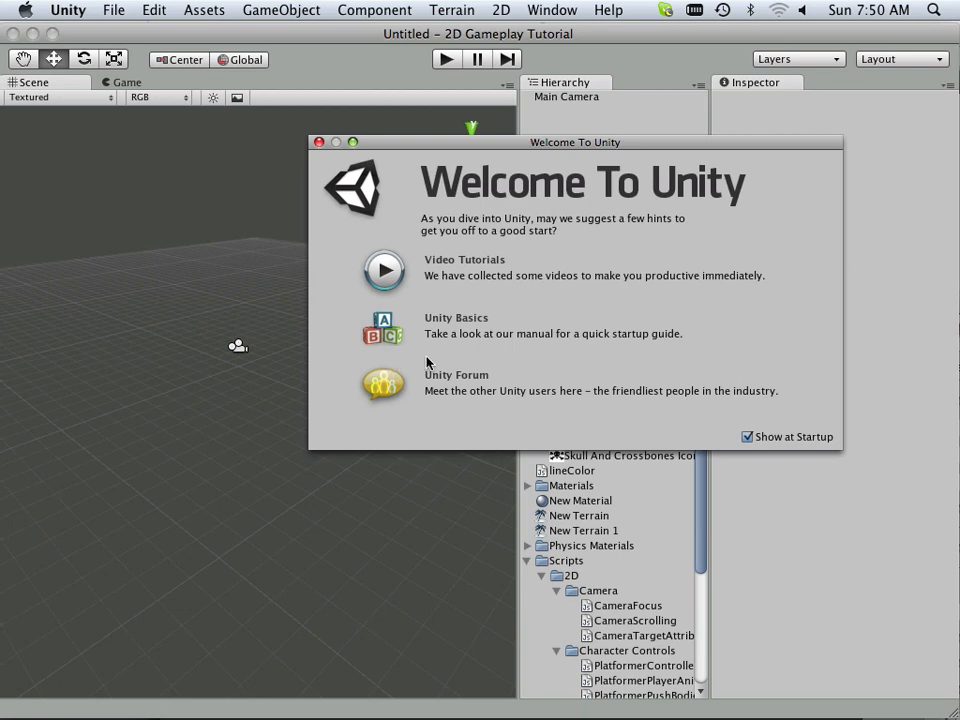
left_click(320, 142)
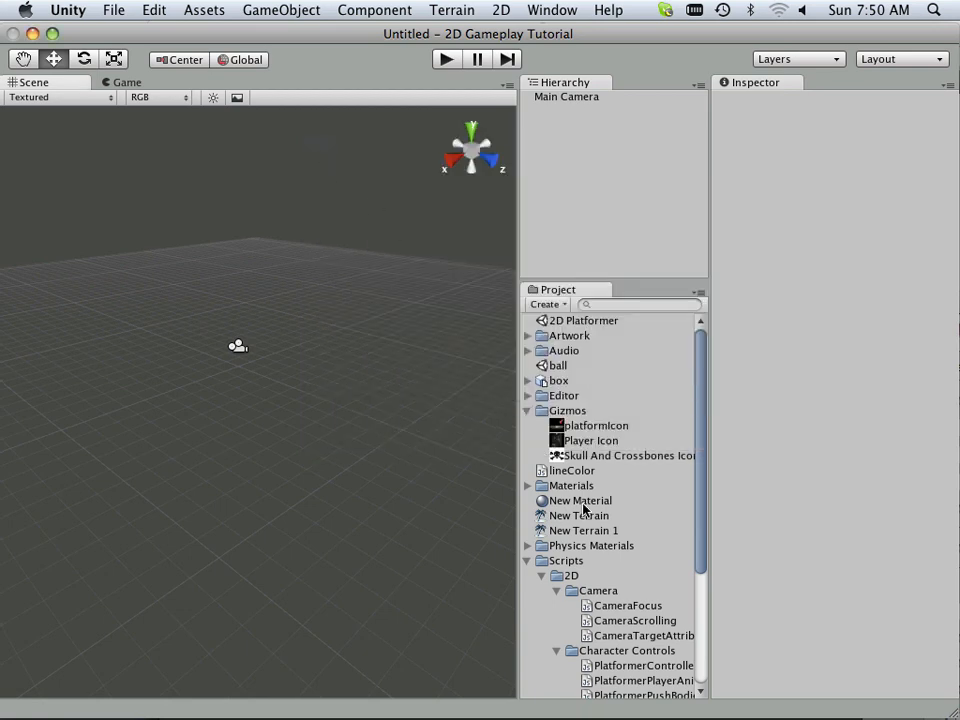
left_click(558, 364)
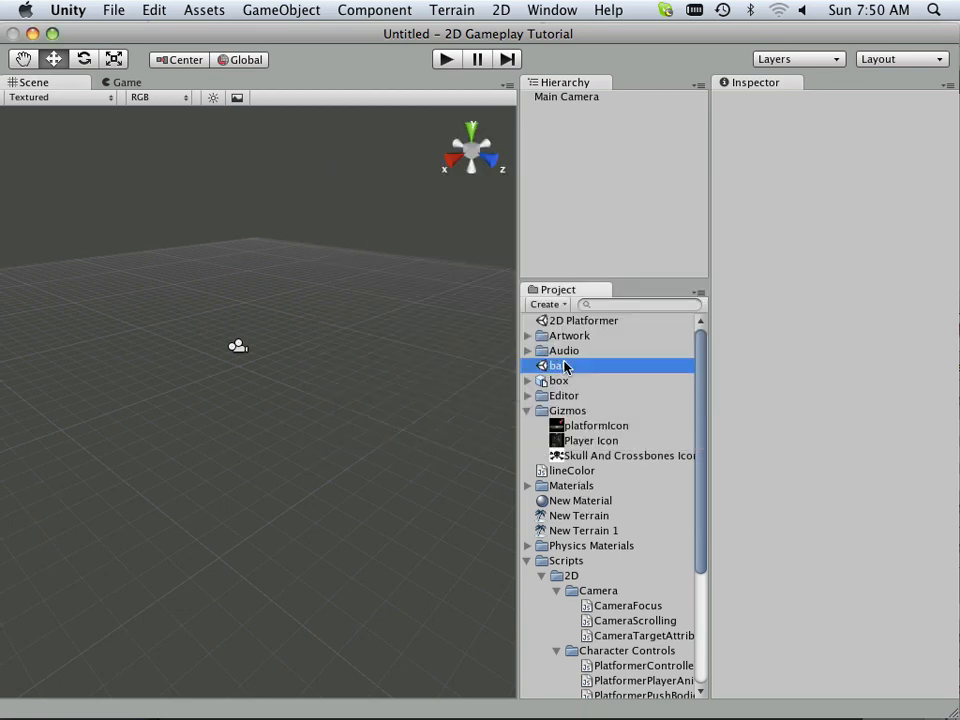
double_click(556, 364)
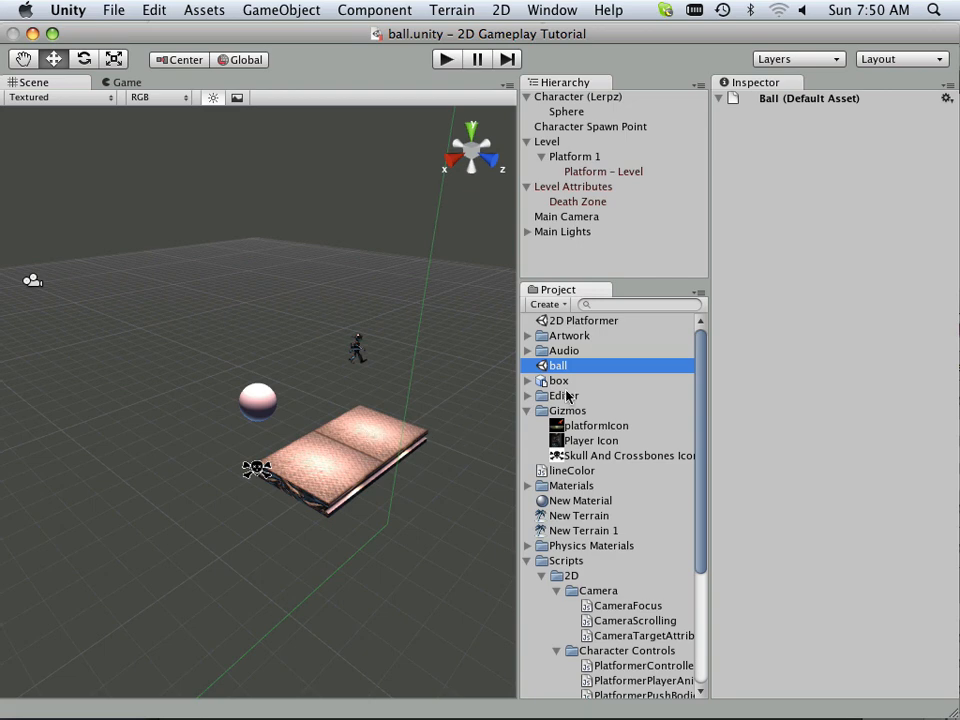
left_click(578, 96)
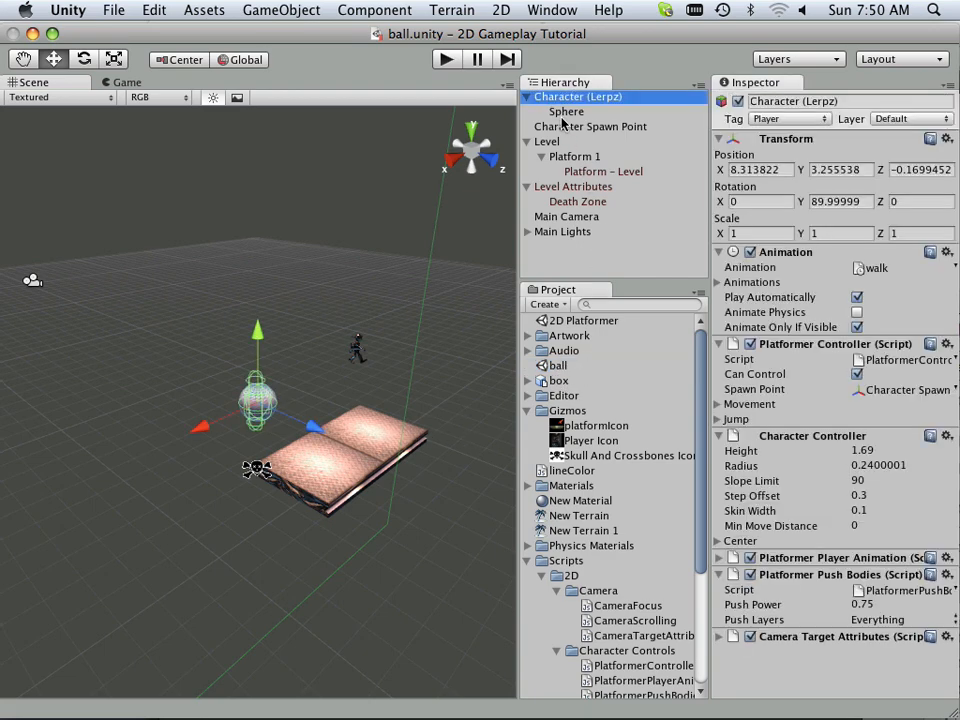
left_click(590, 126)
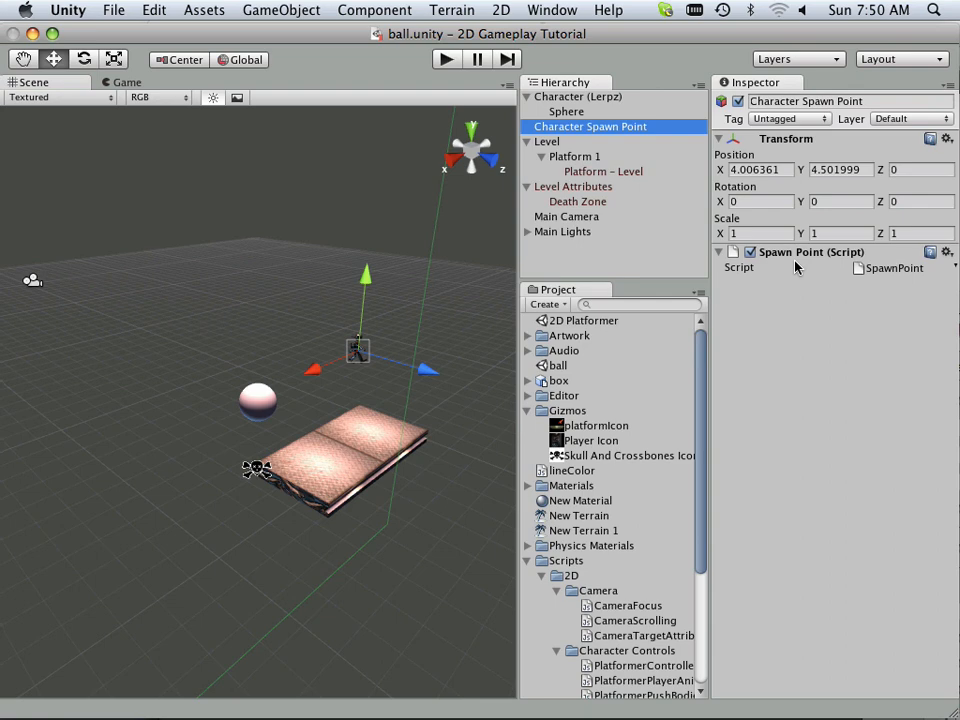
left_click(576, 200)
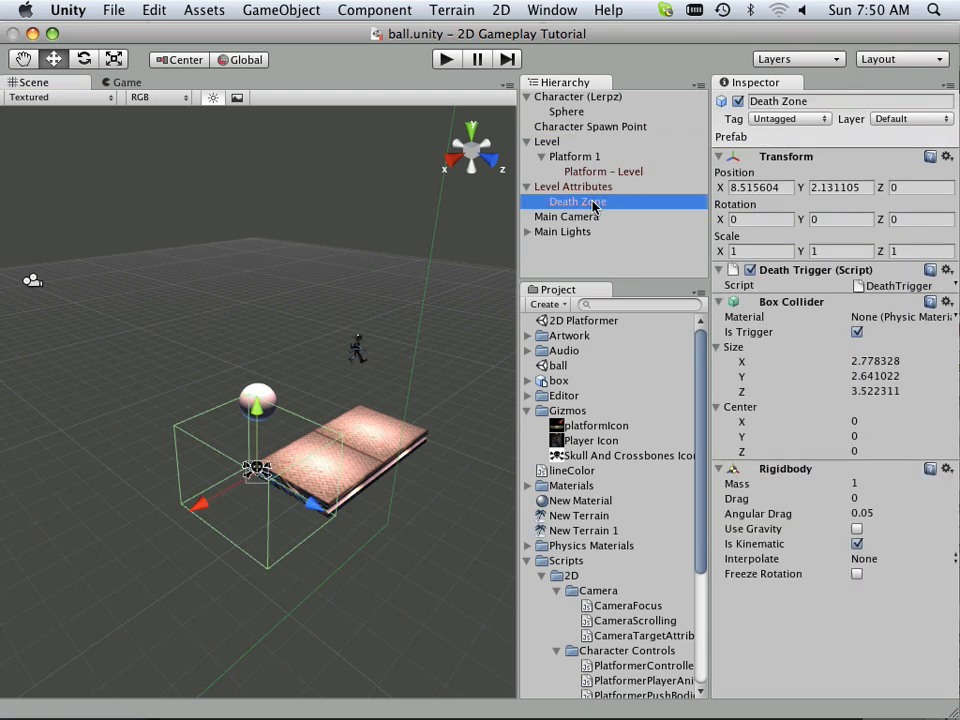
left_click(572, 186)
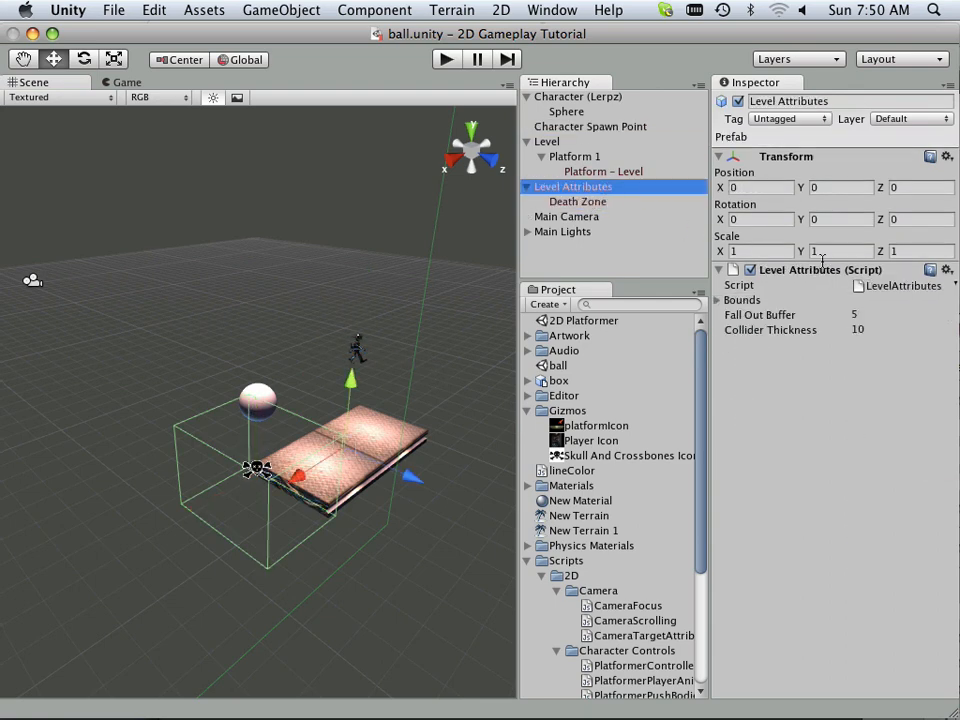
left_click(576, 200)
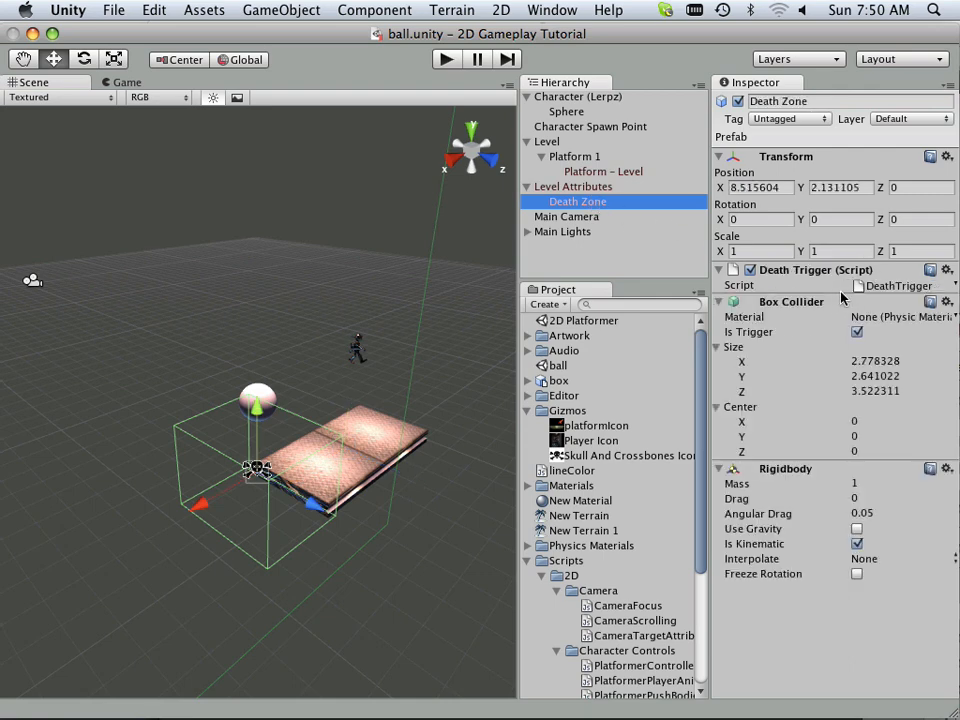
mouse_move(308, 16)
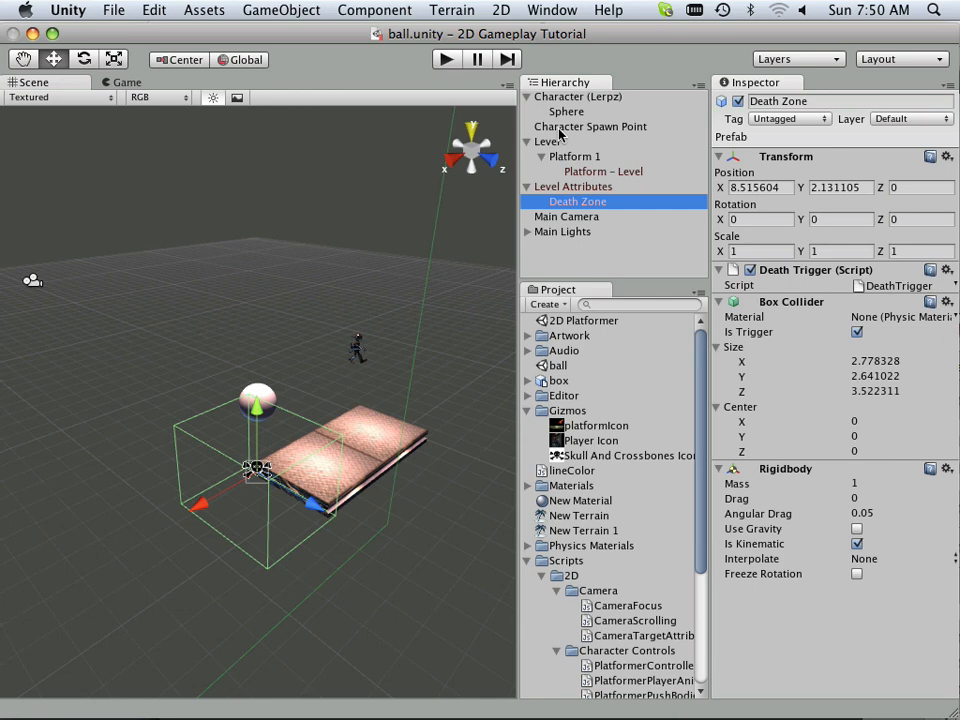
mouse_move(262, 28)
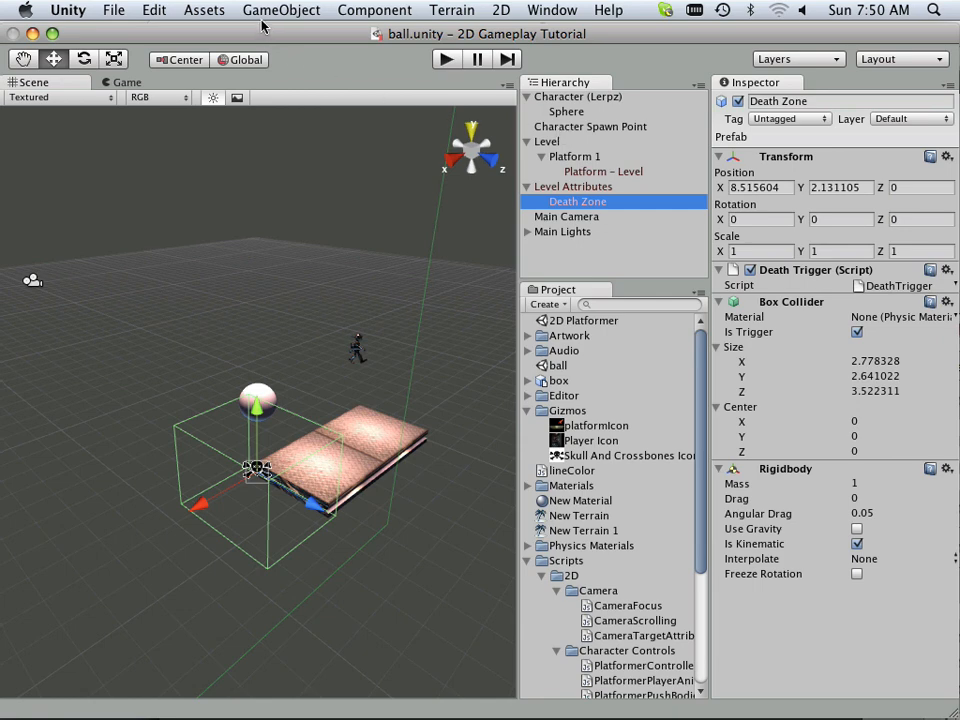
left_click(112, 10)
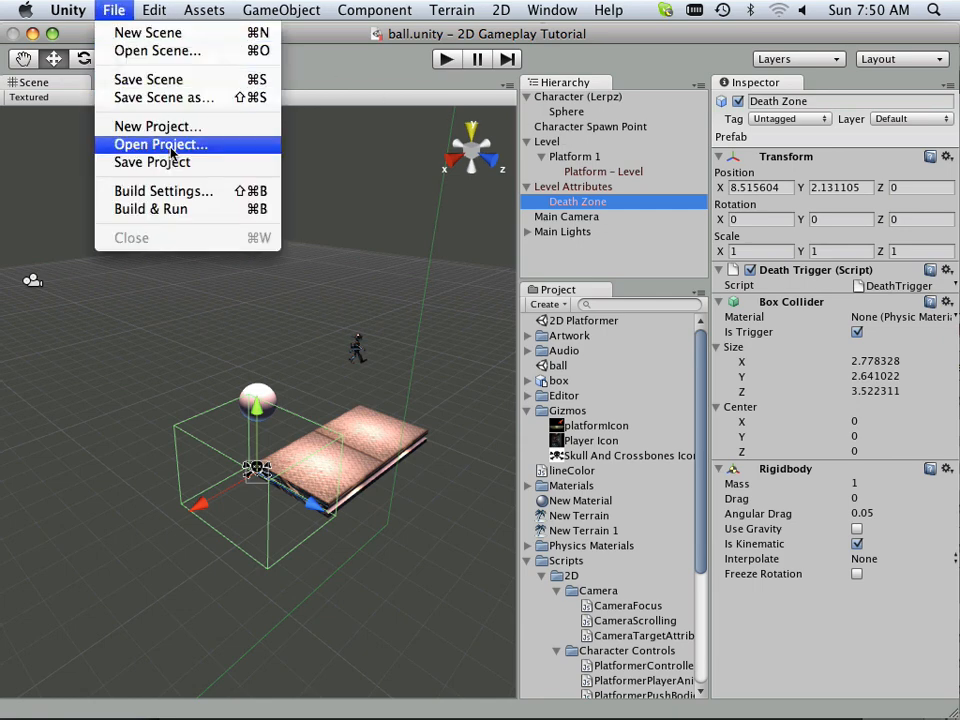
Step: Reopen the pushing objects project, load the side scroller scene and select the First Person Controller's Graphics object
left_click(160, 144)
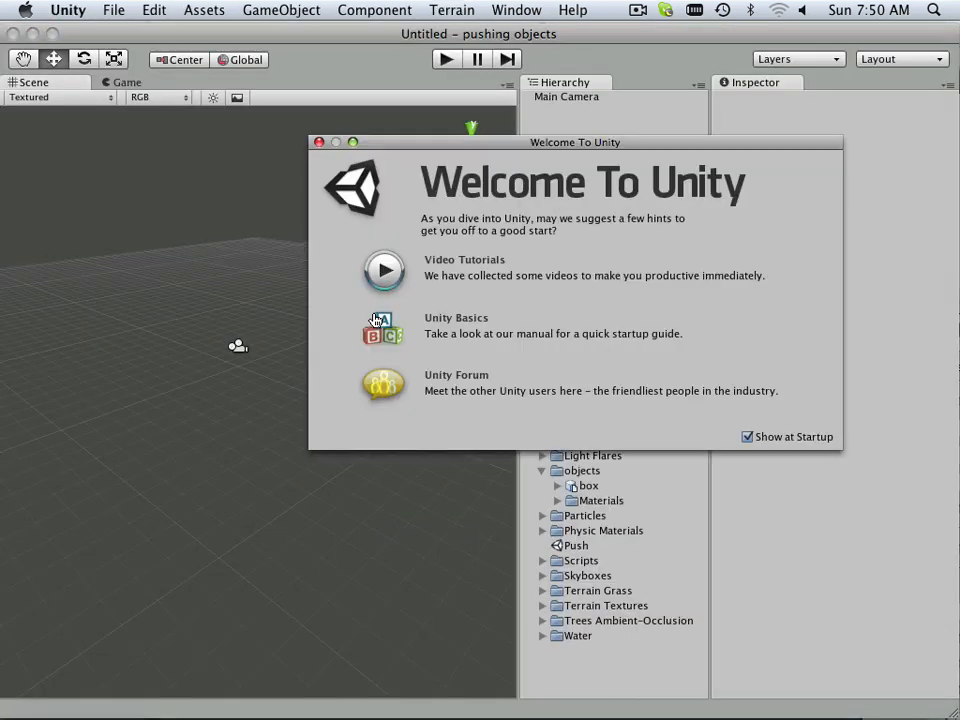
left_click(320, 140)
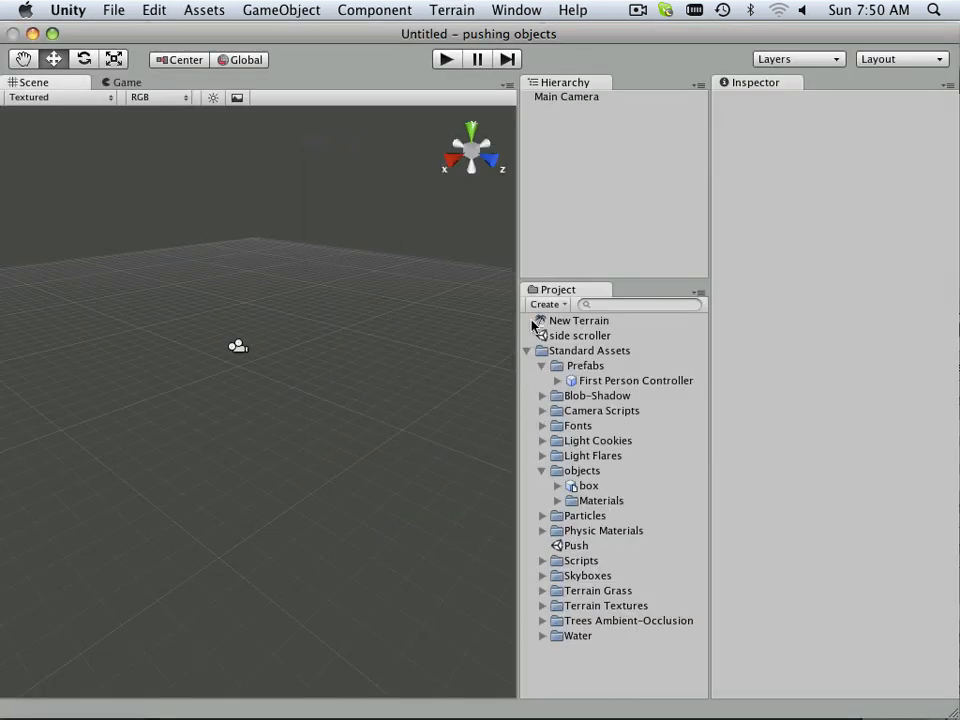
mouse_move(564, 350)
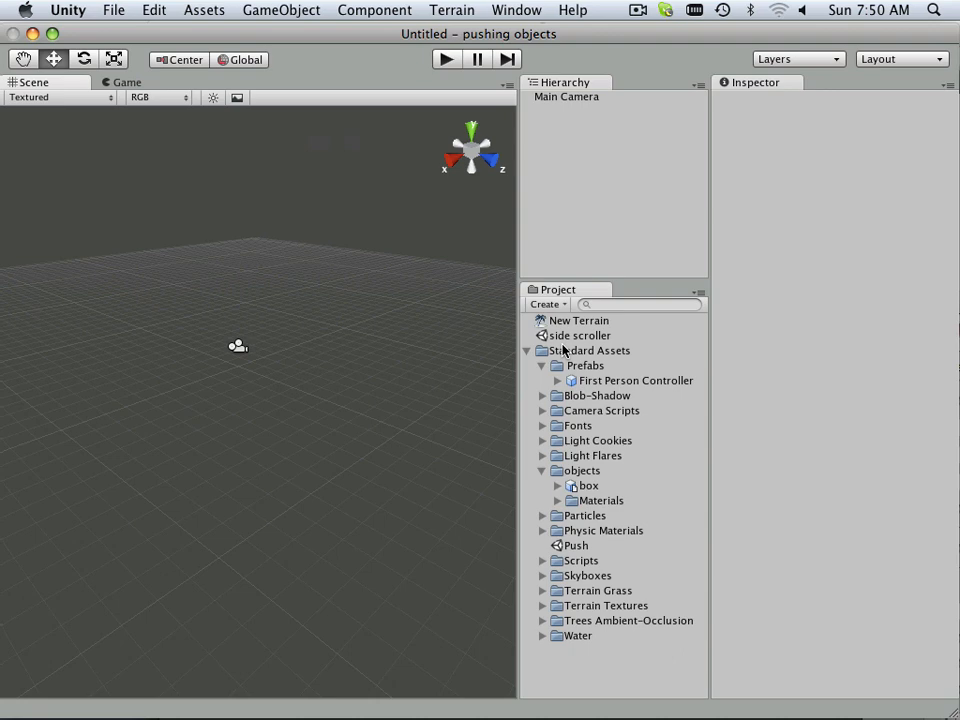
left_click(582, 336)
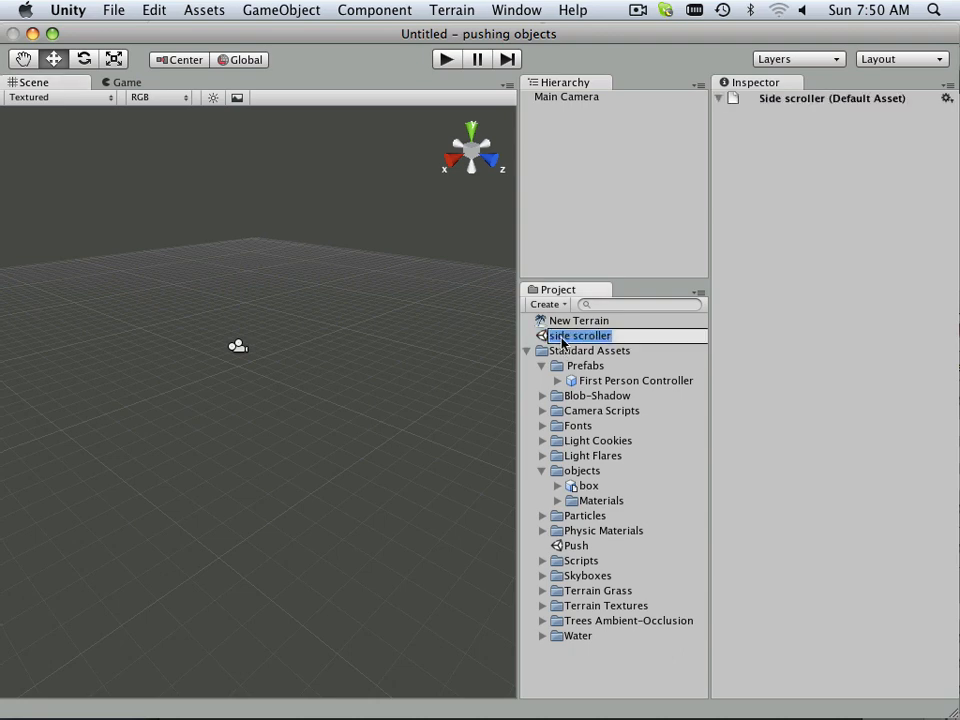
double_click(580, 336)
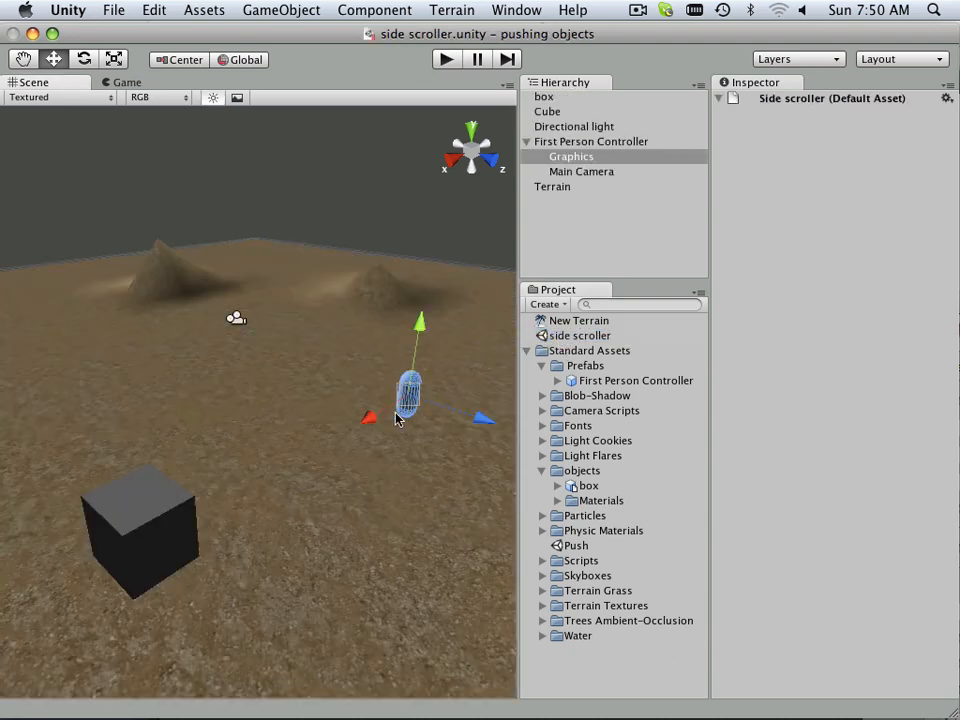
left_click(572, 156)
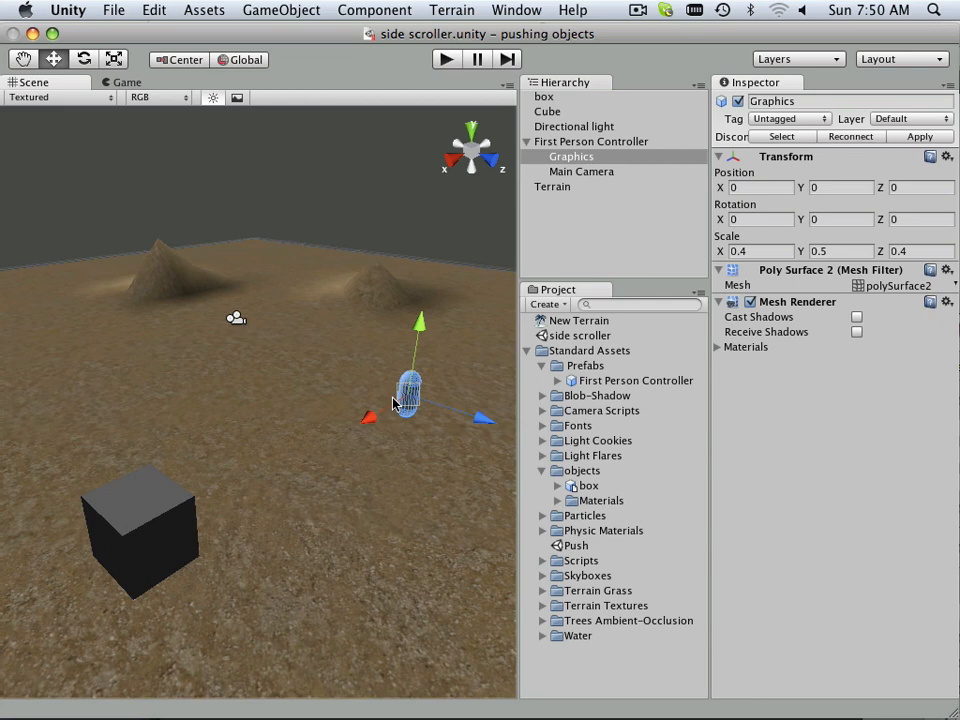
mouse_move(388, 430)
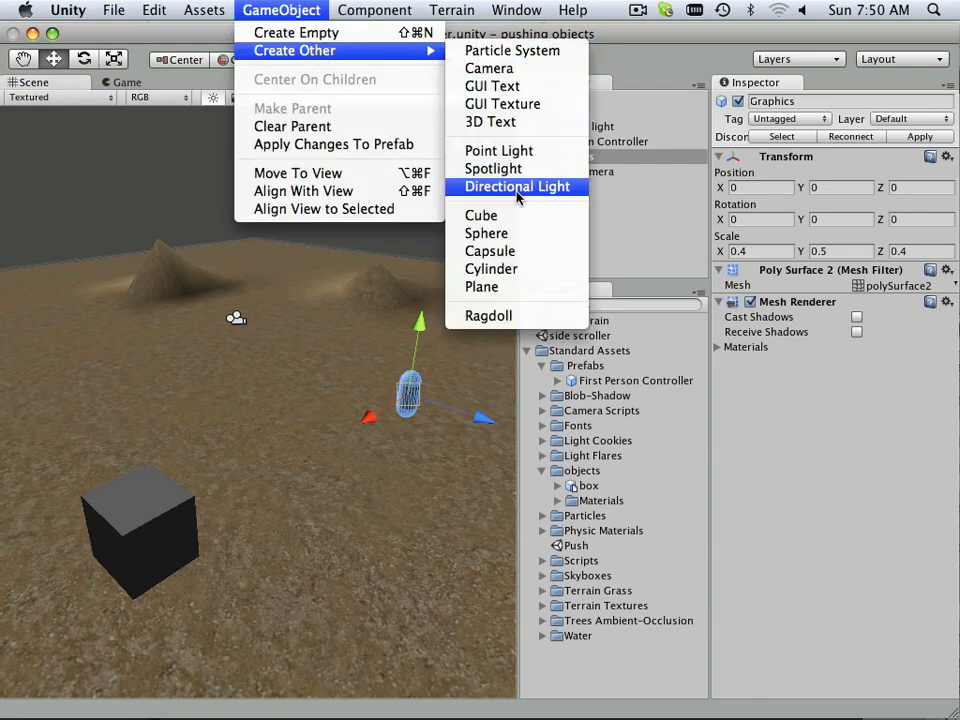
Step: Add a new cube beside the character and remove its Mesh Renderer and Box Collider
left_click(482, 216)
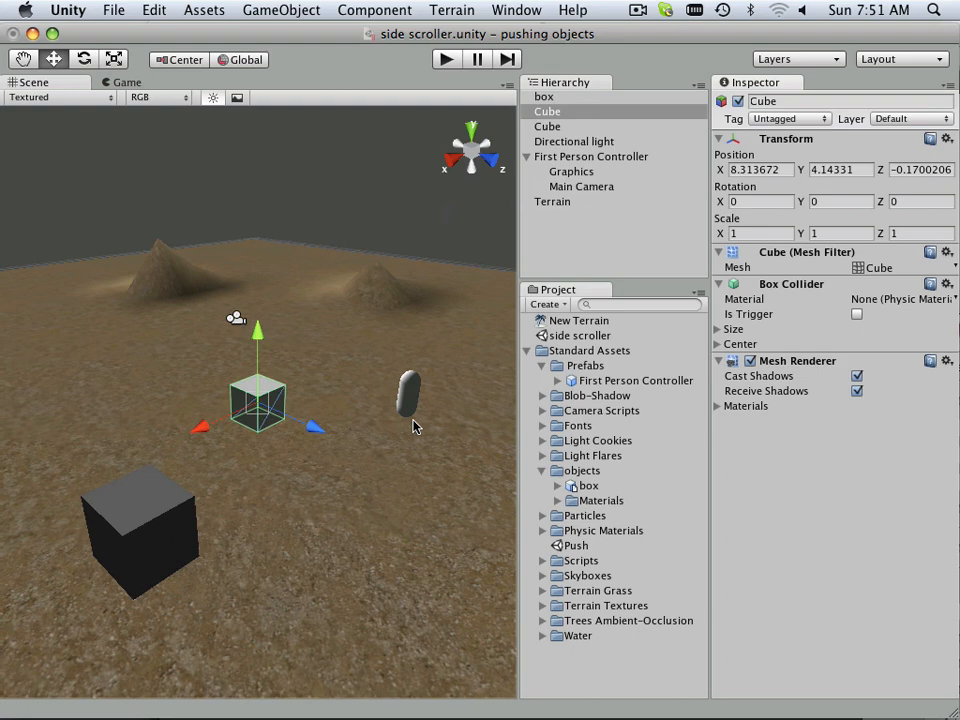
mouse_move(458, 148)
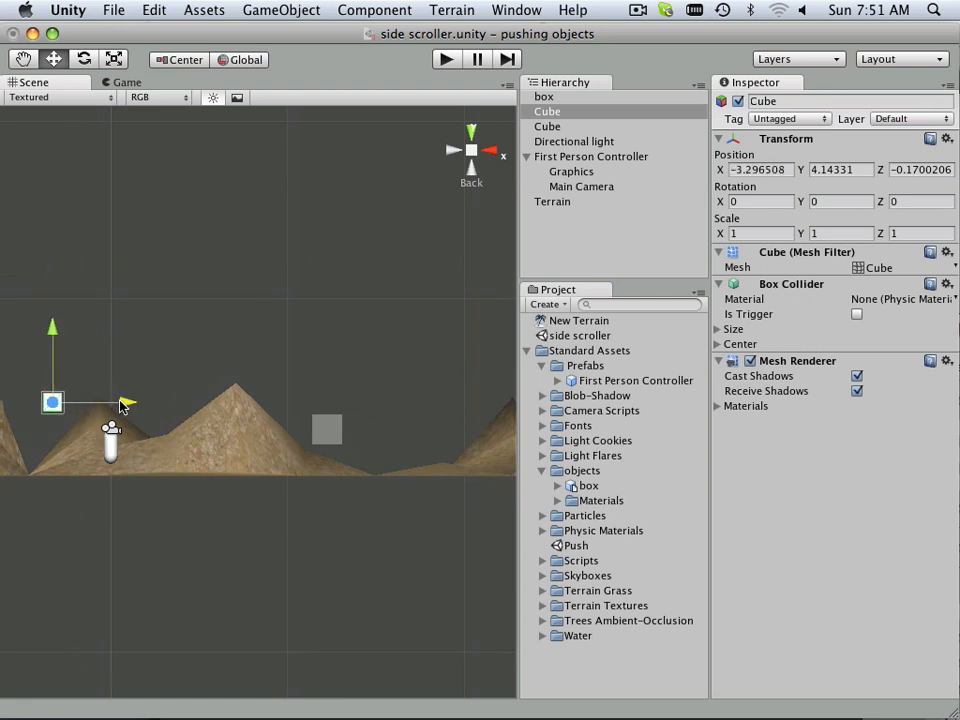
mouse_move(448, 180)
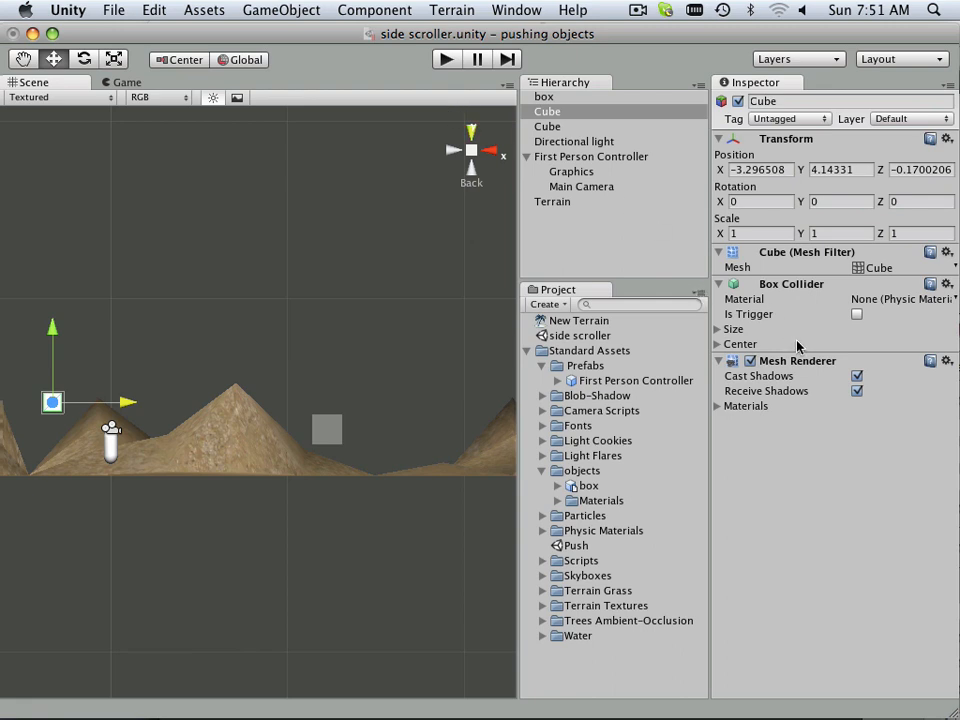
left_click(948, 360)
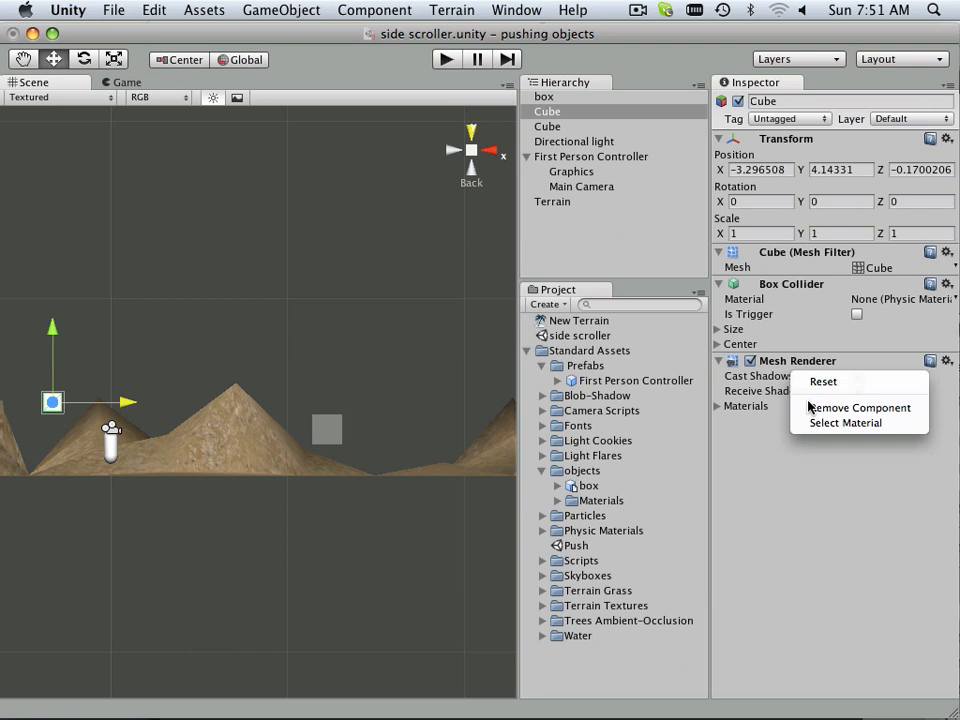
left_click(946, 284)
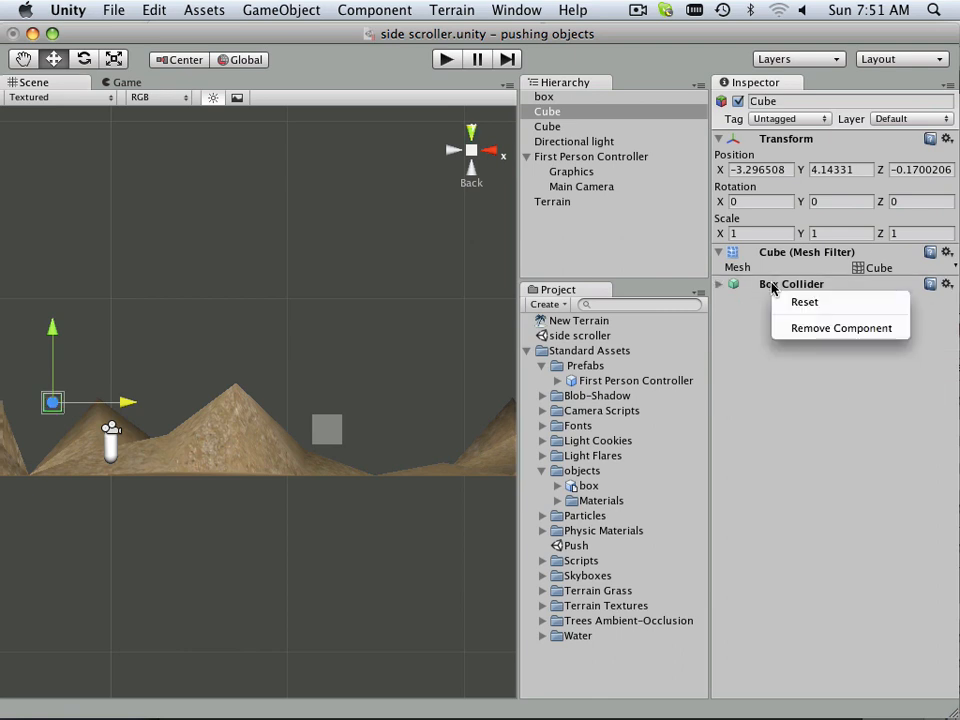
left_click(840, 328)
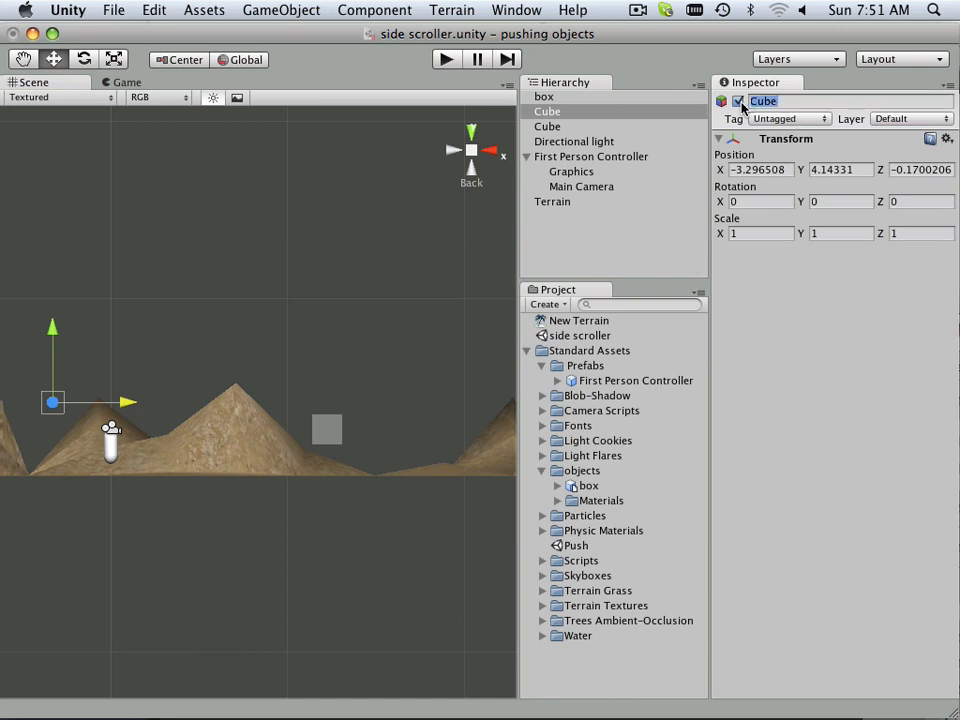
Step: Name the stripped cube 'Spawn Point', then select the other cube under the box
type("Spawn Point")
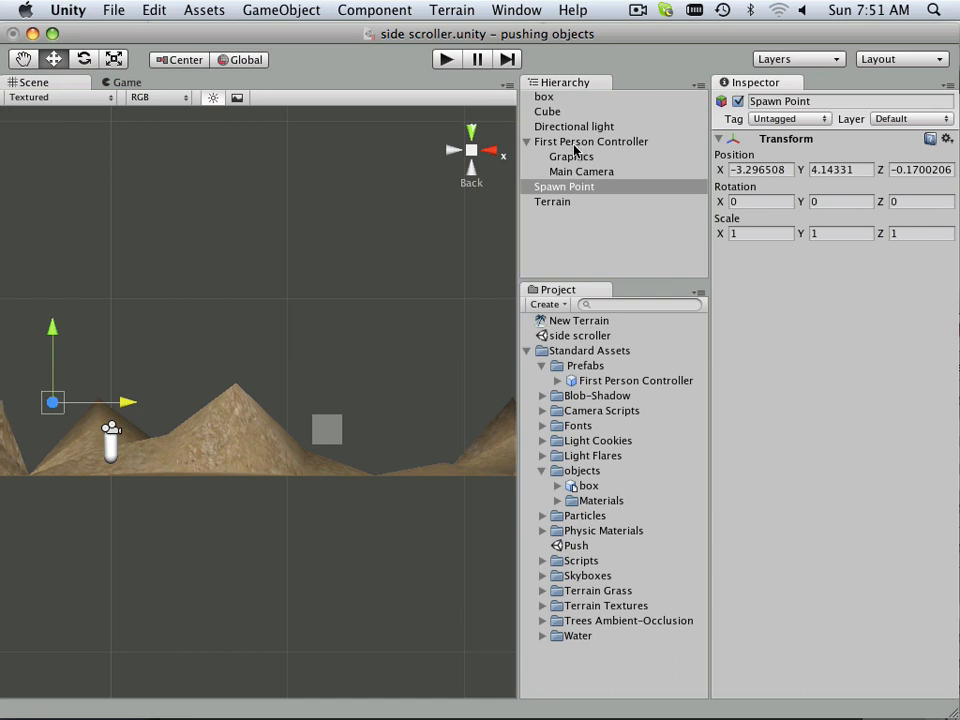
mouse_move(556, 124)
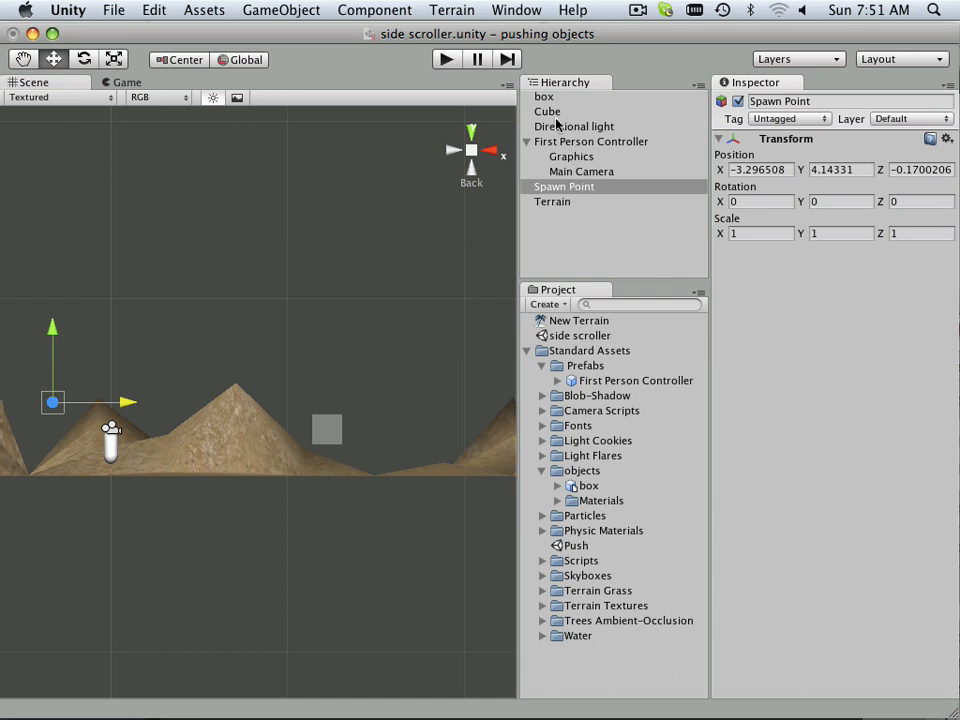
left_click(548, 112)
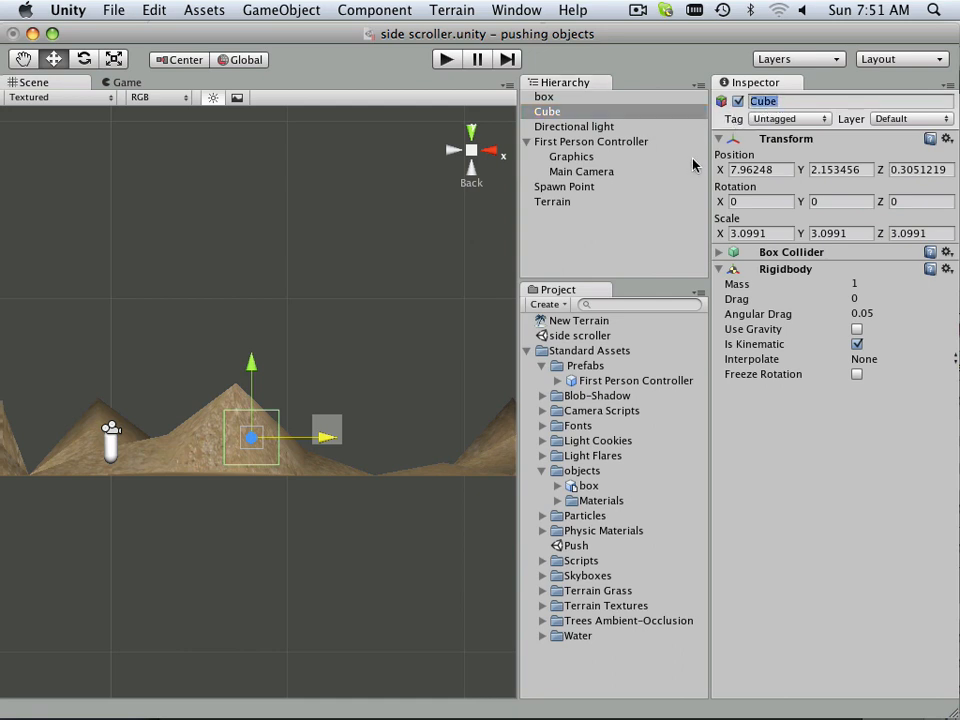
Step: Name the trigger cube with the rigidbody 'Death Zone'
type("Dea")
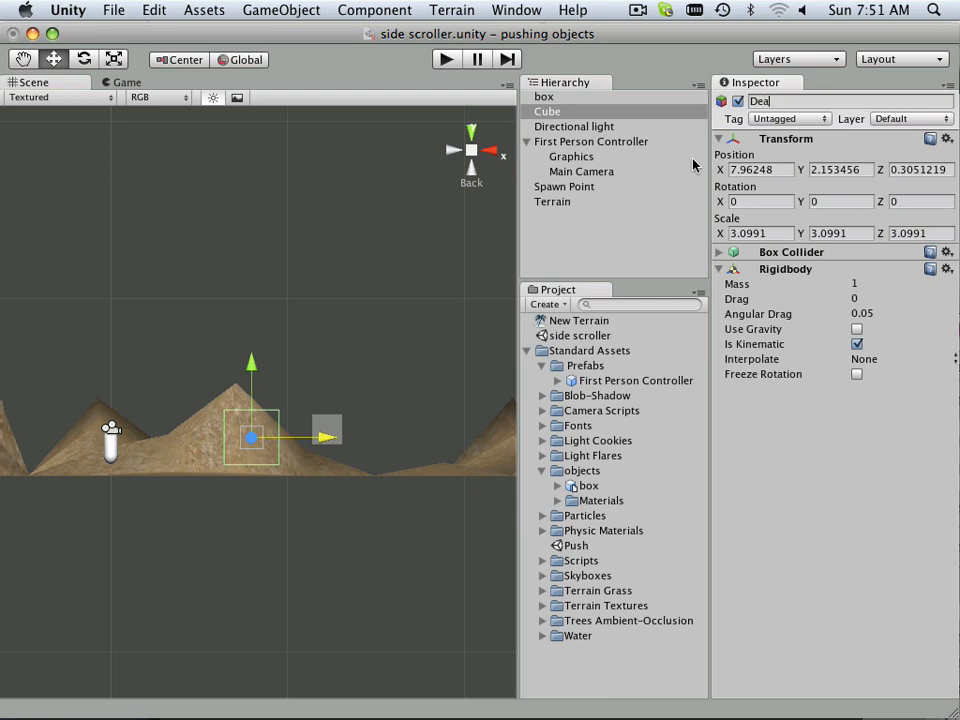
type("th Zone")
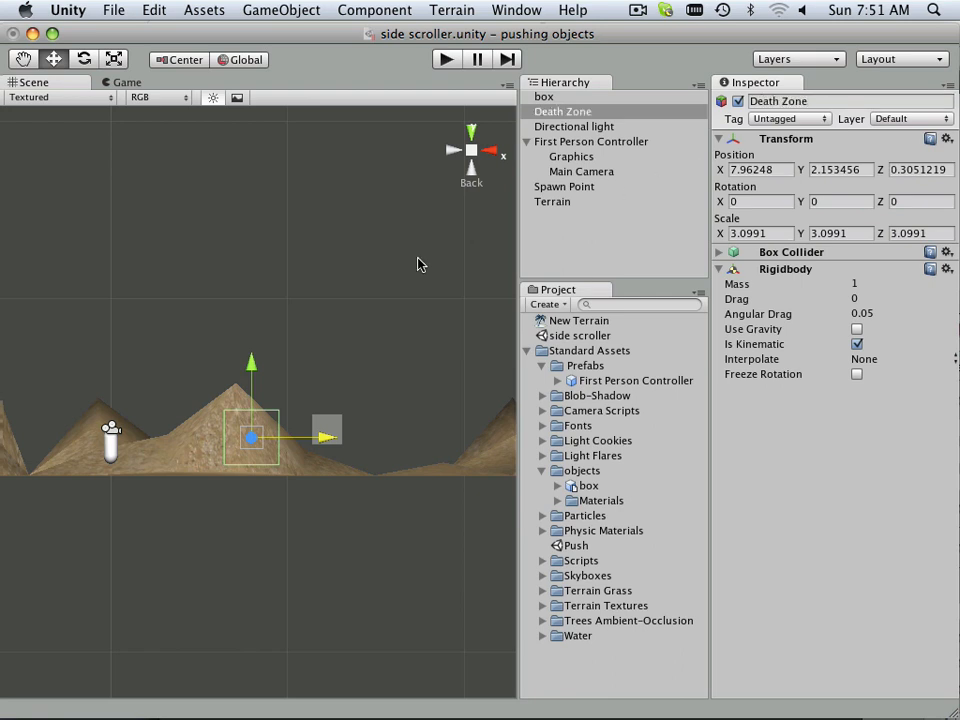
mouse_move(456, 286)
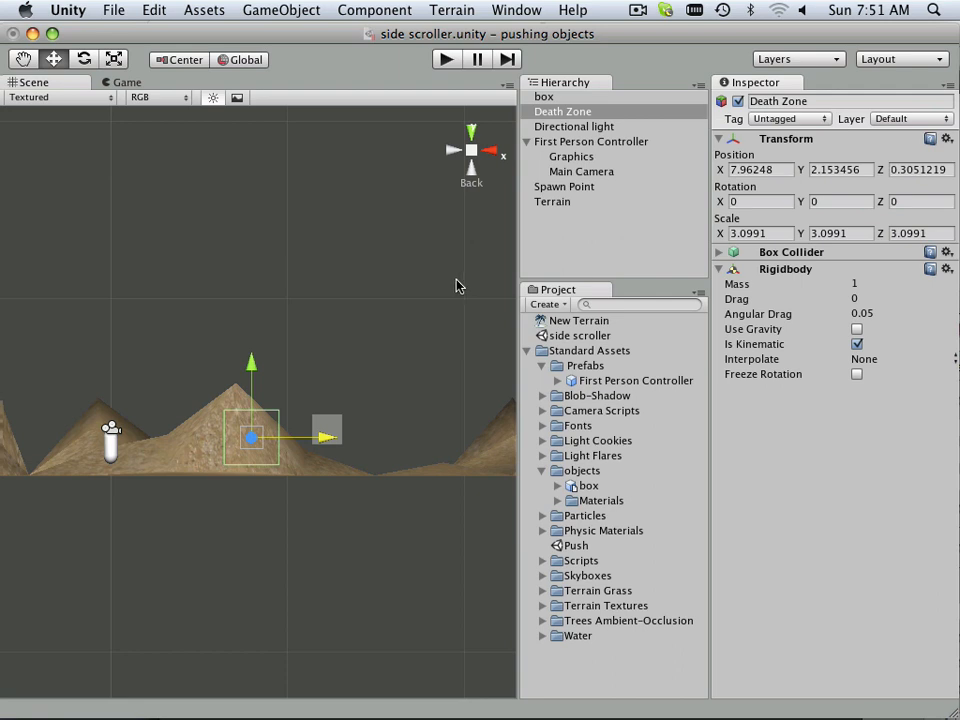
mouse_move(326, 358)
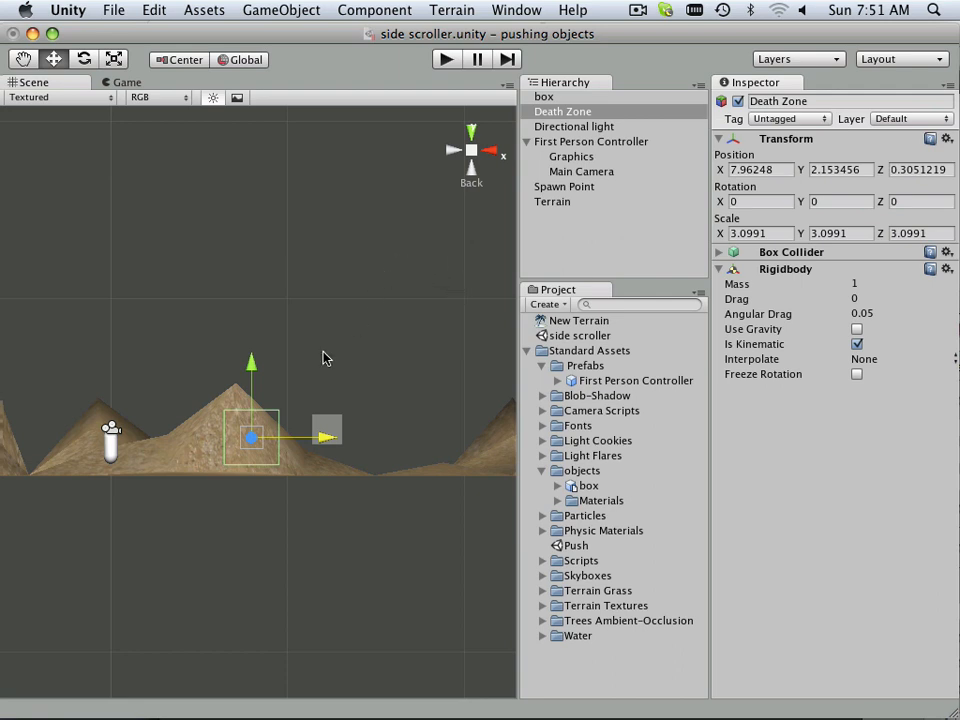
mouse_move(288, 152)
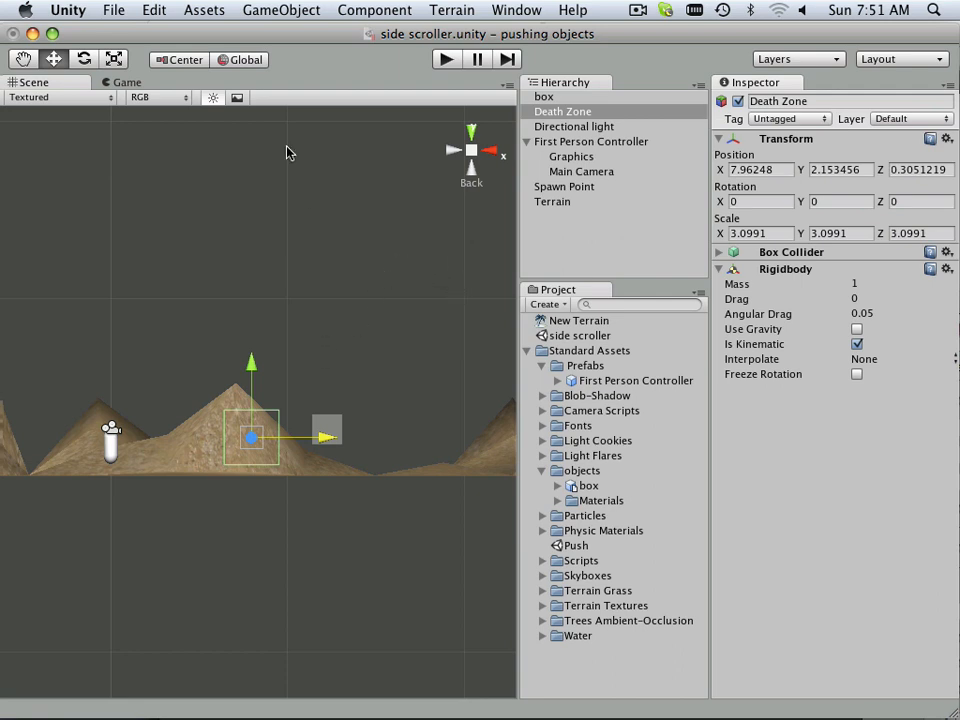
left_click(112, 10)
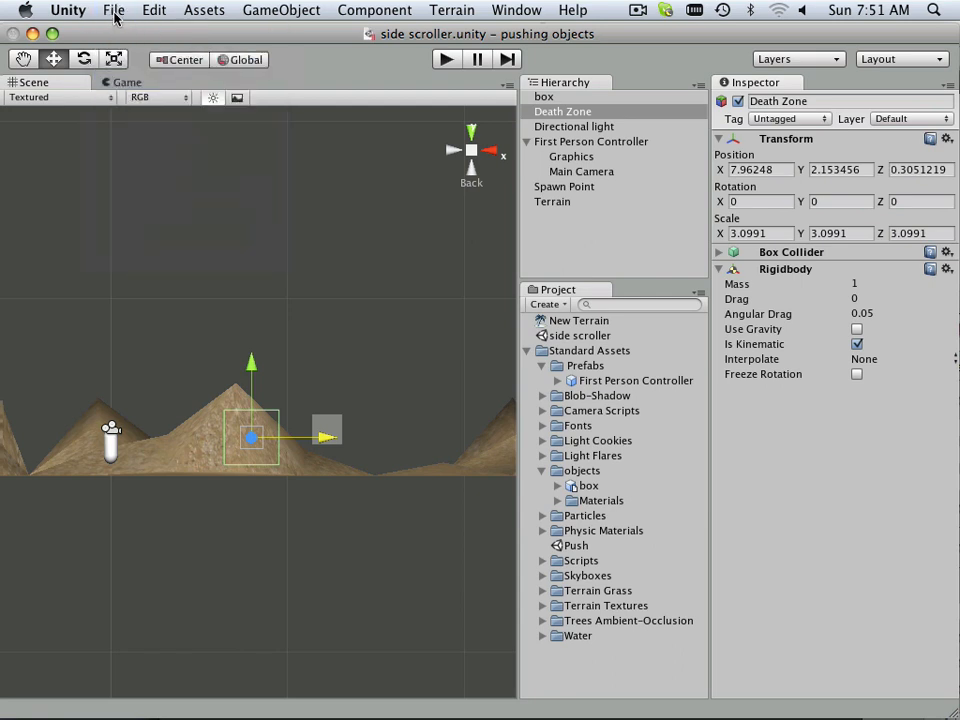
Step: Switch to the 2D Gameplay Tutorial project from the recent projects list, dismissing the Welcome window
left_click(112, 10)
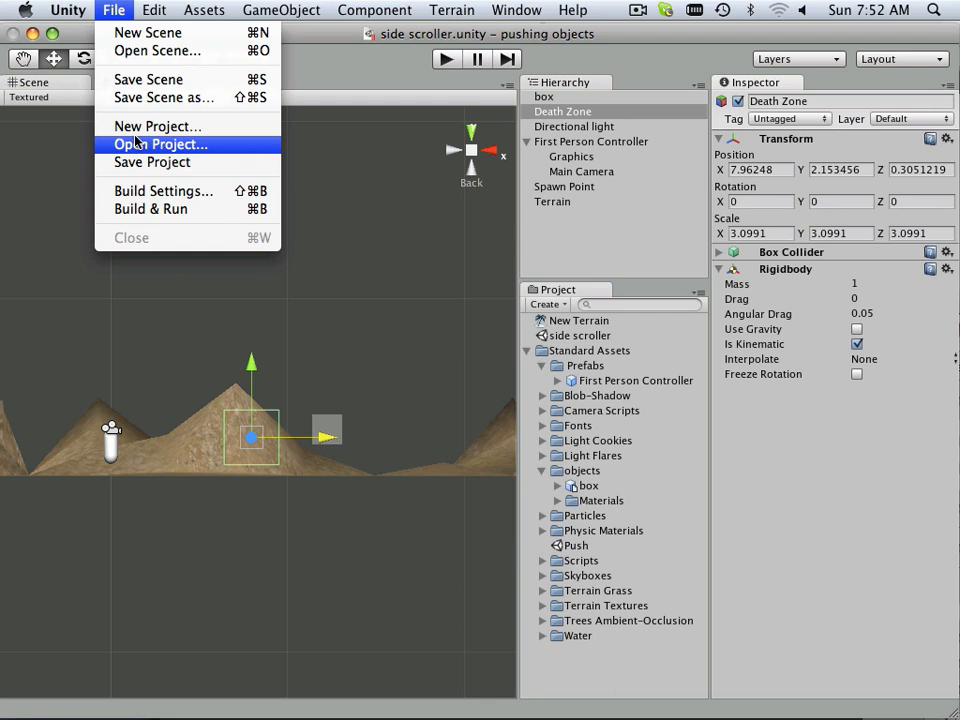
left_click(160, 144)
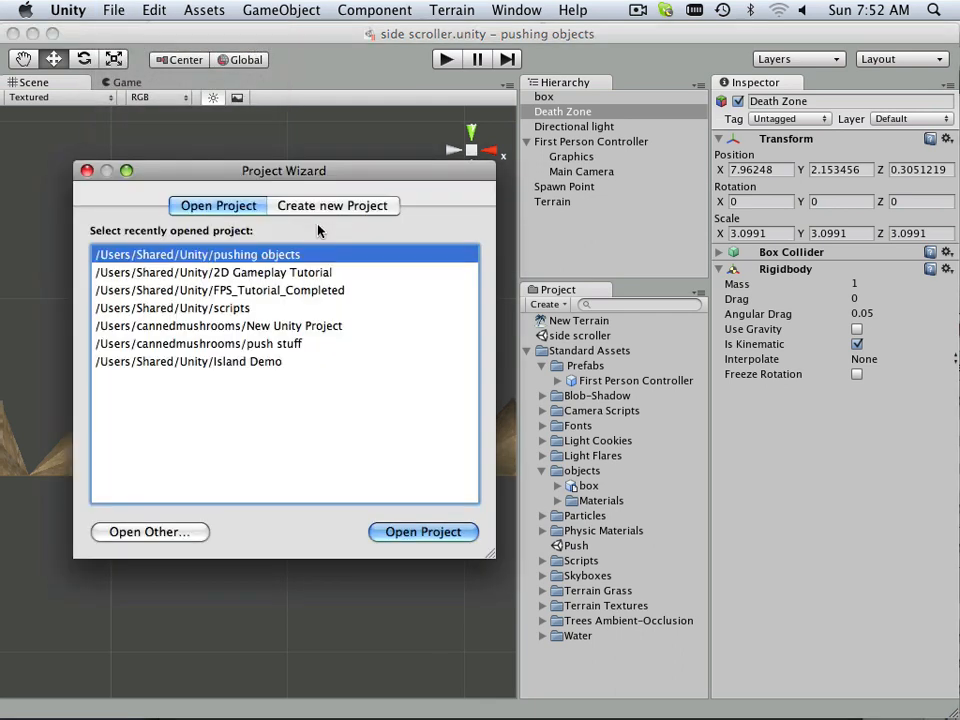
left_click(220, 290)
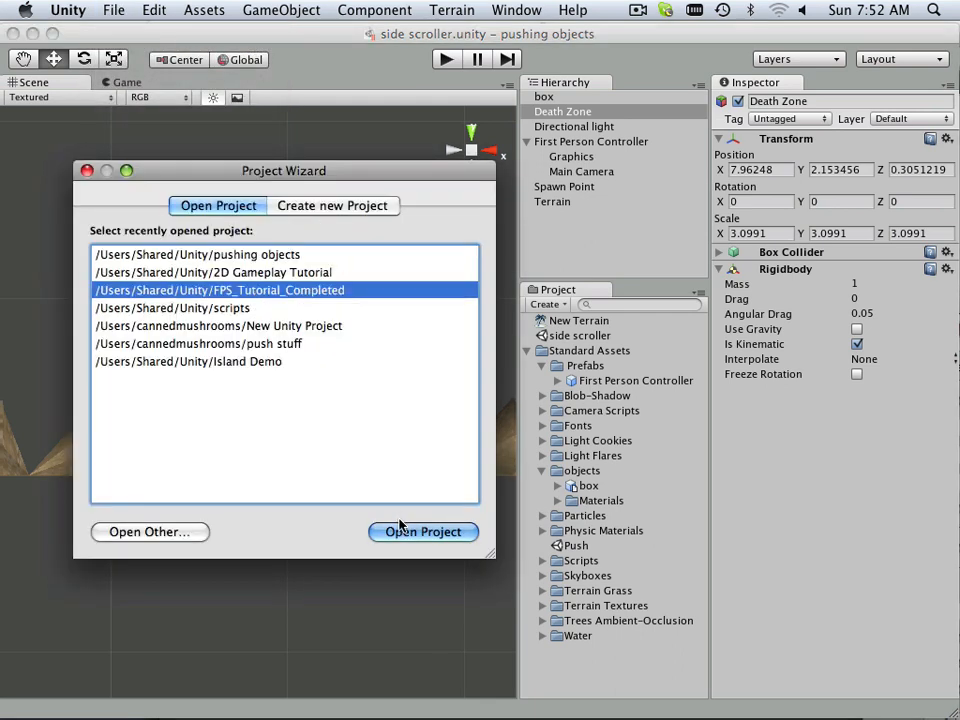
mouse_move(236, 274)
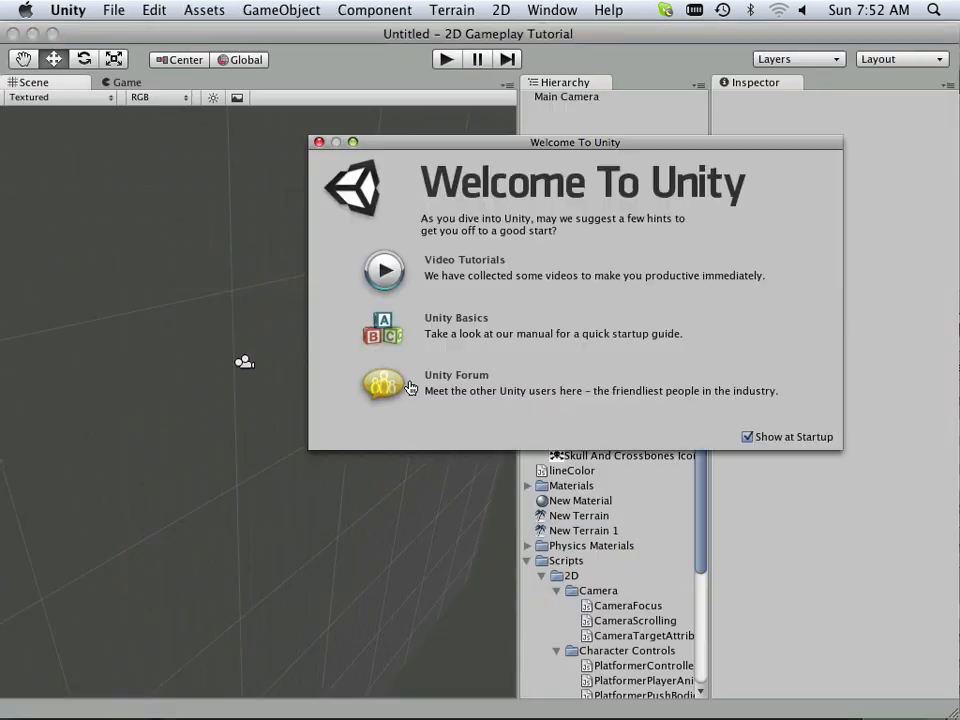
left_click(320, 142)
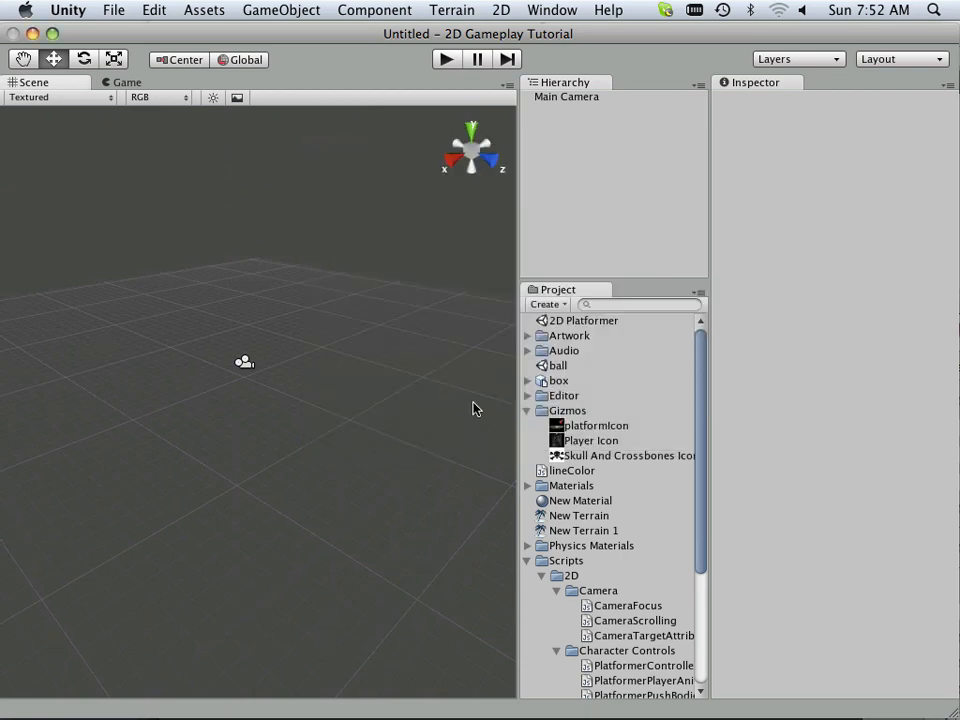
Step: Load the ball scene and inspect its Level Attributes and Death Zone objects
left_click(556, 364)
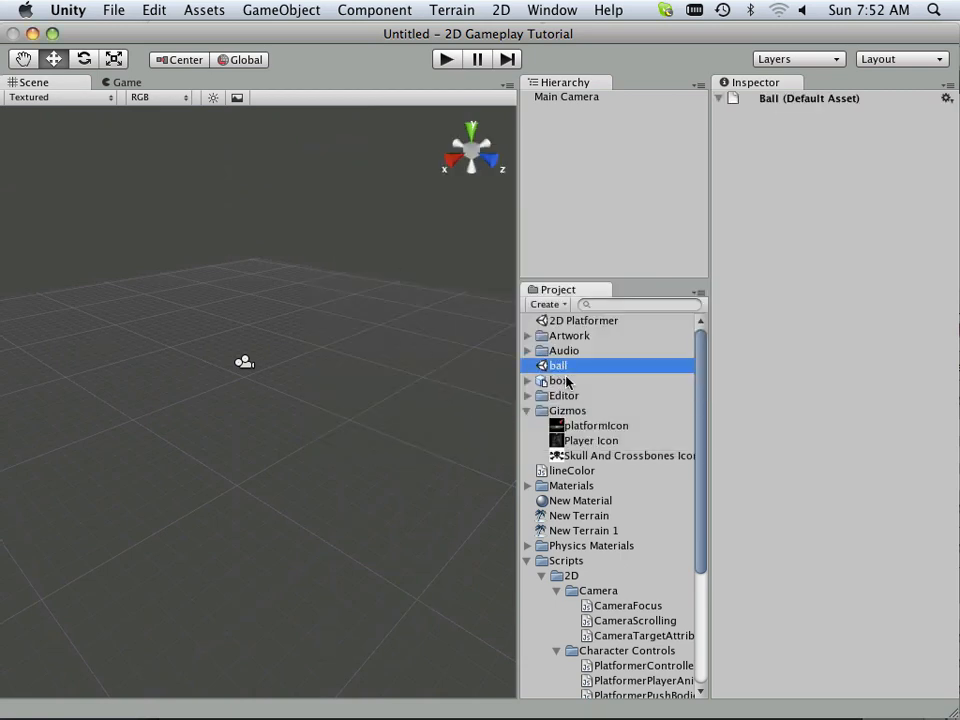
double_click(558, 364)
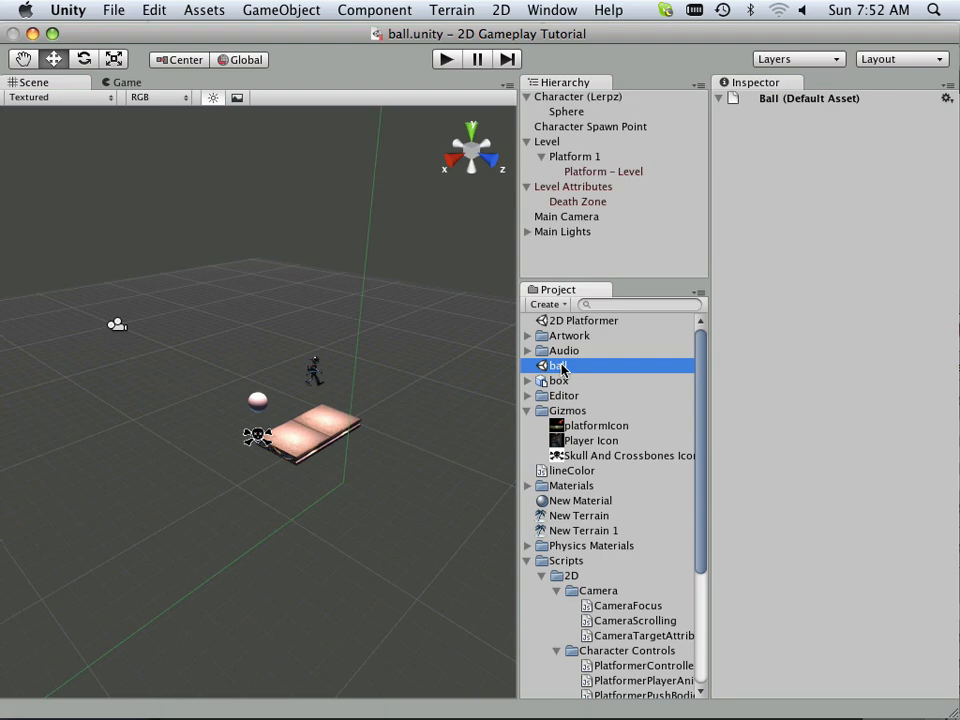
left_click(572, 186)
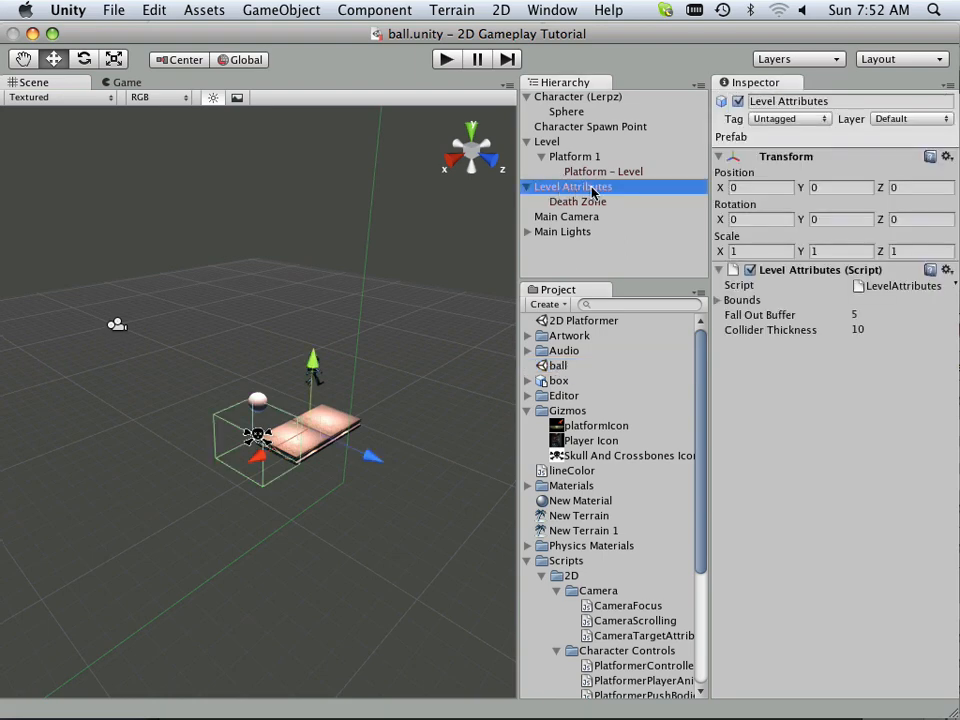
left_click(576, 200)
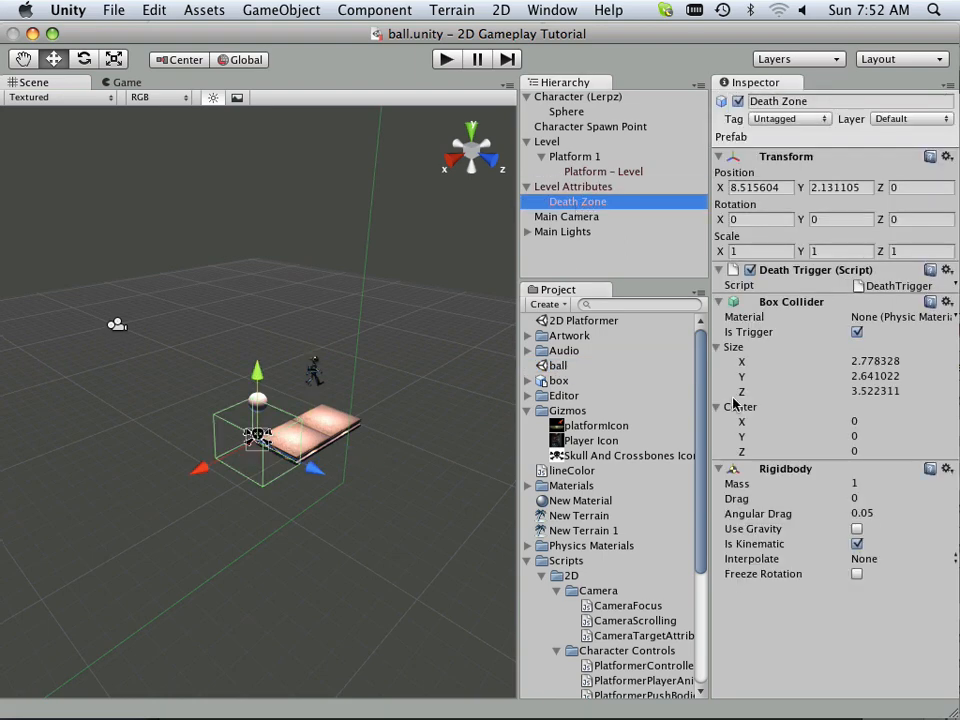
left_click(572, 186)
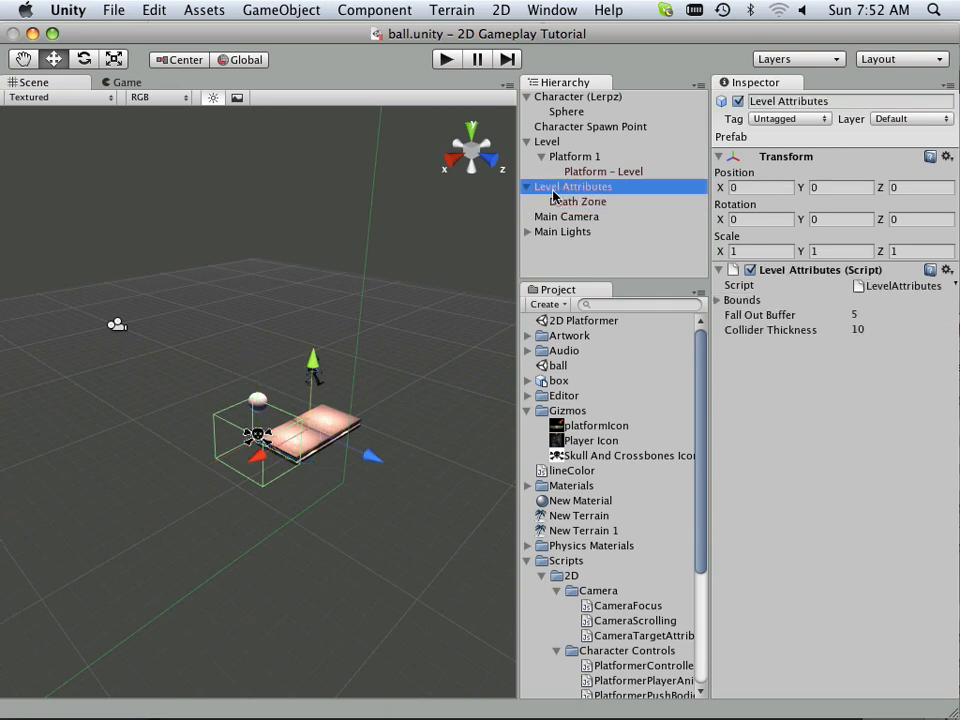
mouse_move(520, 216)
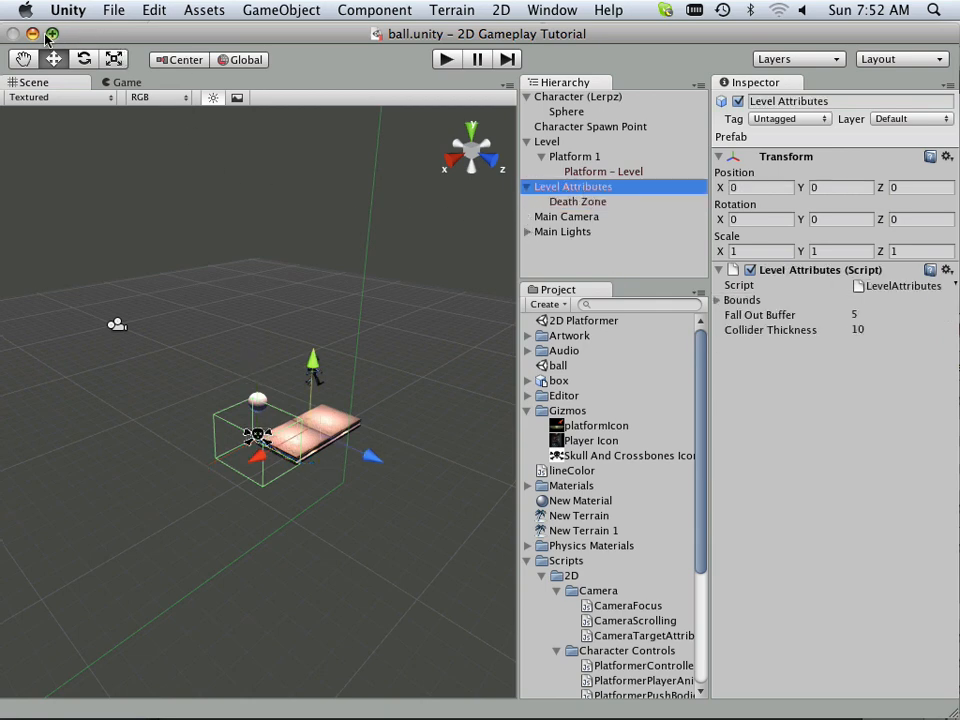
left_click(68, 10)
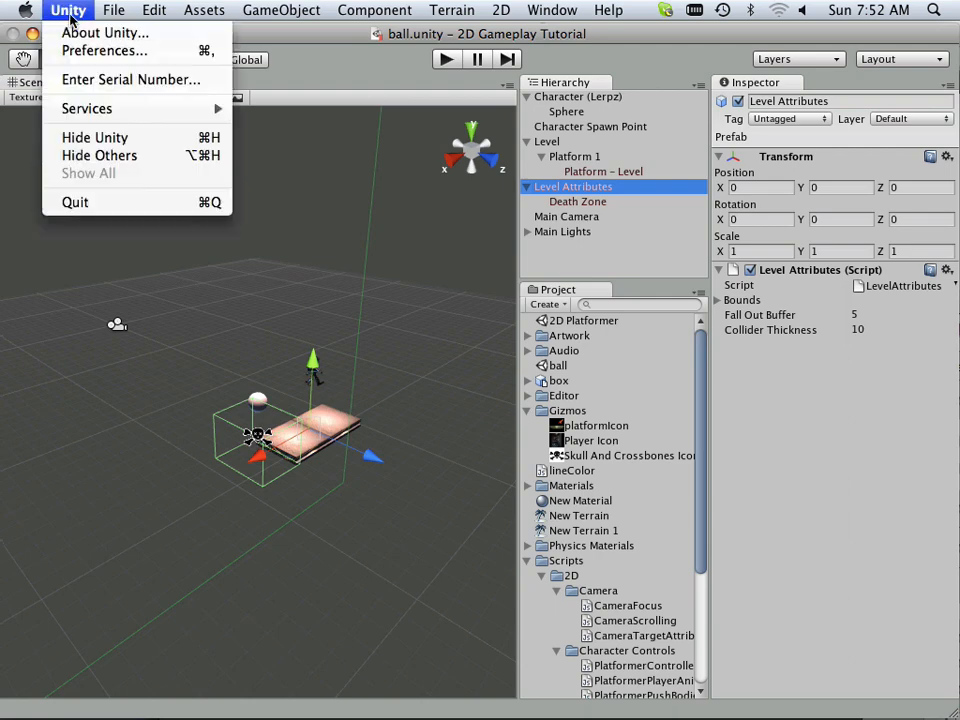
Step: Reopen the 'pushing objects' project and load its side scroller scene
left_click(112, 10)
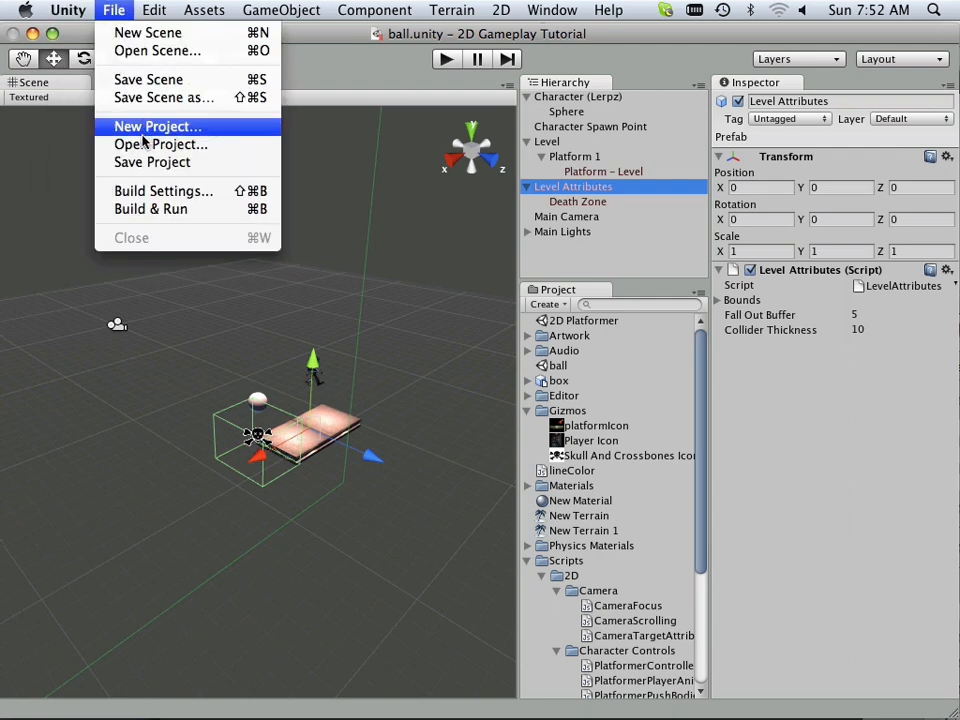
left_click(160, 144)
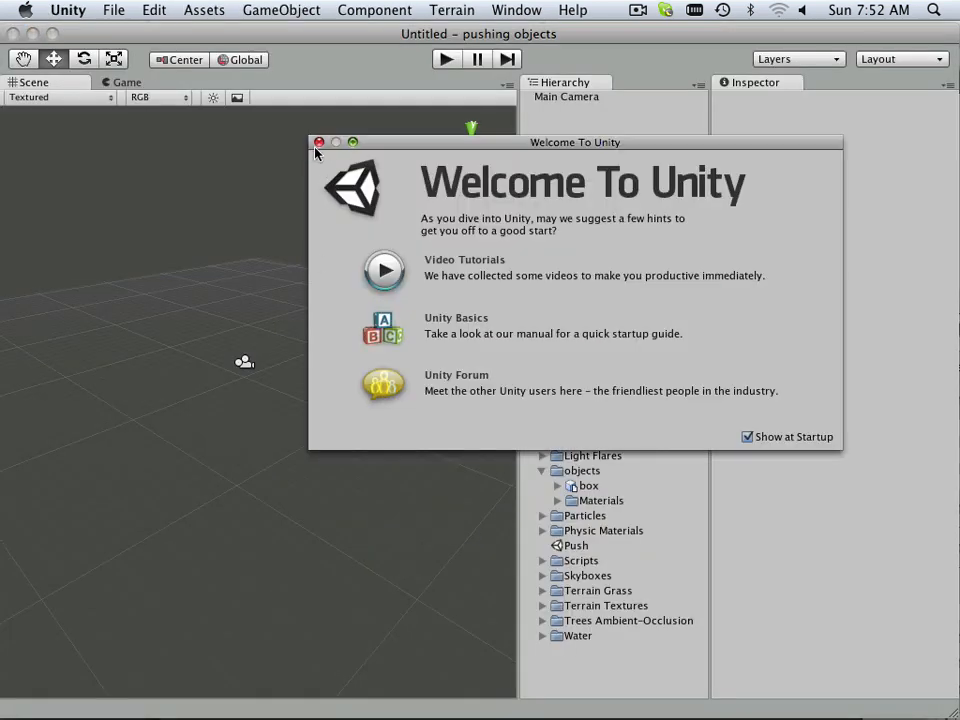
left_click(318, 142)
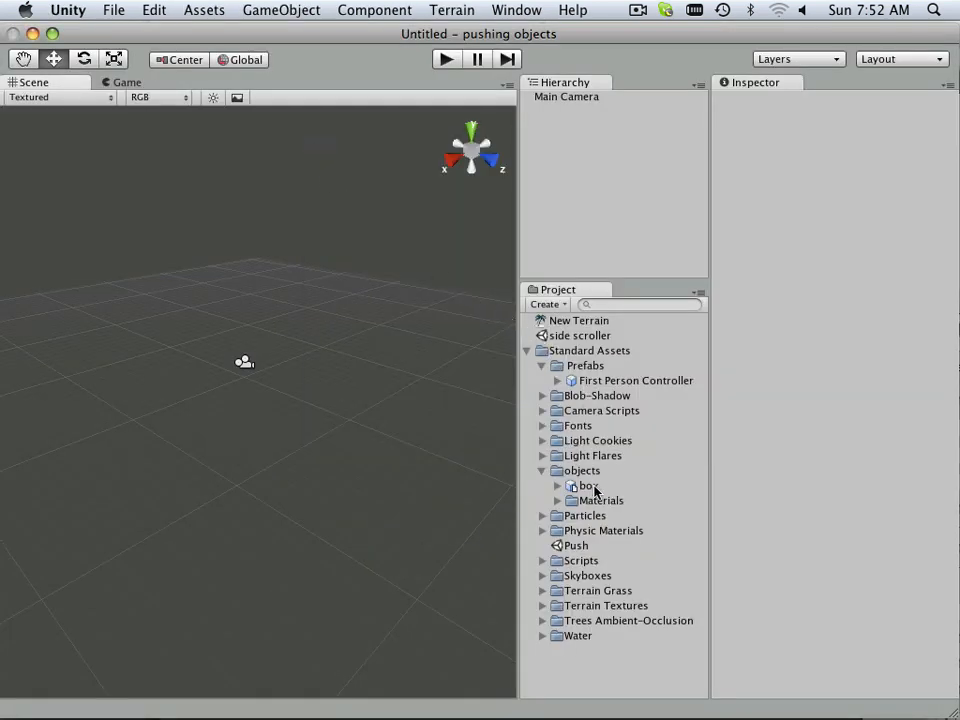
left_click(576, 544)
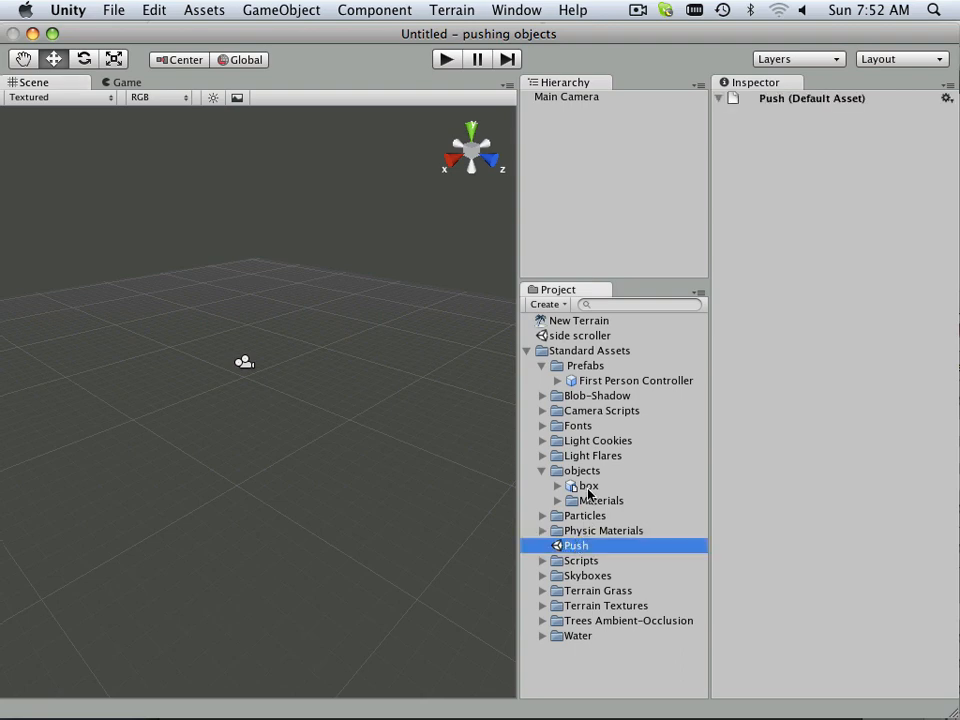
double_click(580, 336)
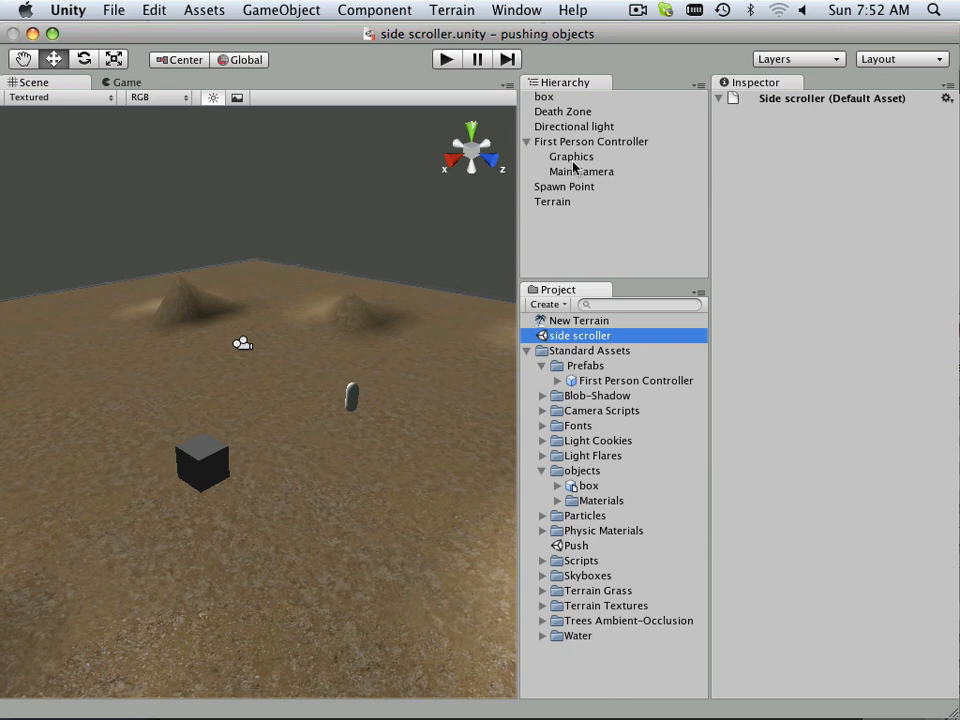
mouse_move(572, 200)
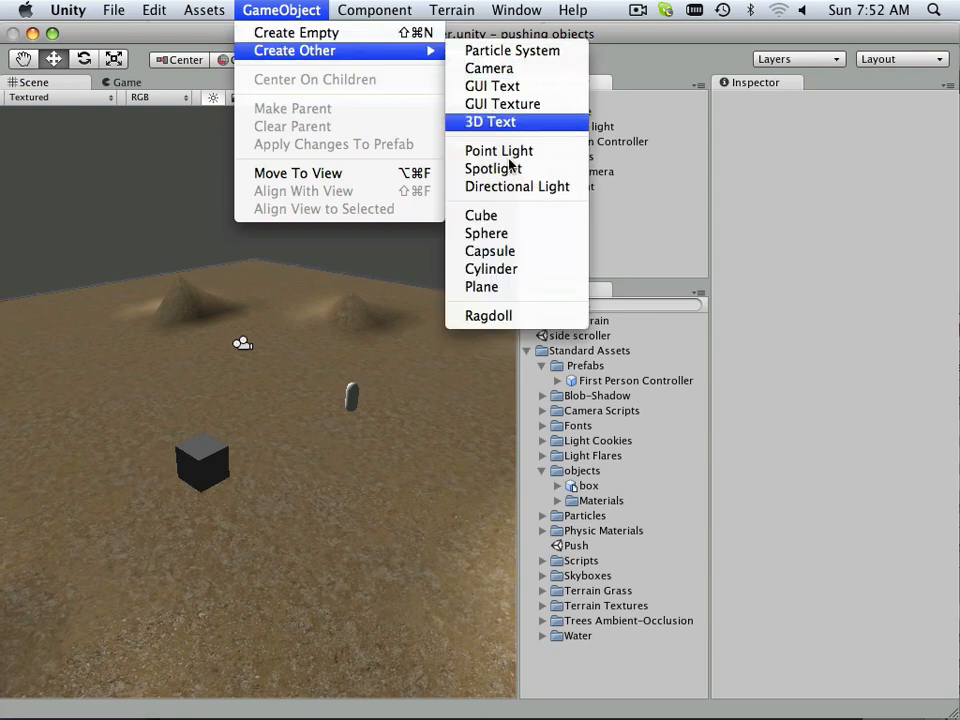
mouse_move(482, 216)
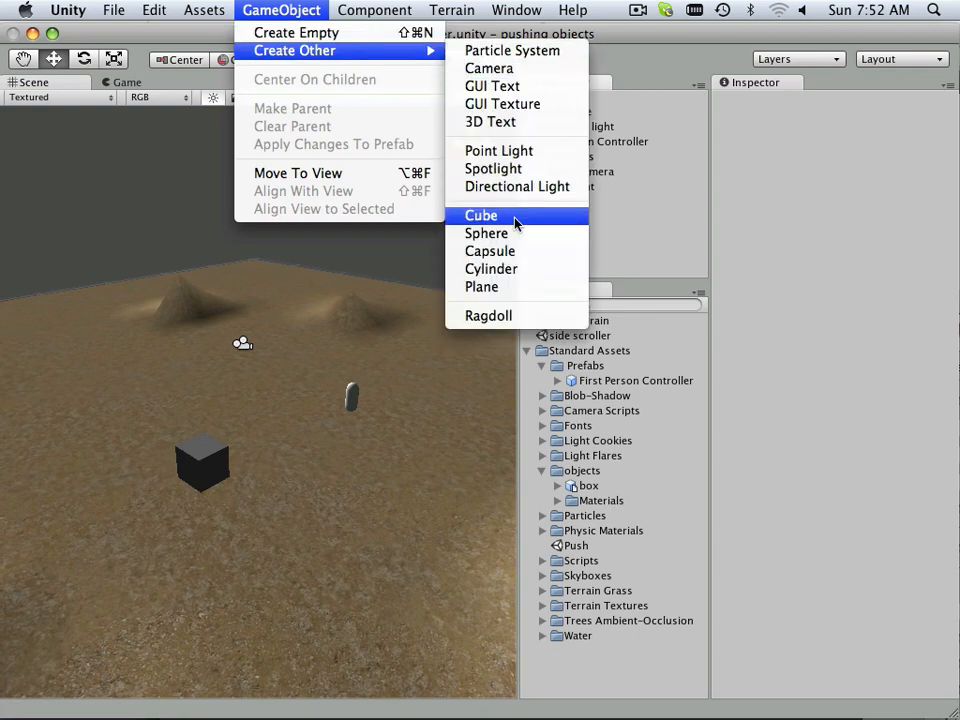
Step: Add another cube, compare the box and Death Zone objects, then strip the cube's mesh components
left_click(482, 216)
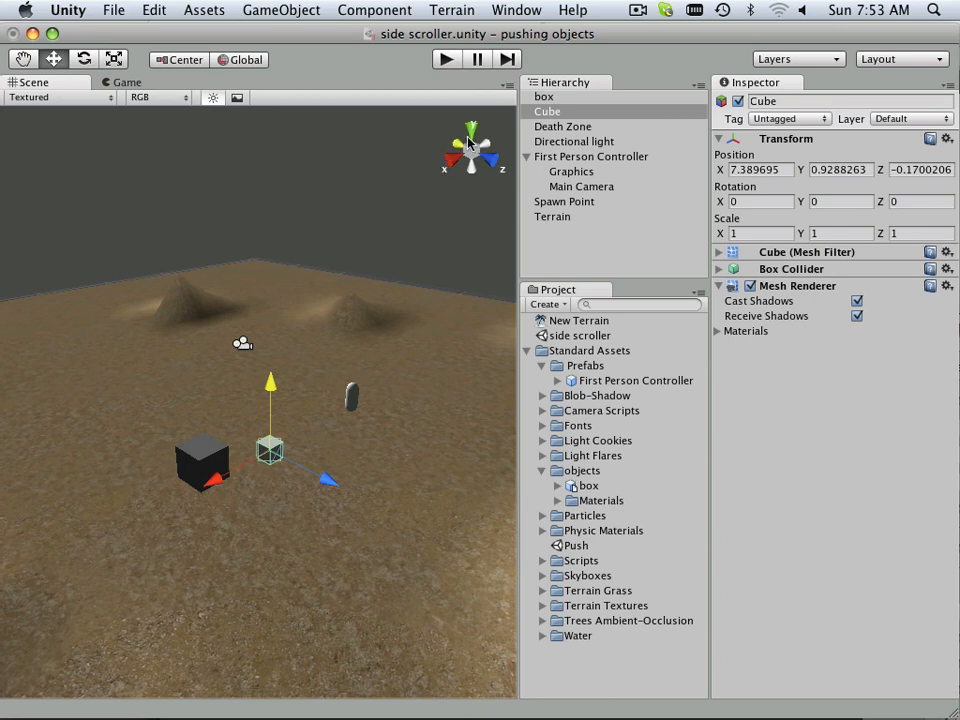
left_click(544, 96)
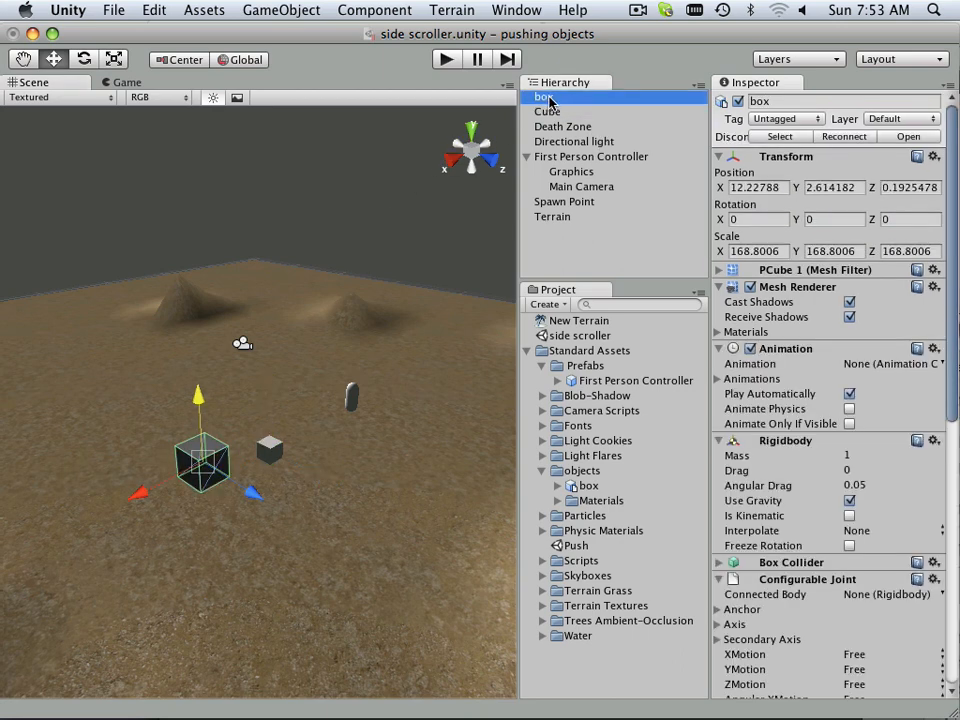
left_click(564, 126)
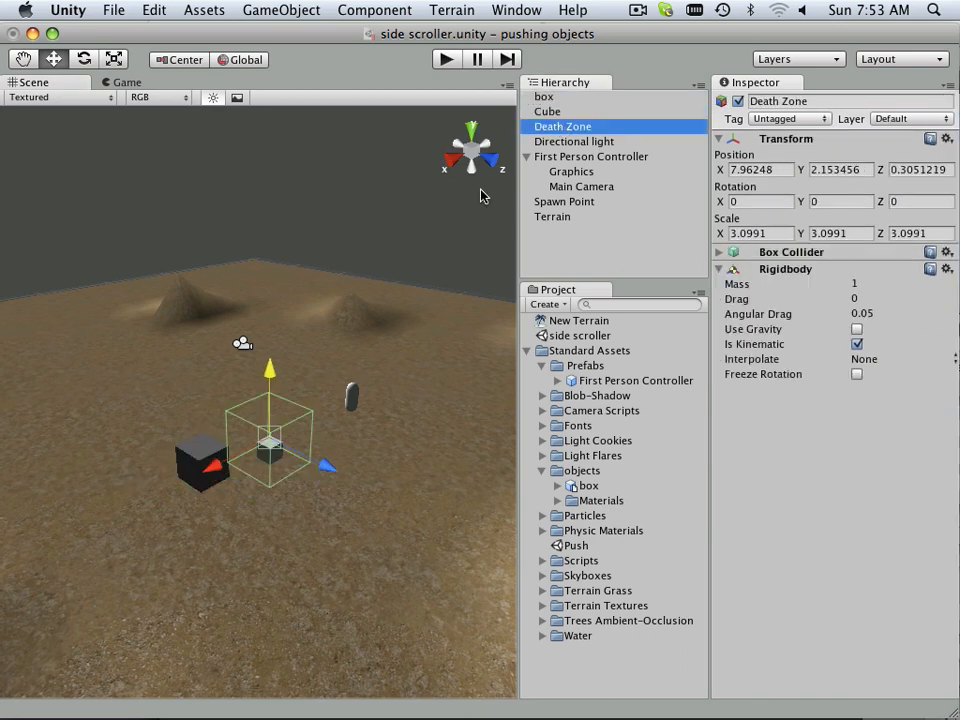
mouse_move(548, 120)
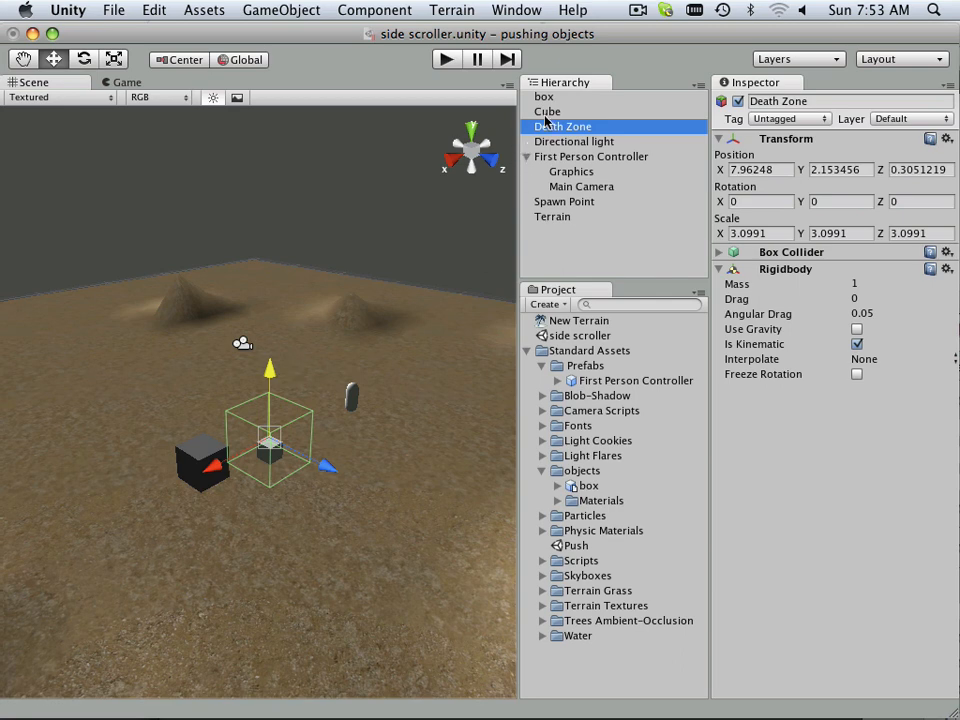
left_click(544, 96)
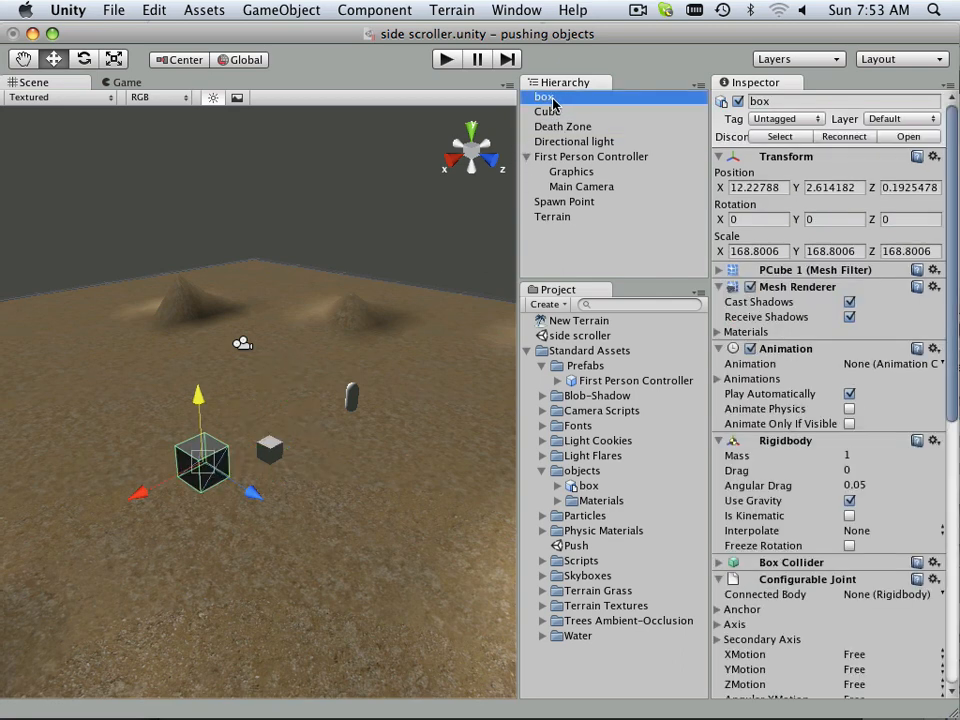
left_click(548, 112)
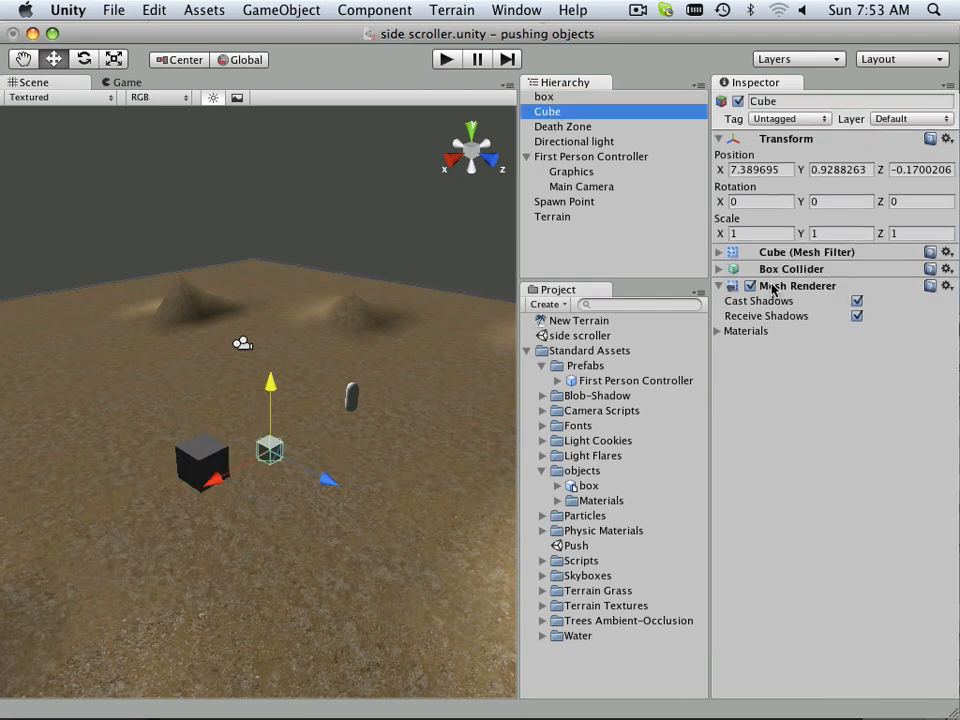
left_click(948, 284)
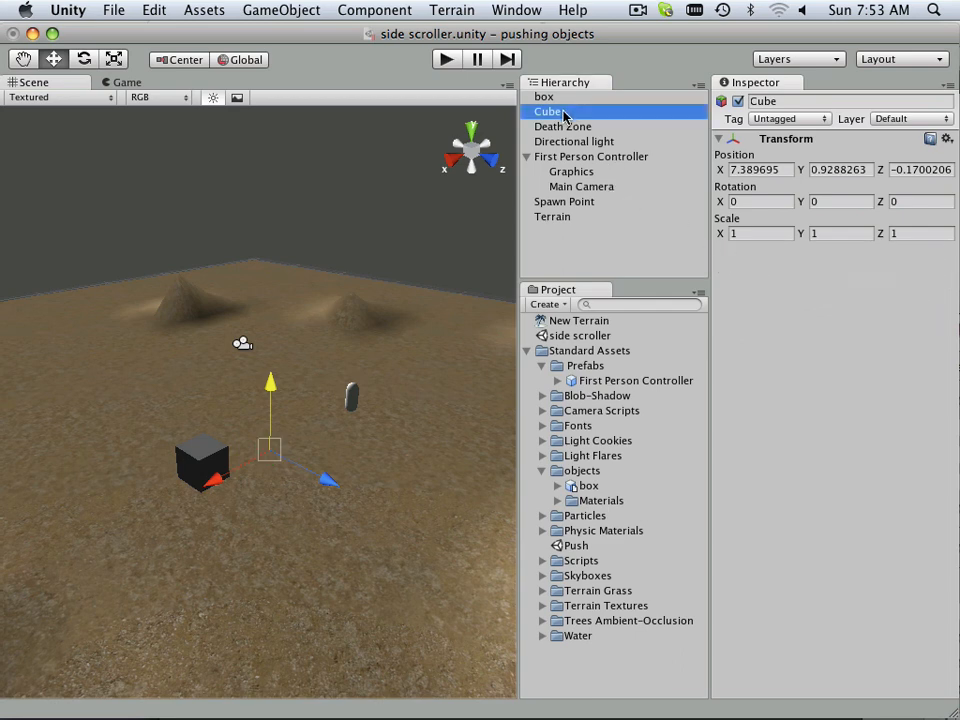
Step: Rename the empty cube 'Level', raise it, and nest the Death Zone under it as a child
double_click(764, 100)
type("Level")
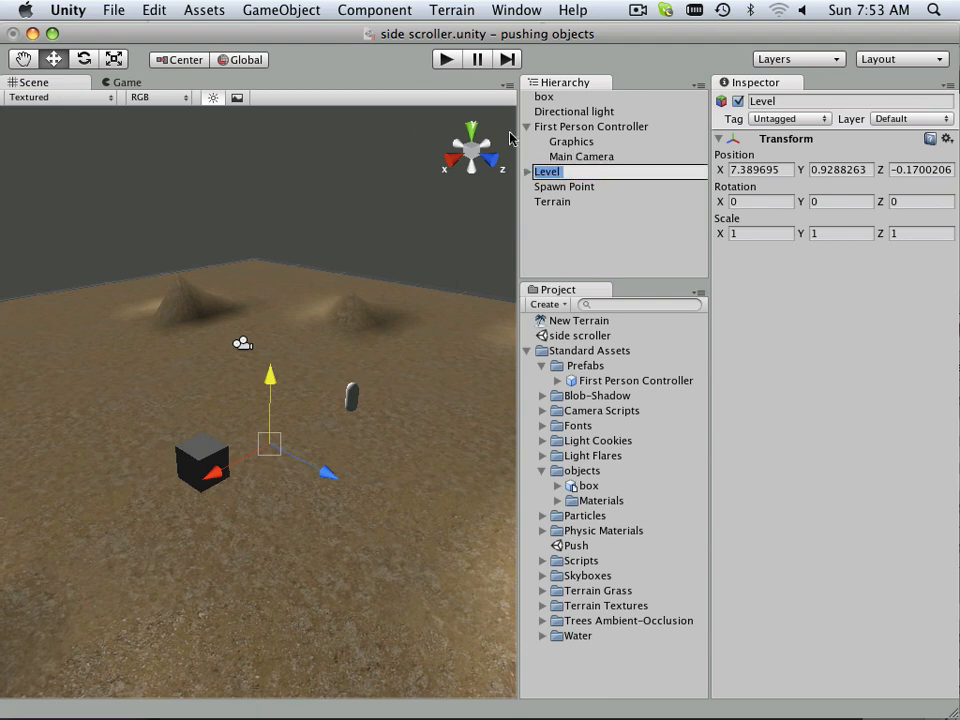
left_click_drag(270, 376, 270, 364)
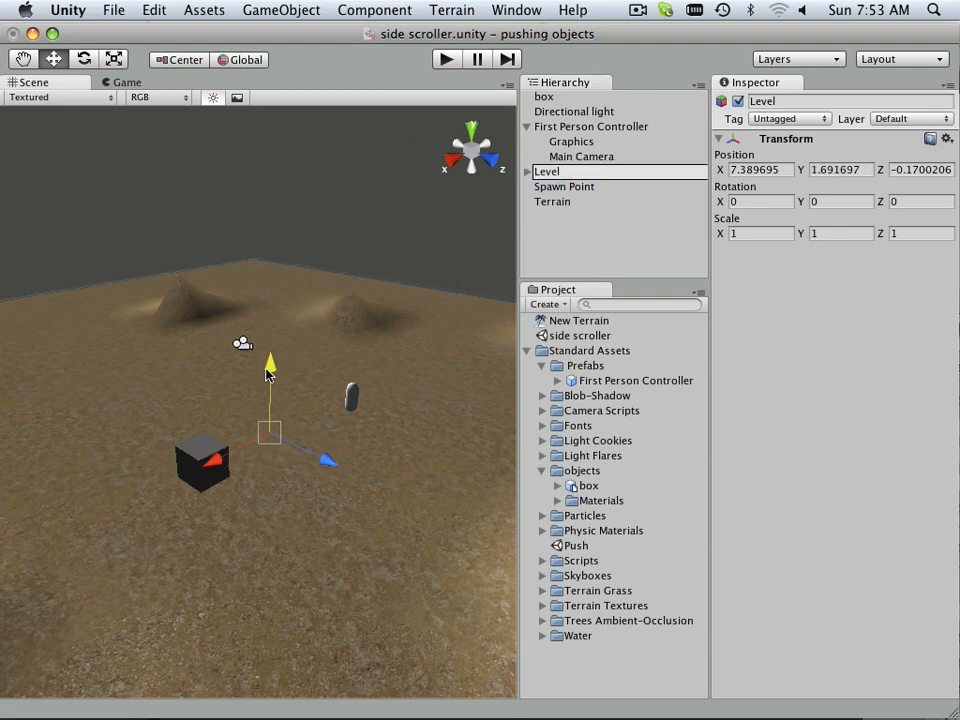
left_click(578, 186)
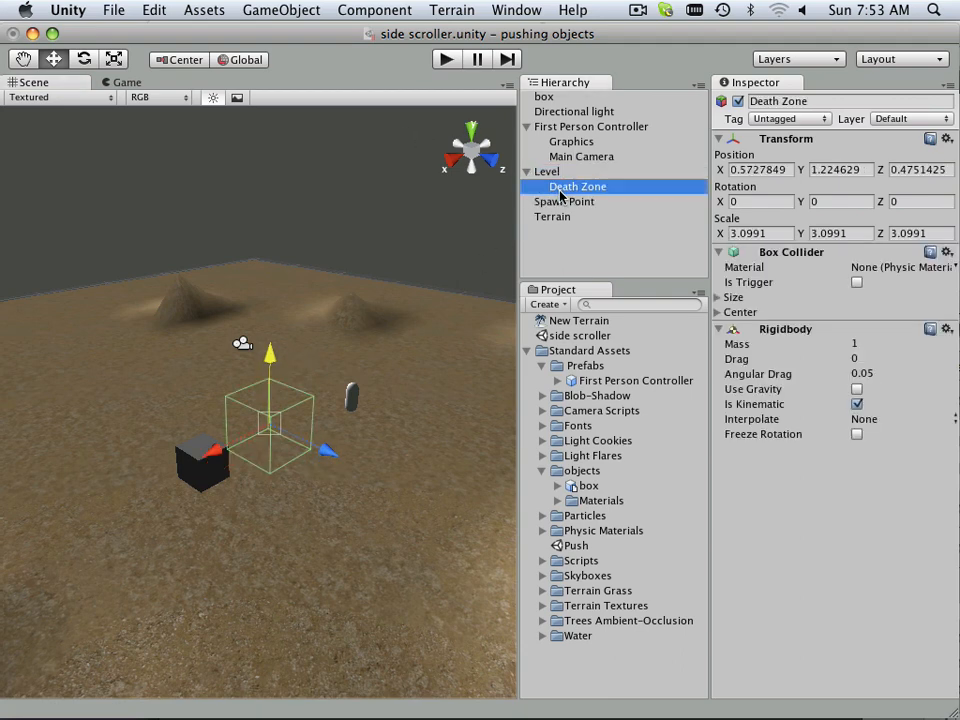
left_click(528, 172)
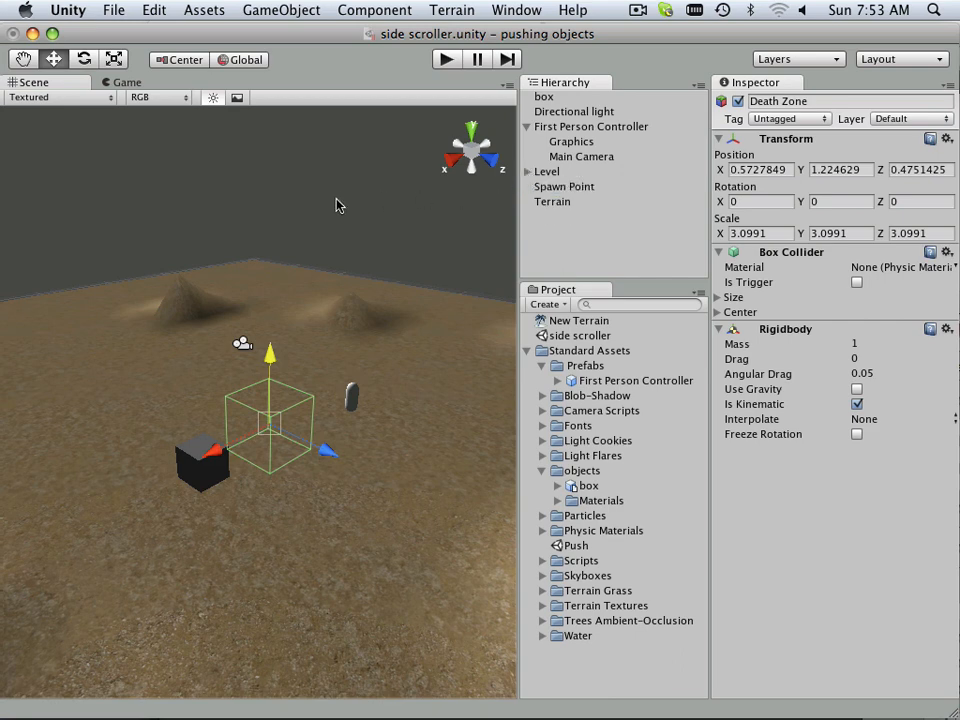
mouse_move(318, 216)
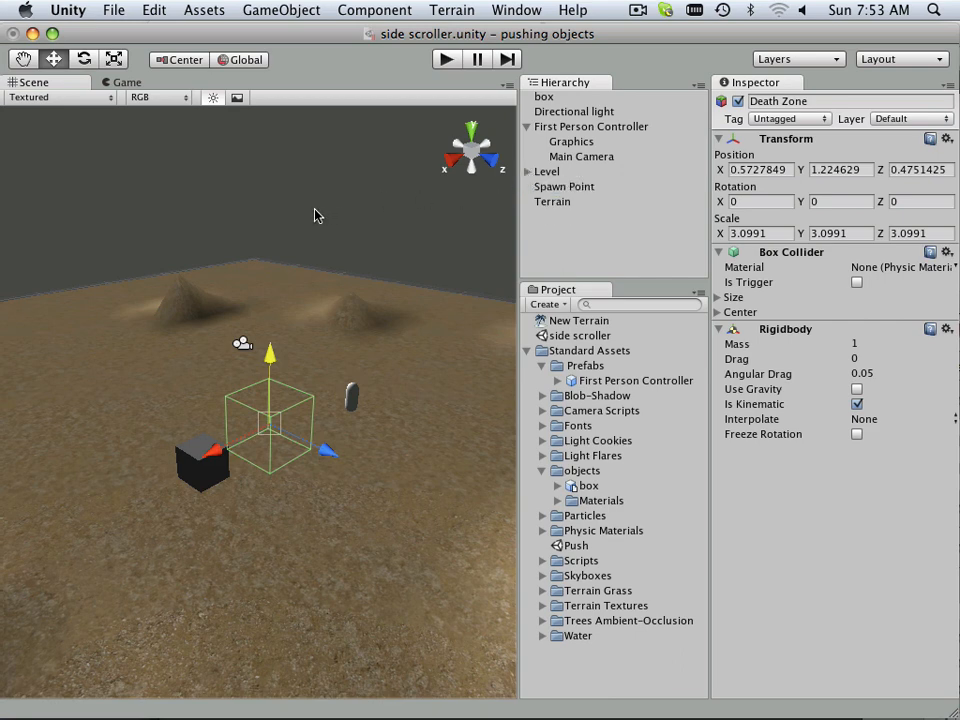
left_click(22, 60)
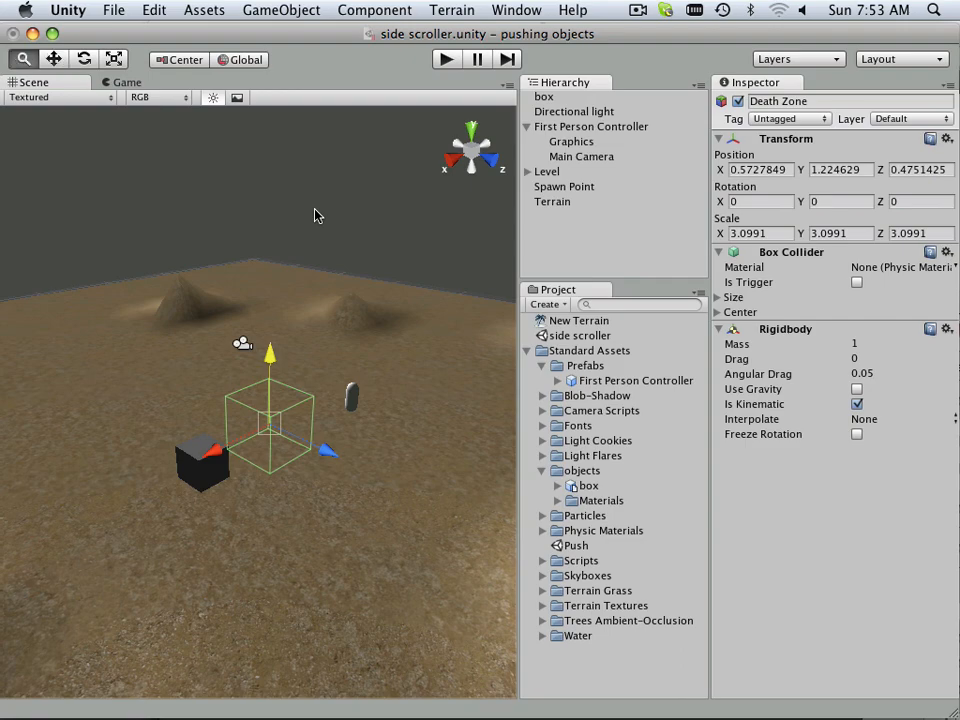